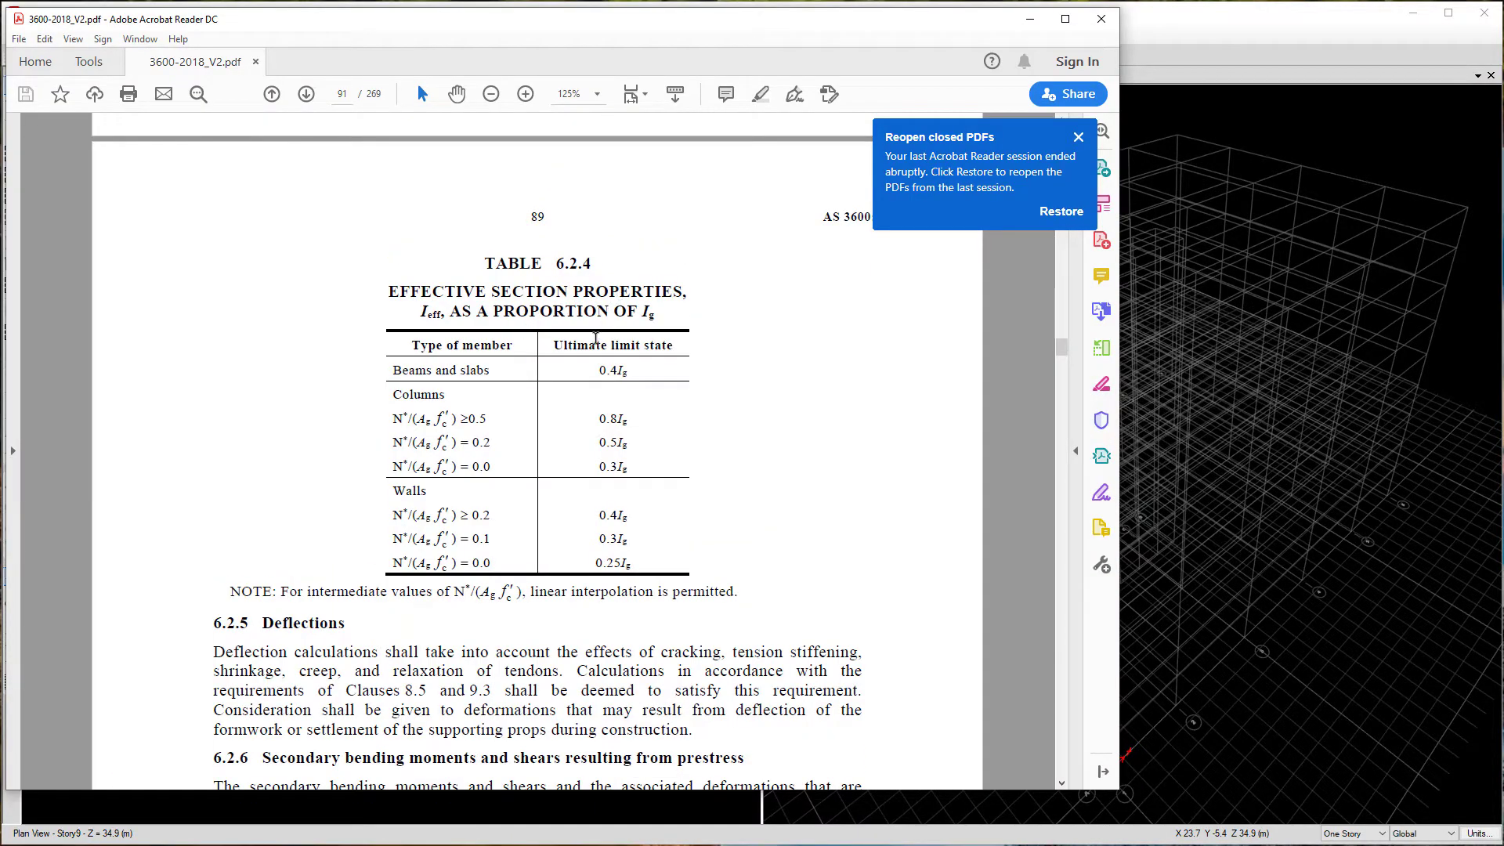
pyautogui.moveTo(674, 316)
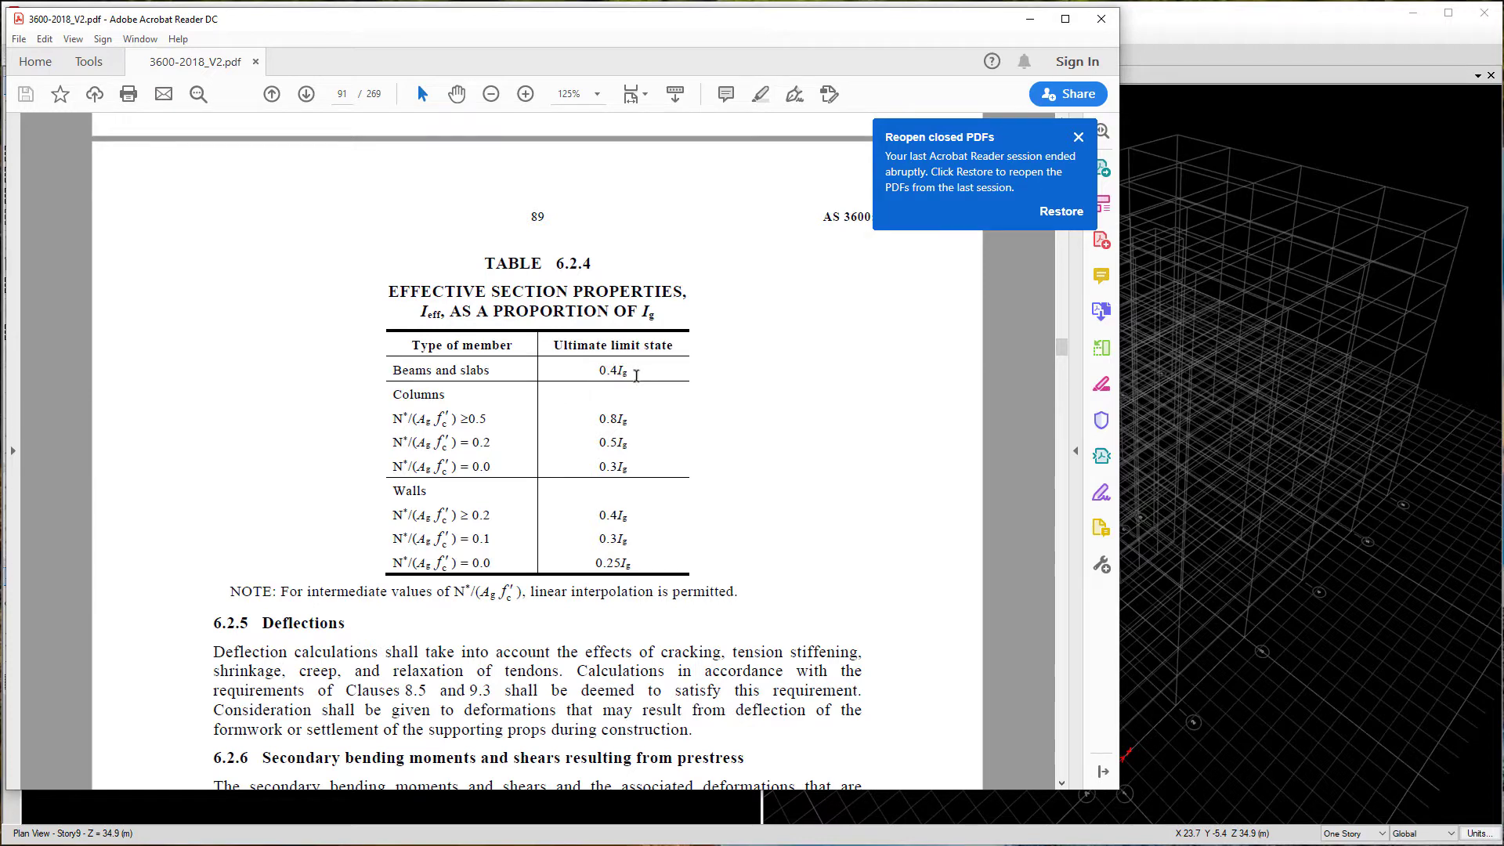
pyautogui.moveTo(564, 434)
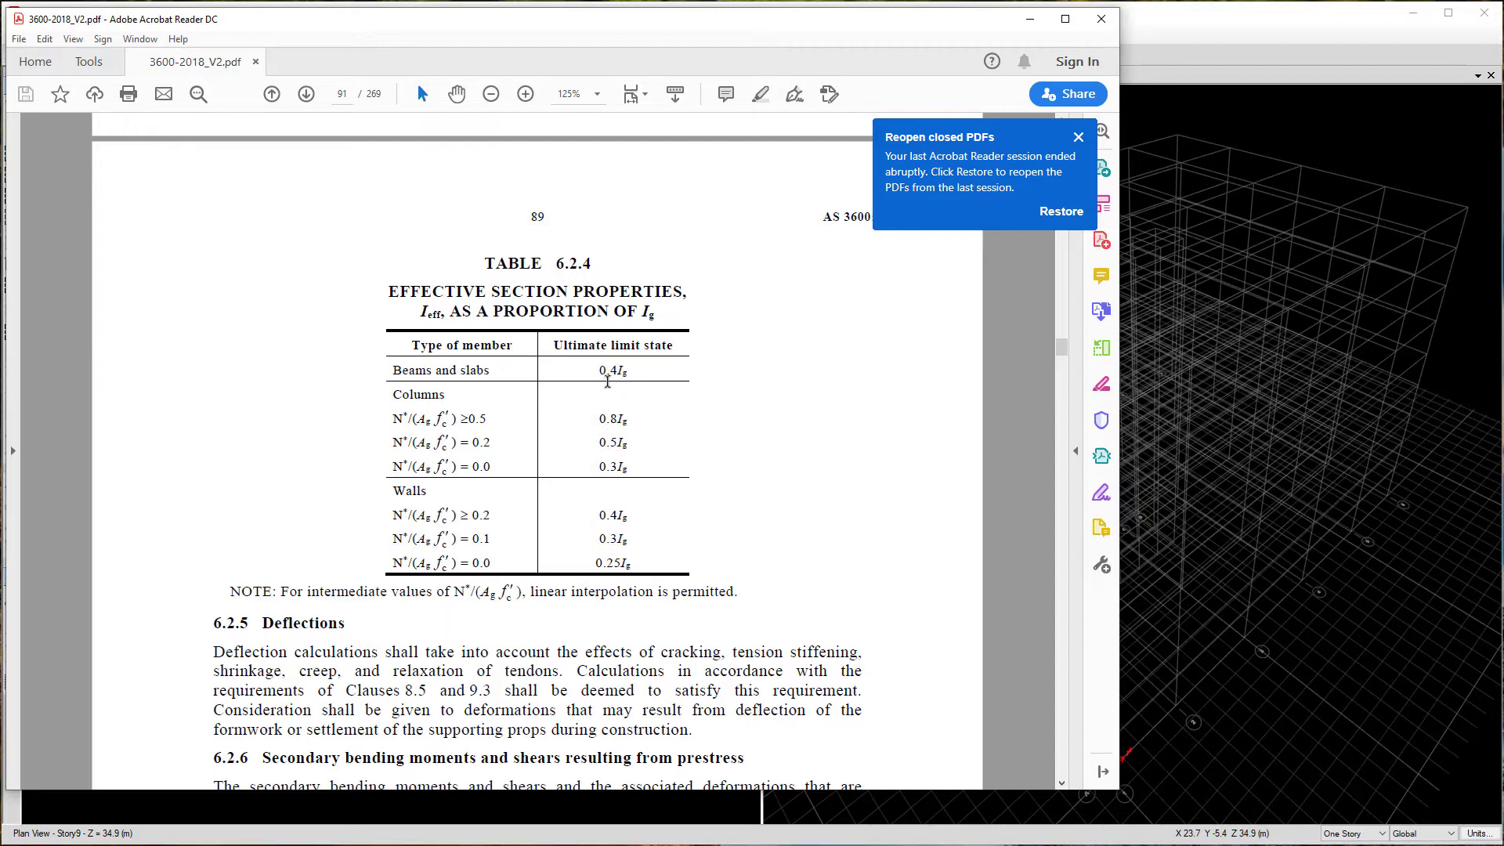
pyautogui.moveTo(690, 434)
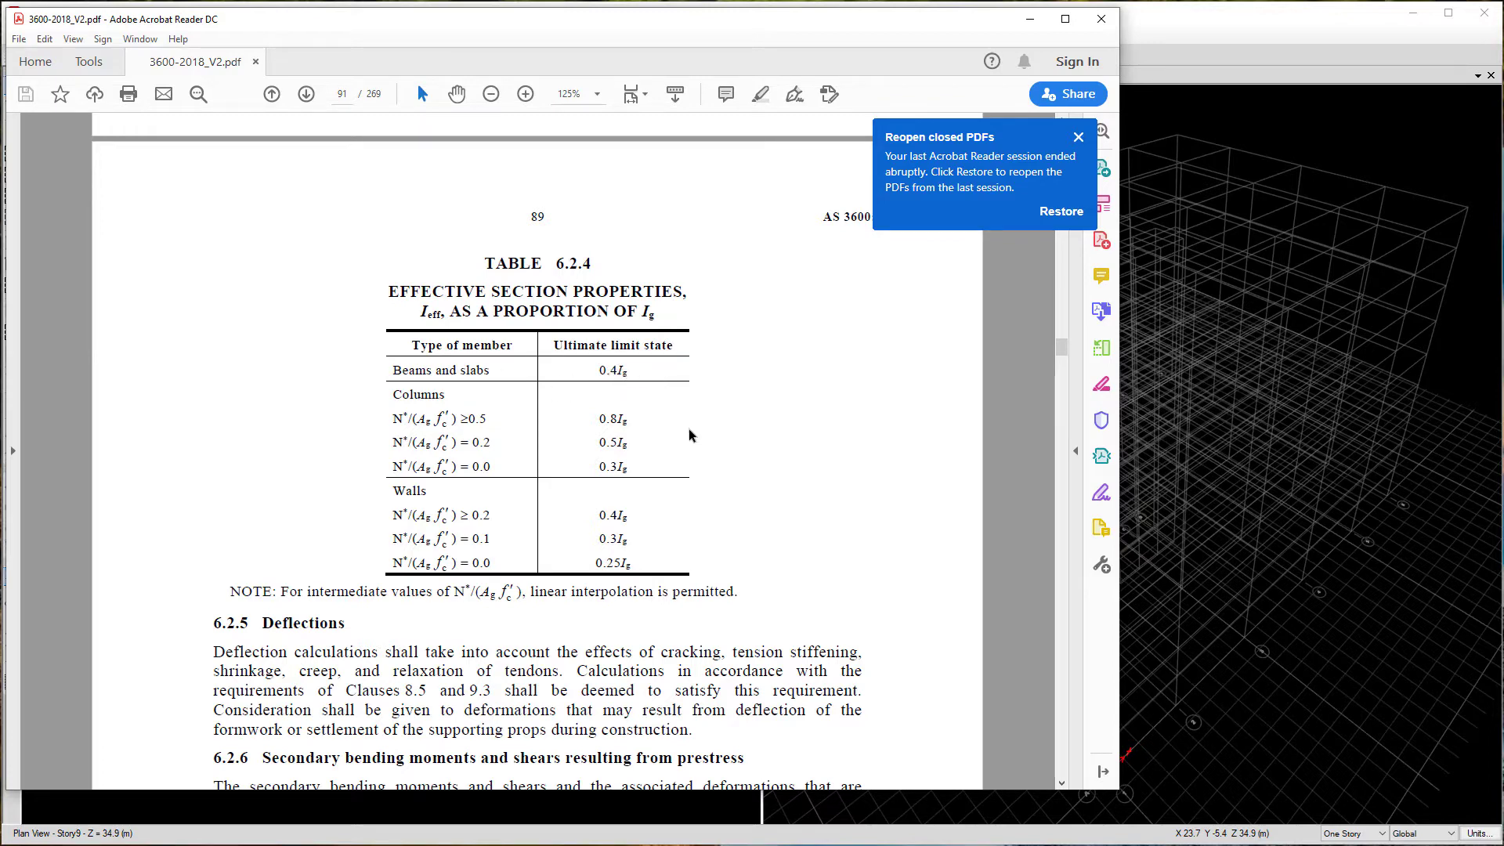
pyautogui.moveTo(652, 473)
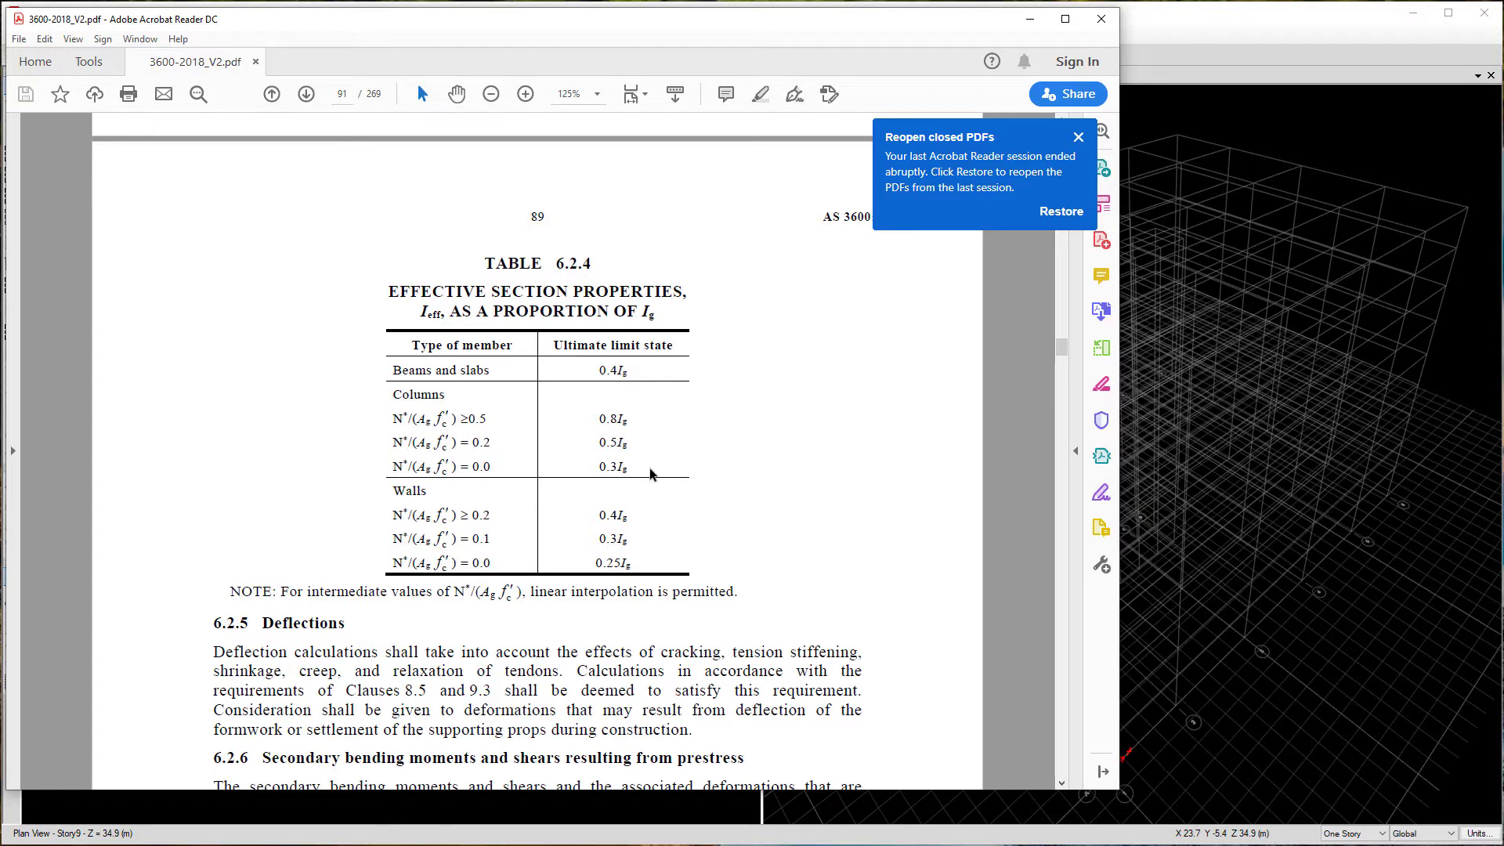
pyautogui.moveTo(677, 494)
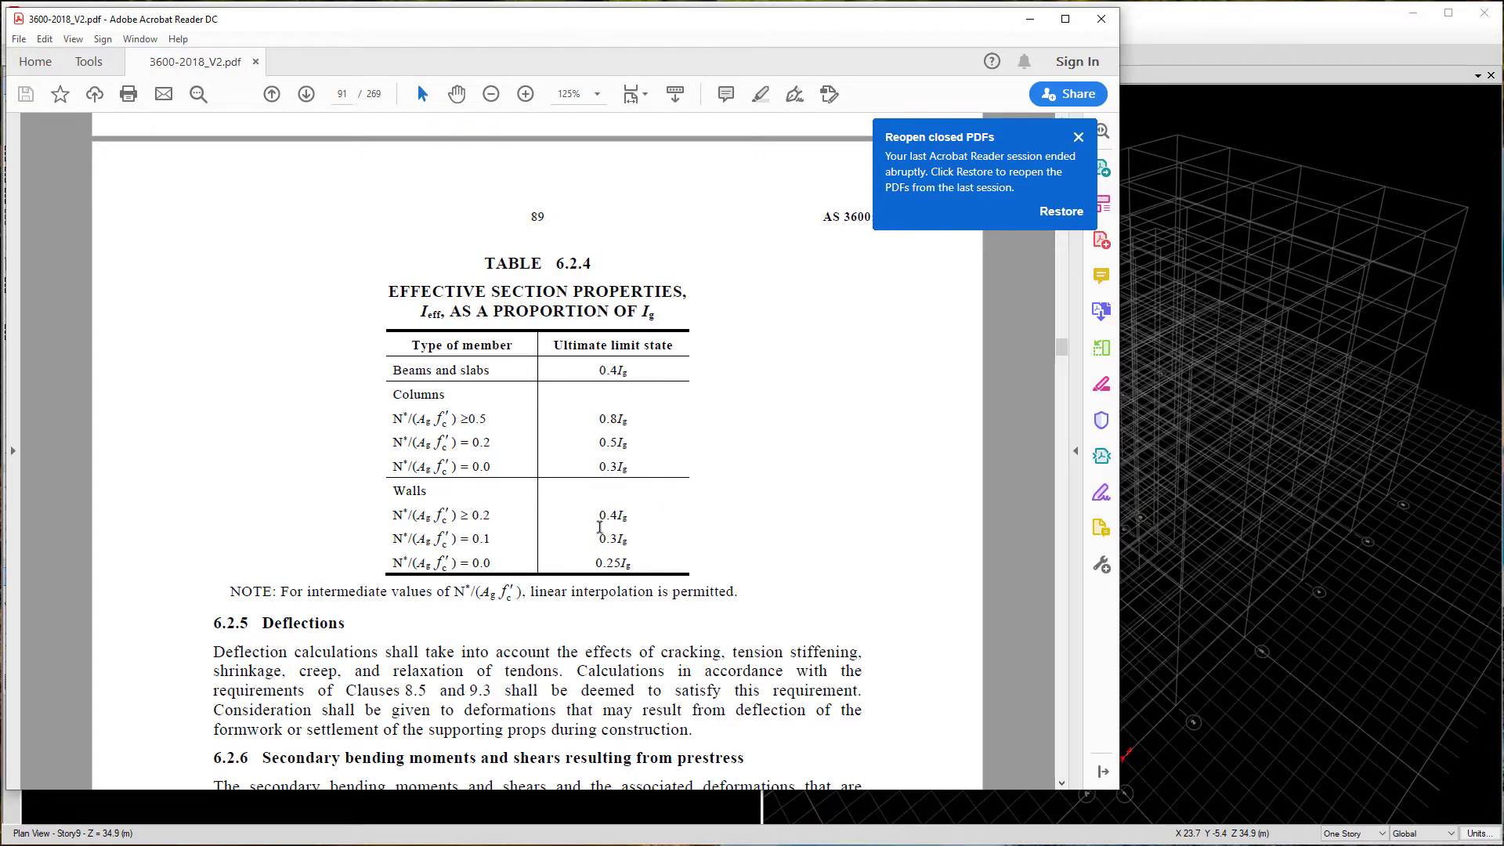
pyautogui.moveTo(638, 533)
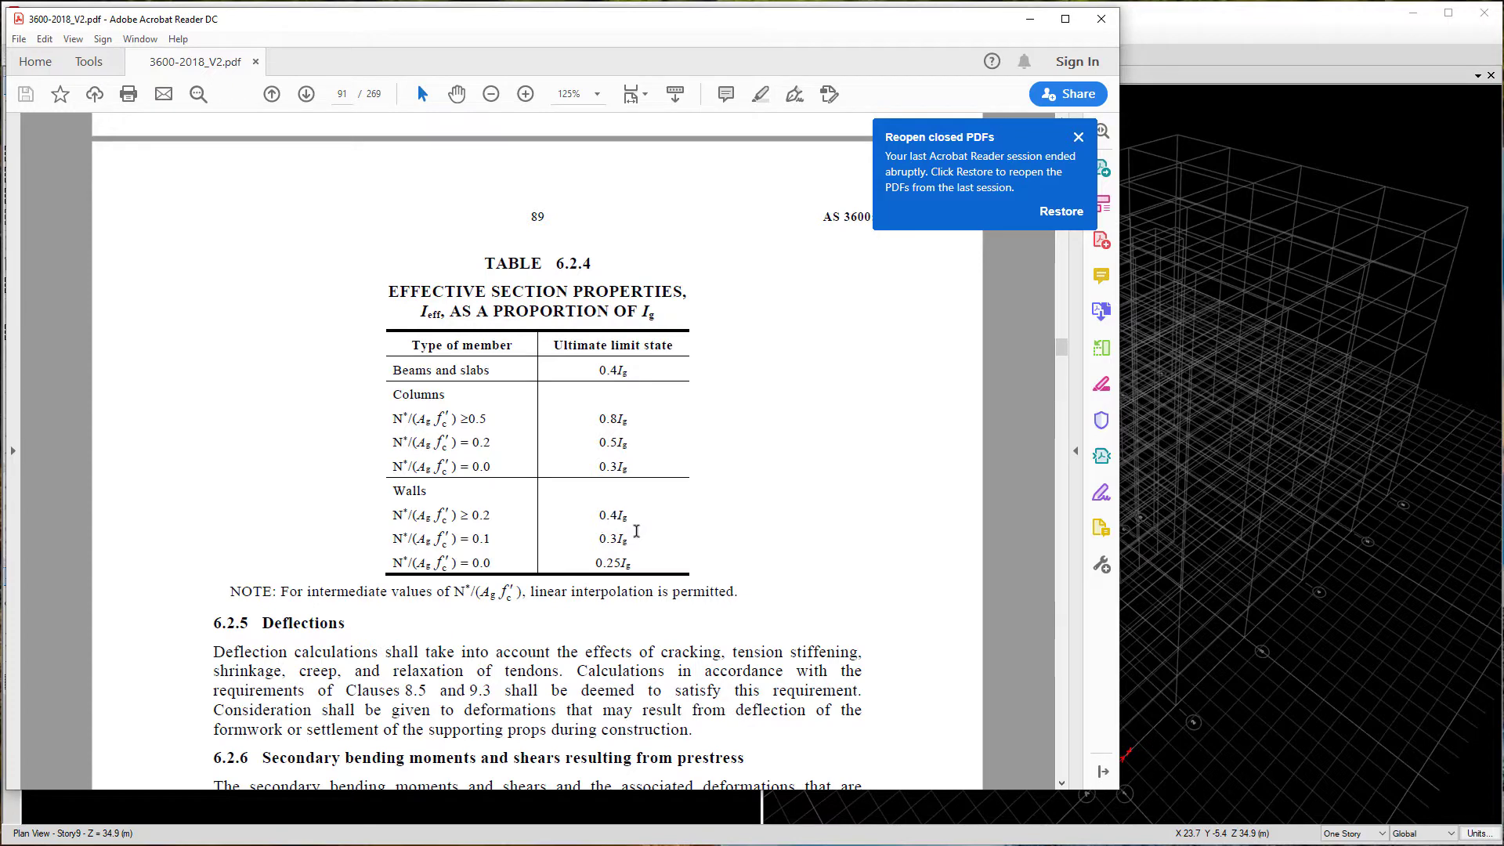
pyautogui.moveTo(618, 533)
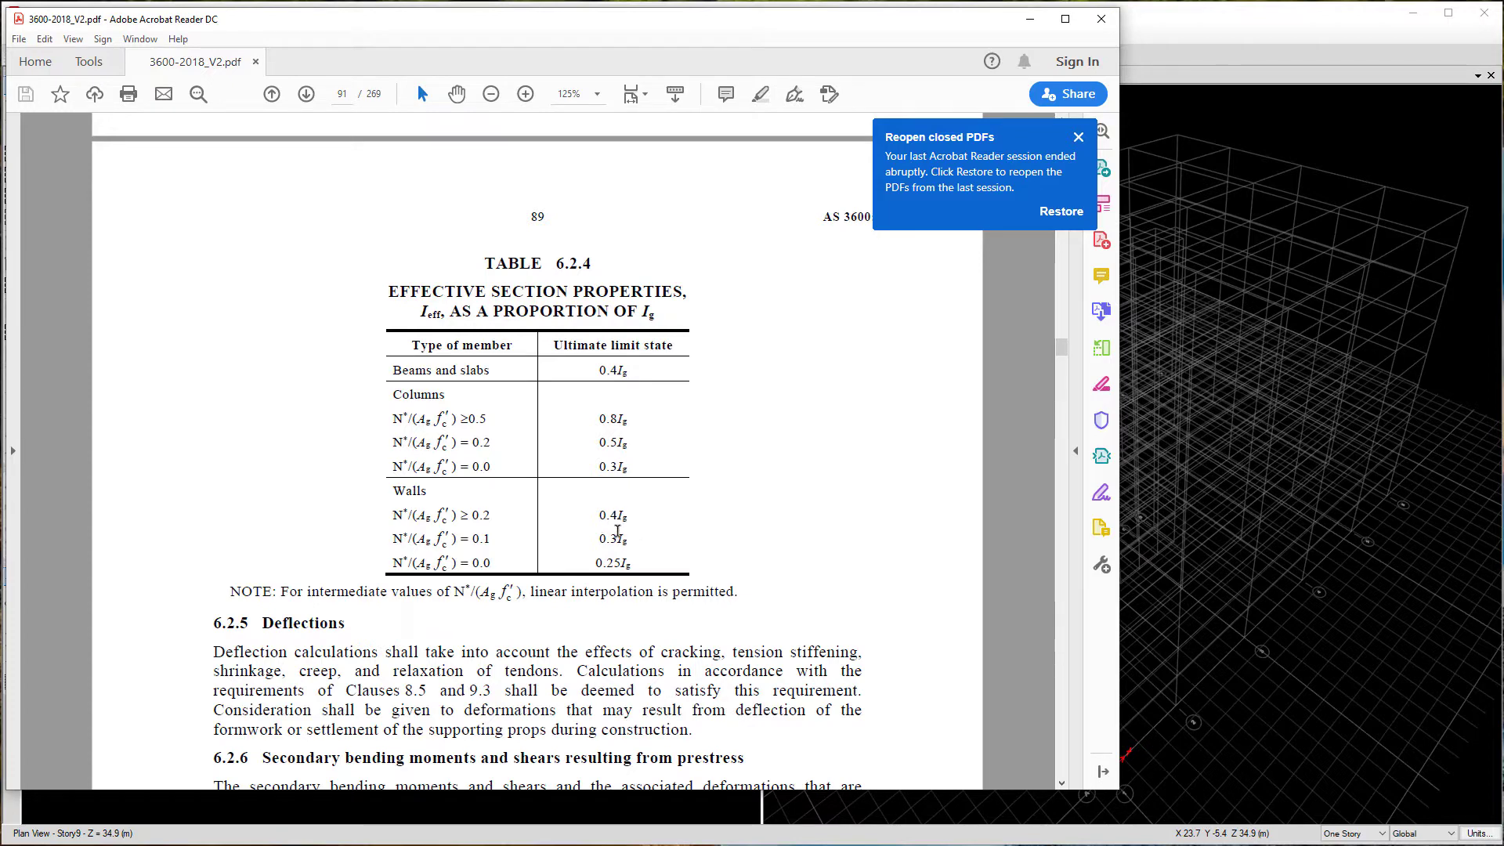
pyautogui.moveTo(684, 445)
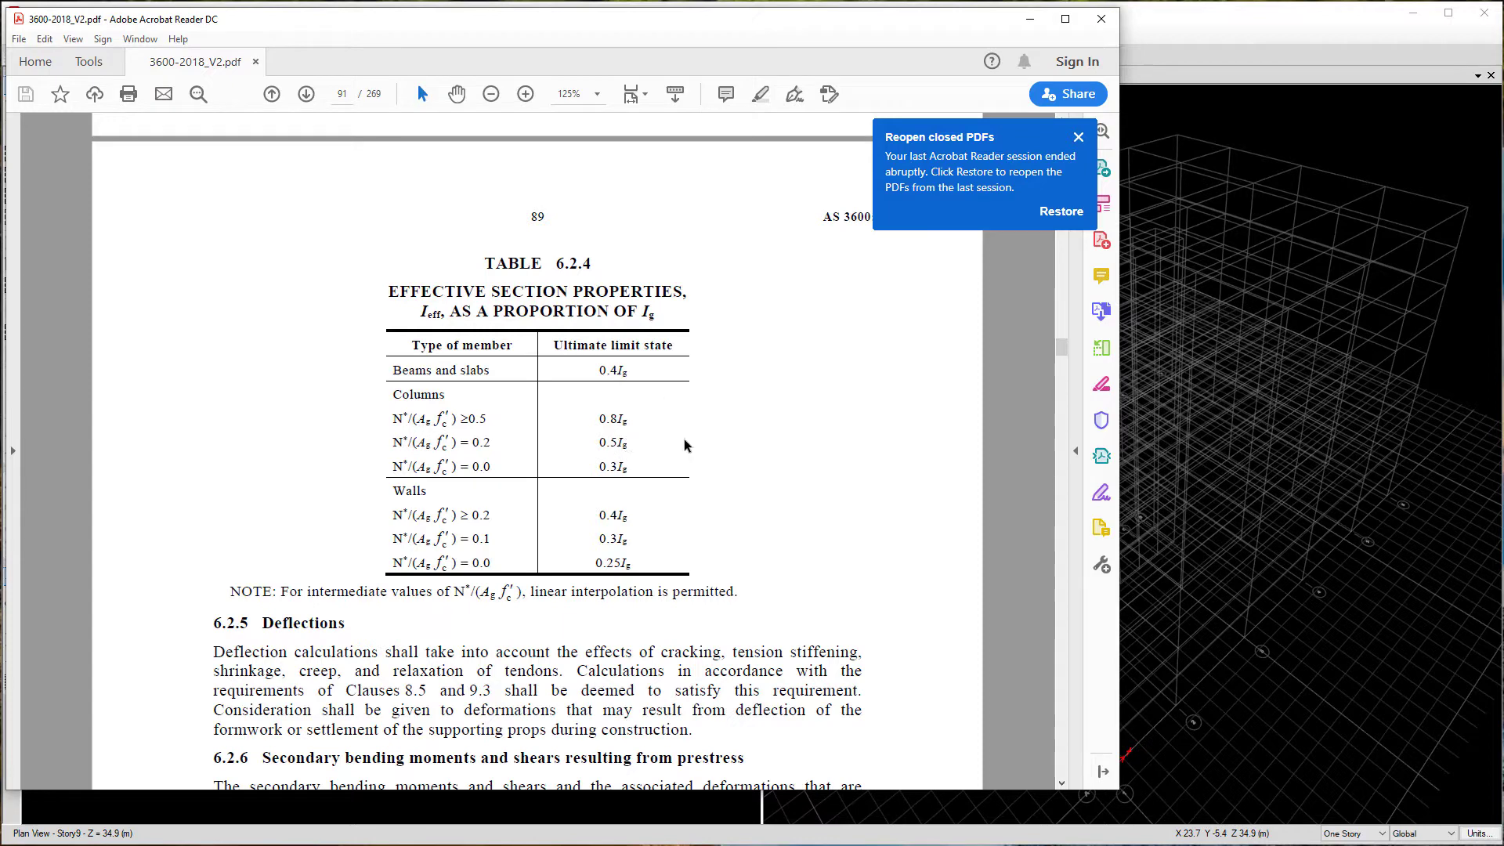
pyautogui.moveTo(720, 478)
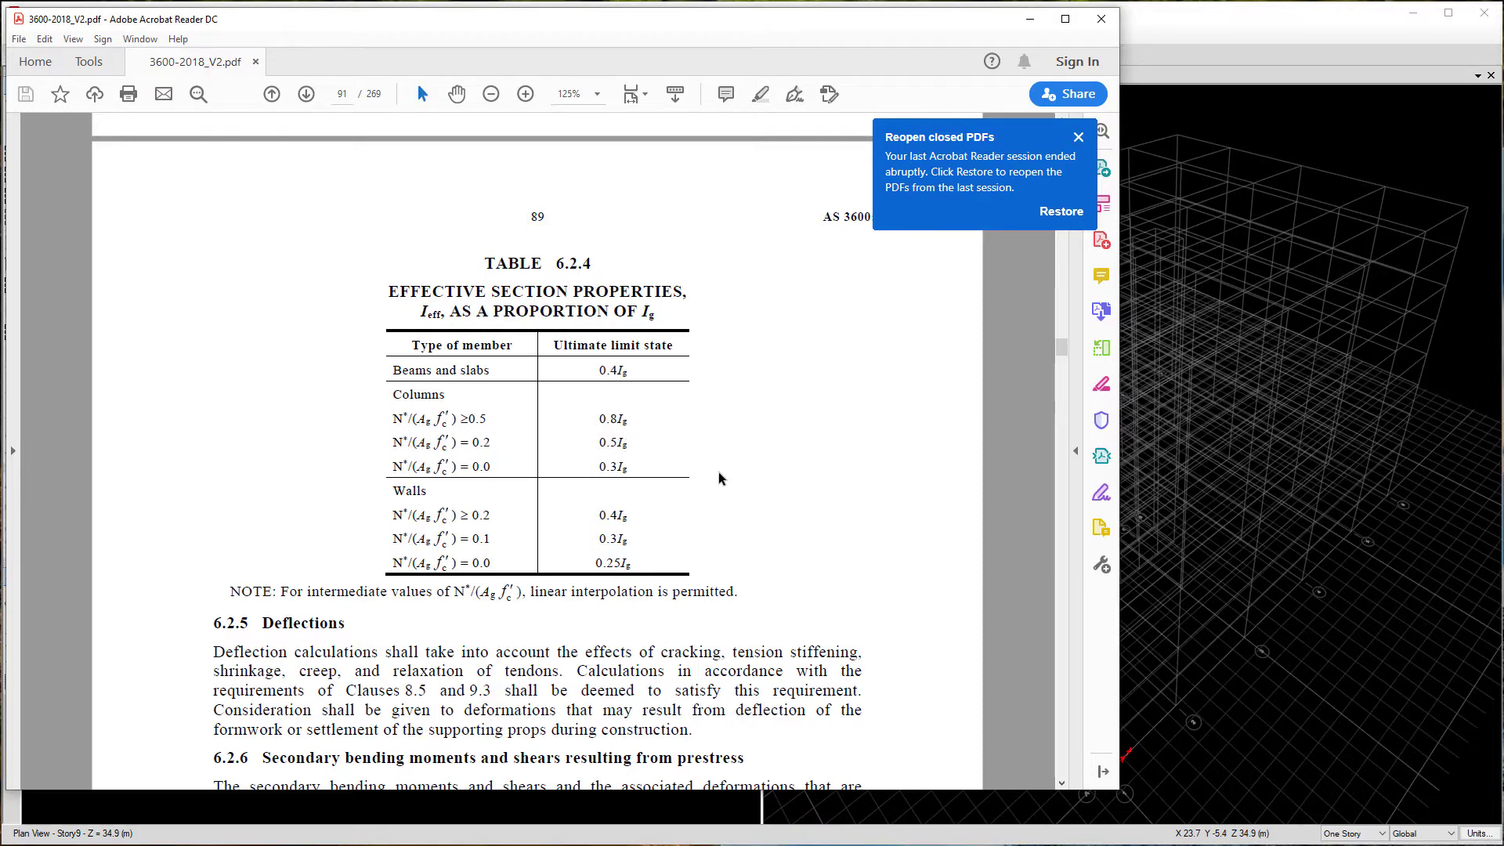
pyautogui.moveTo(609, 528)
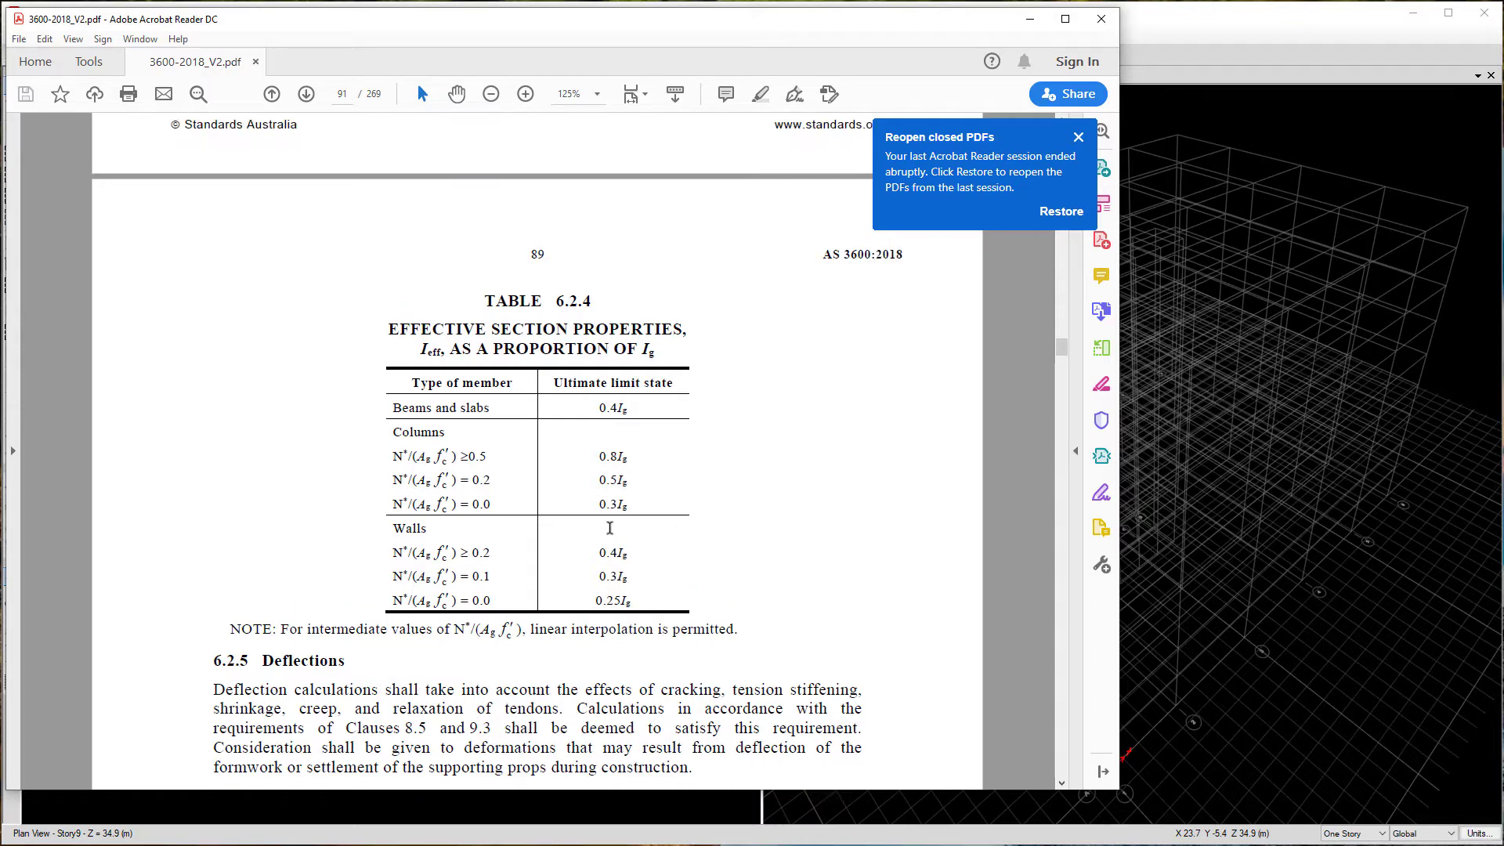
pyautogui.moveTo(1029, 25)
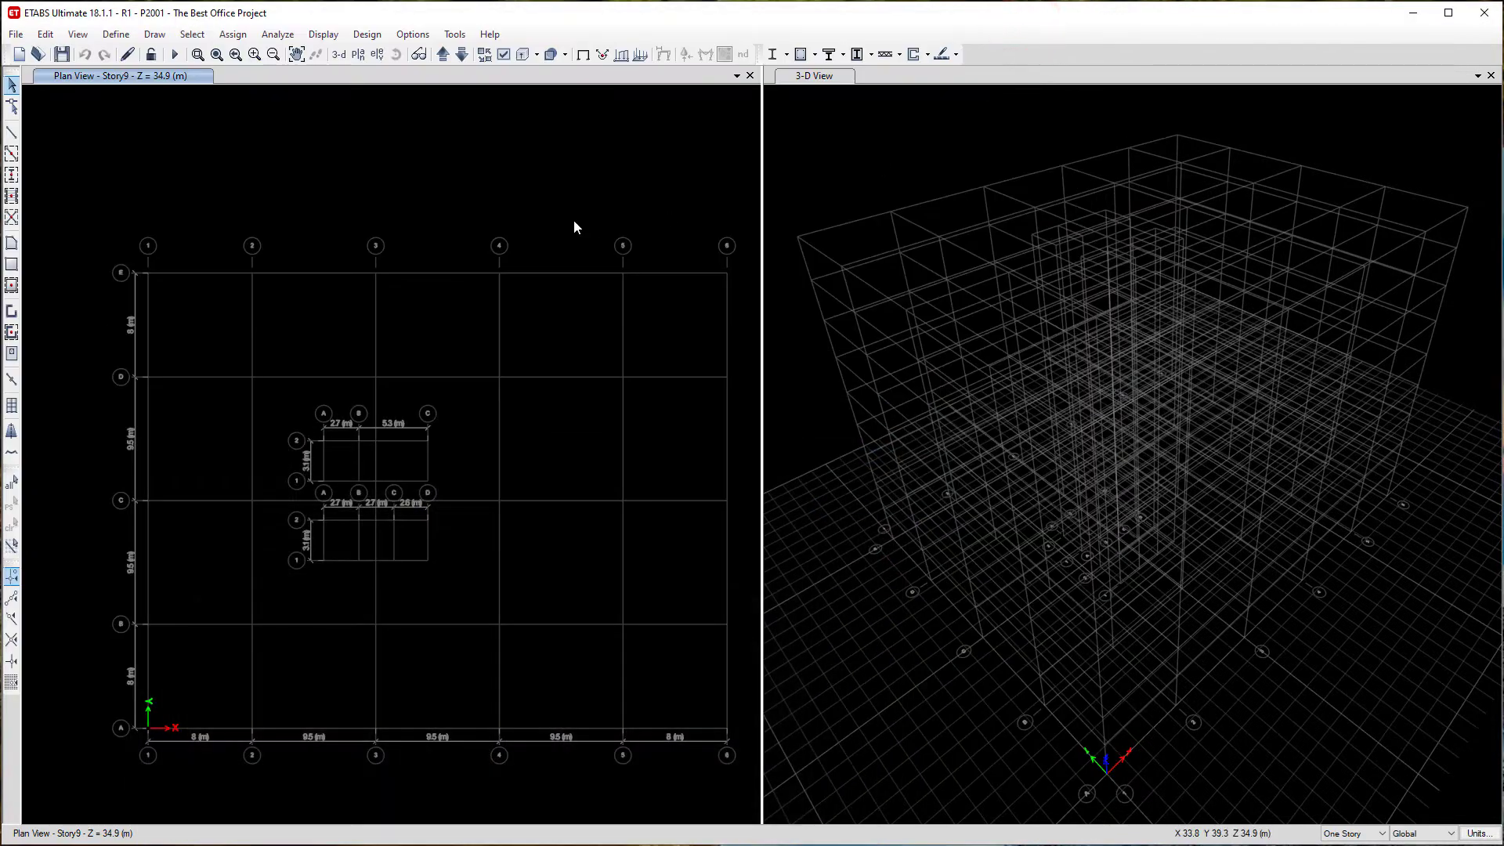
pyautogui.moveTo(590, 290)
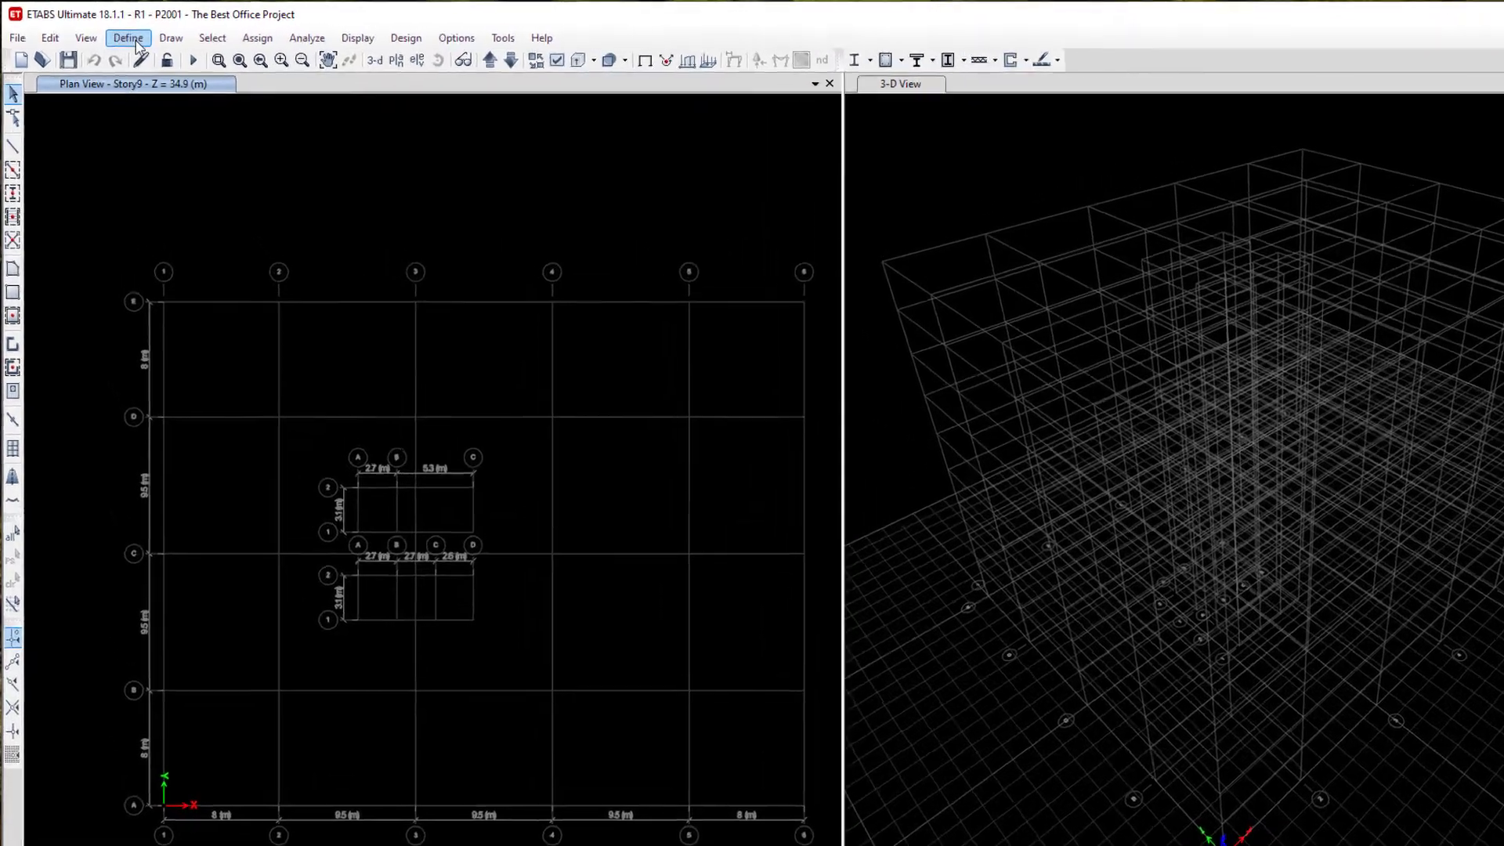
# - Select the C1 - 450x450 Fc'40 frame section and show its property data
pyautogui.click(126, 38)
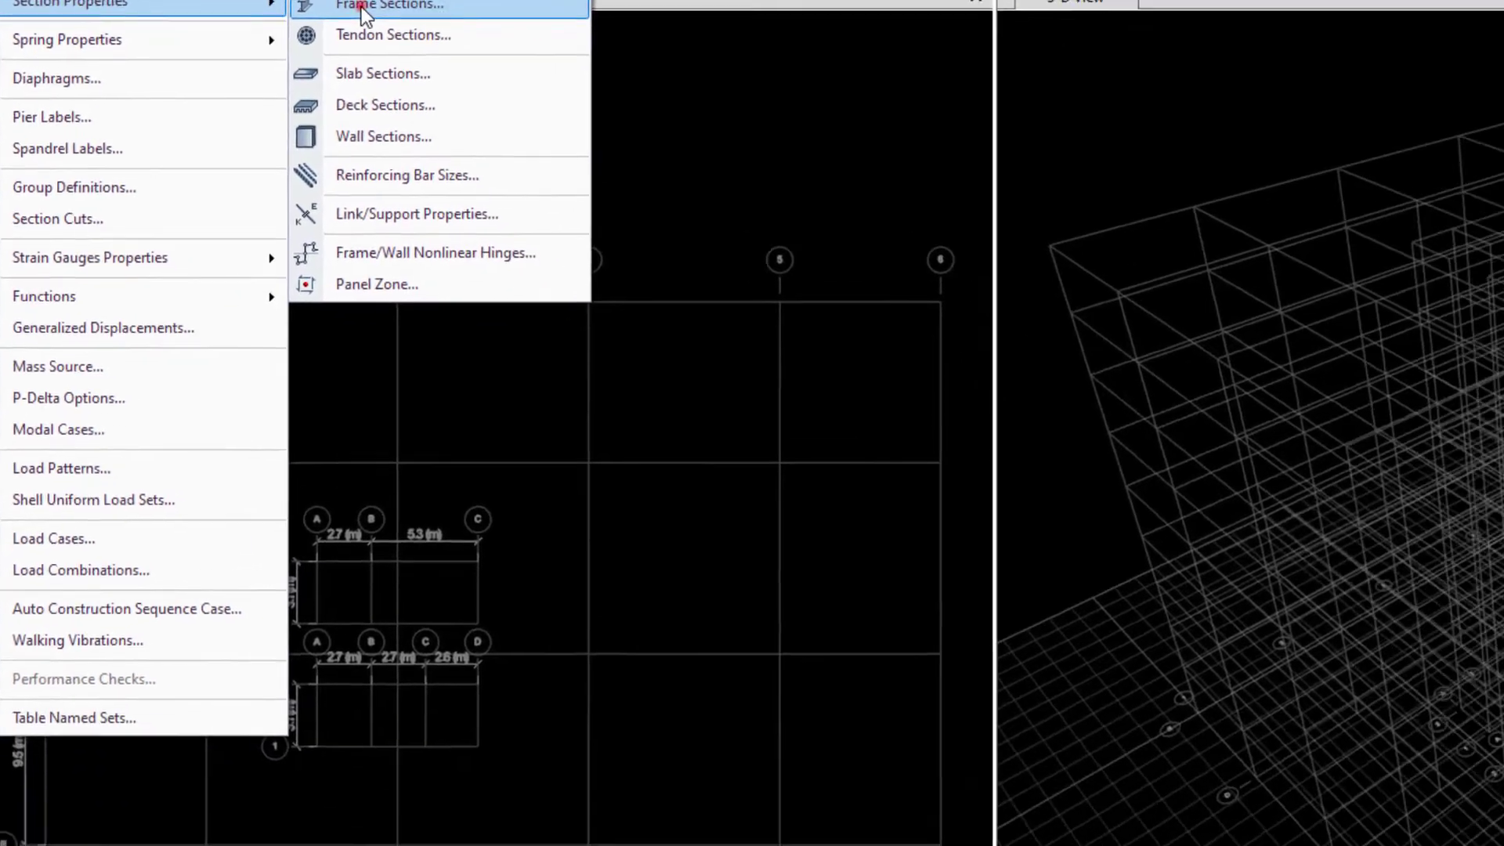
pyautogui.click(391, 6)
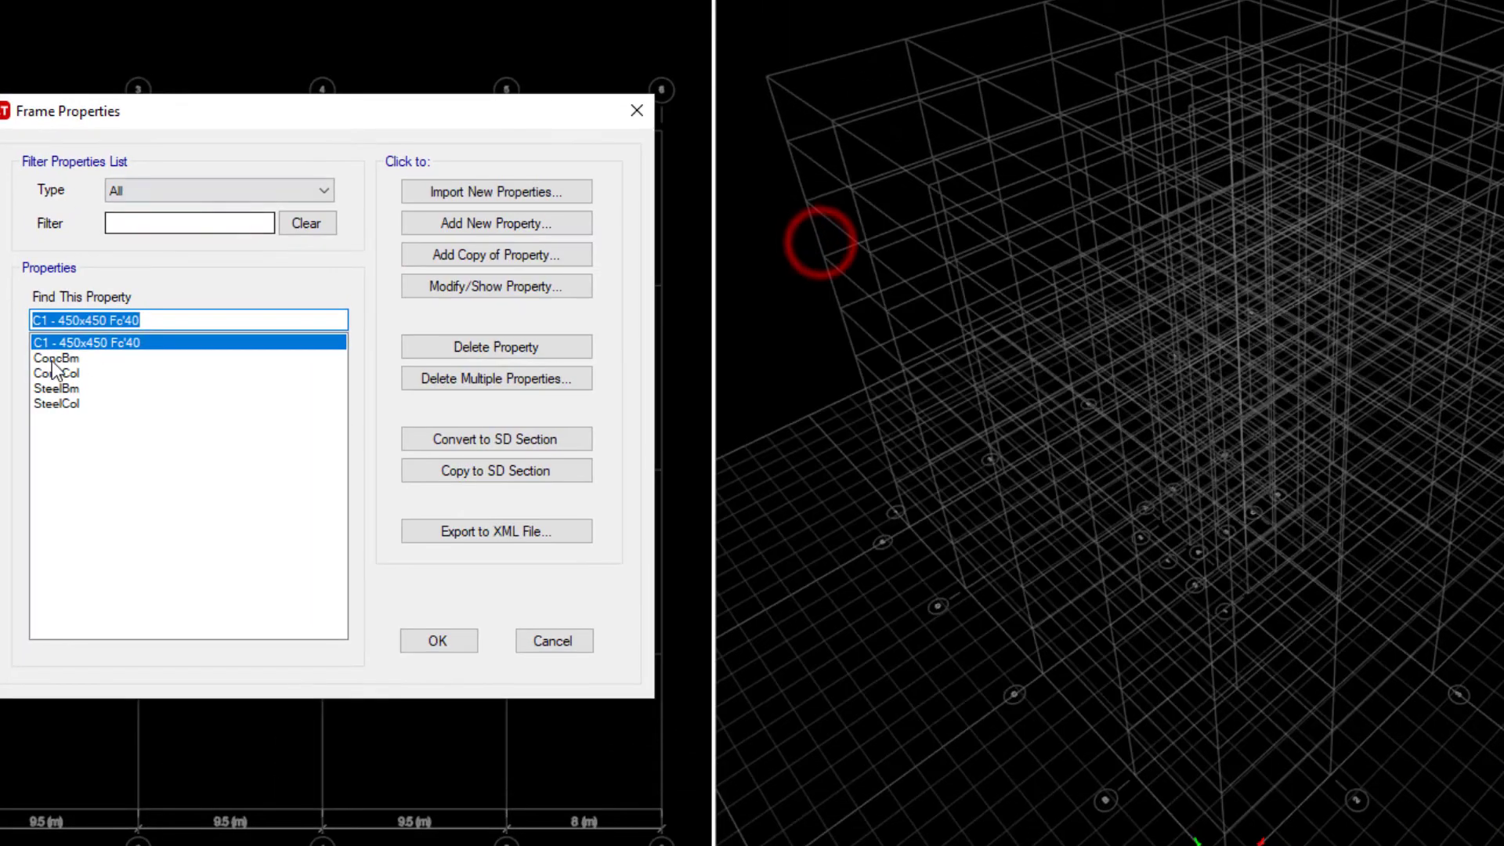
pyautogui.click(495, 286)
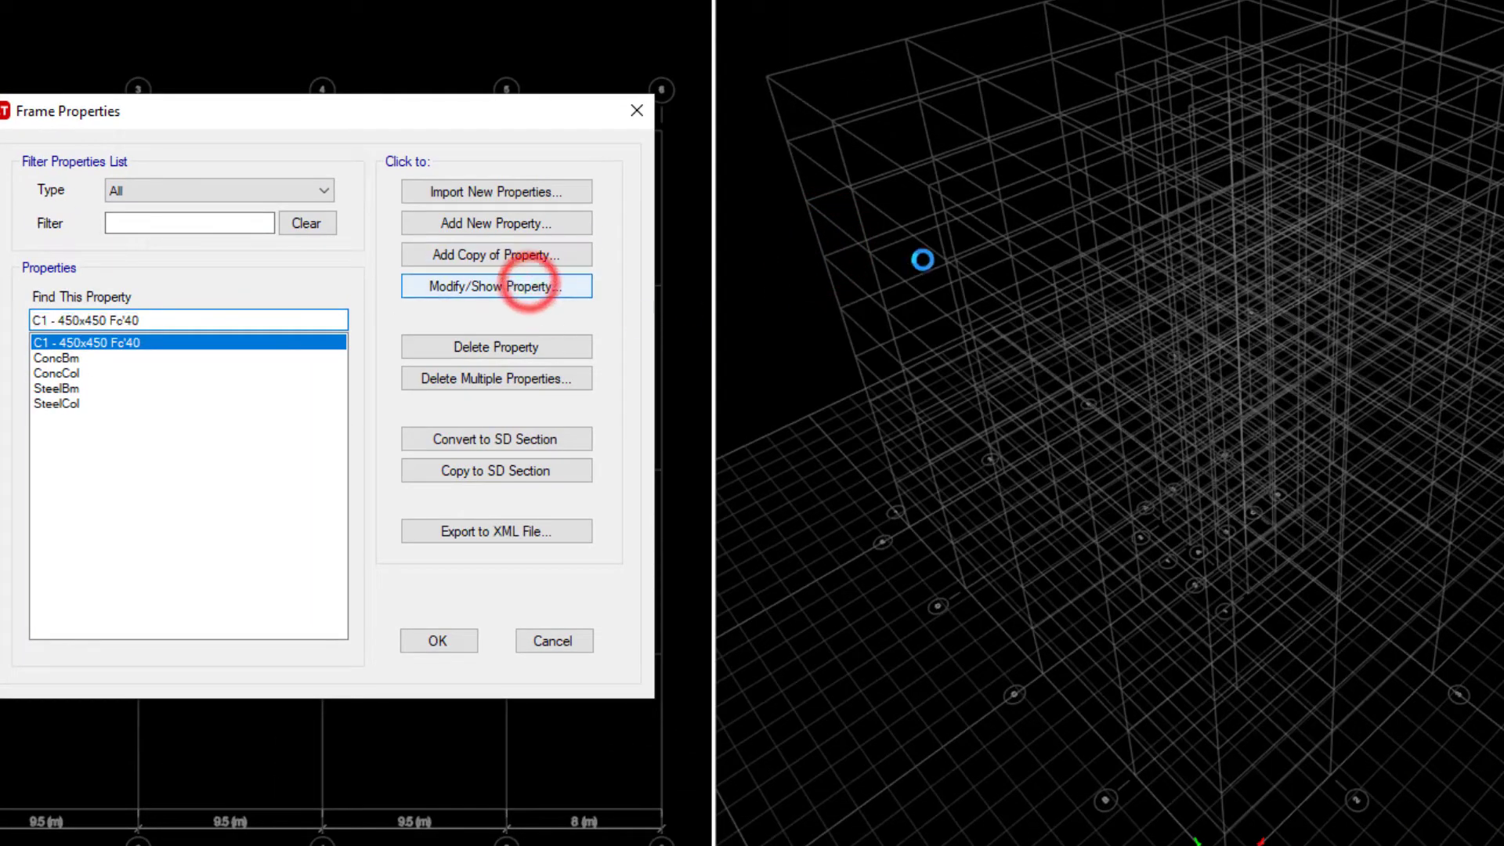
pyautogui.click(495, 285)
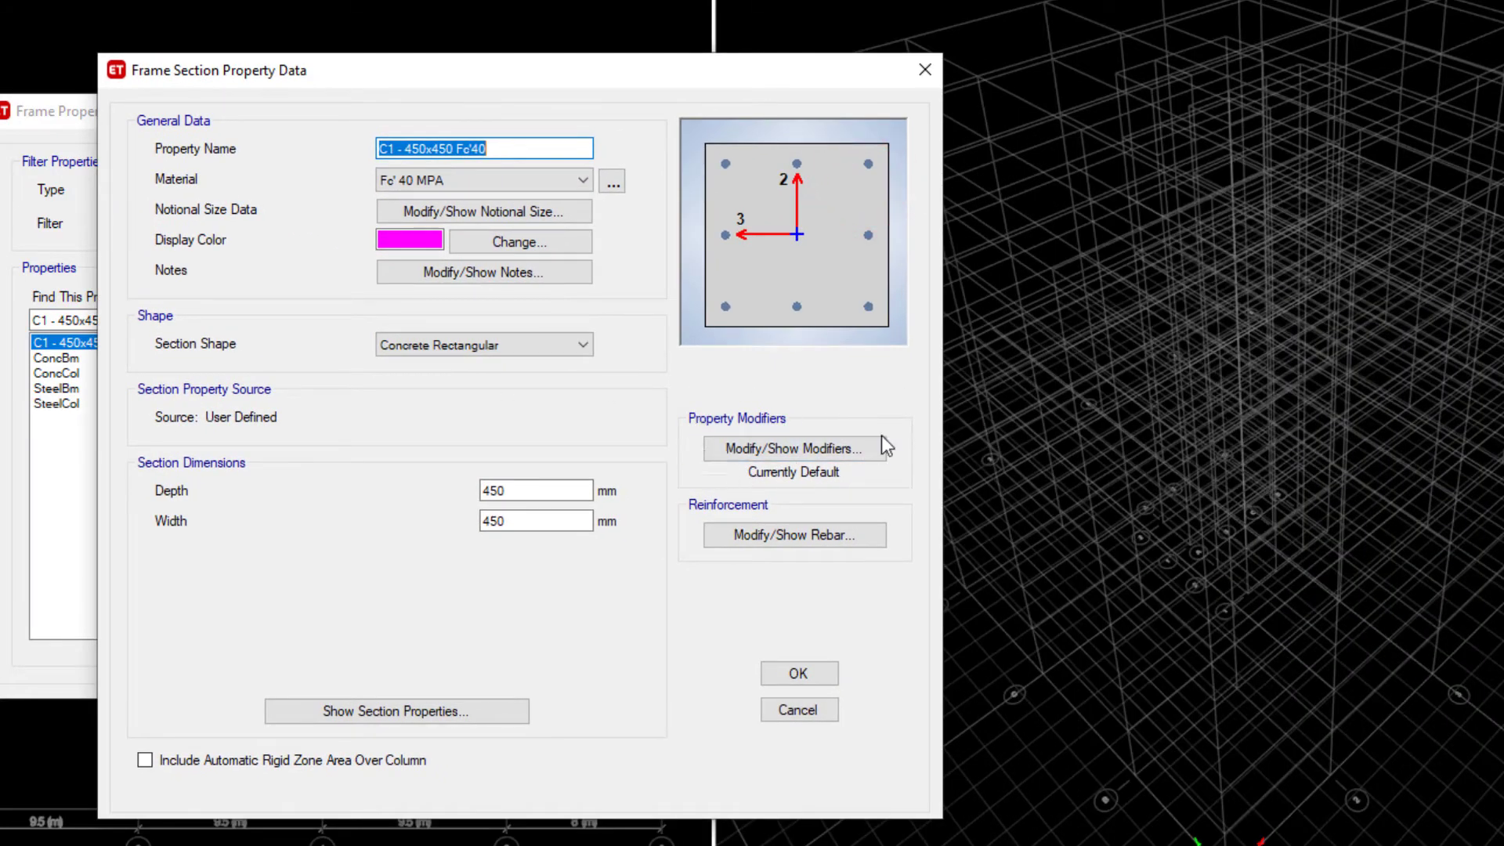
pyautogui.moveTo(782, 455)
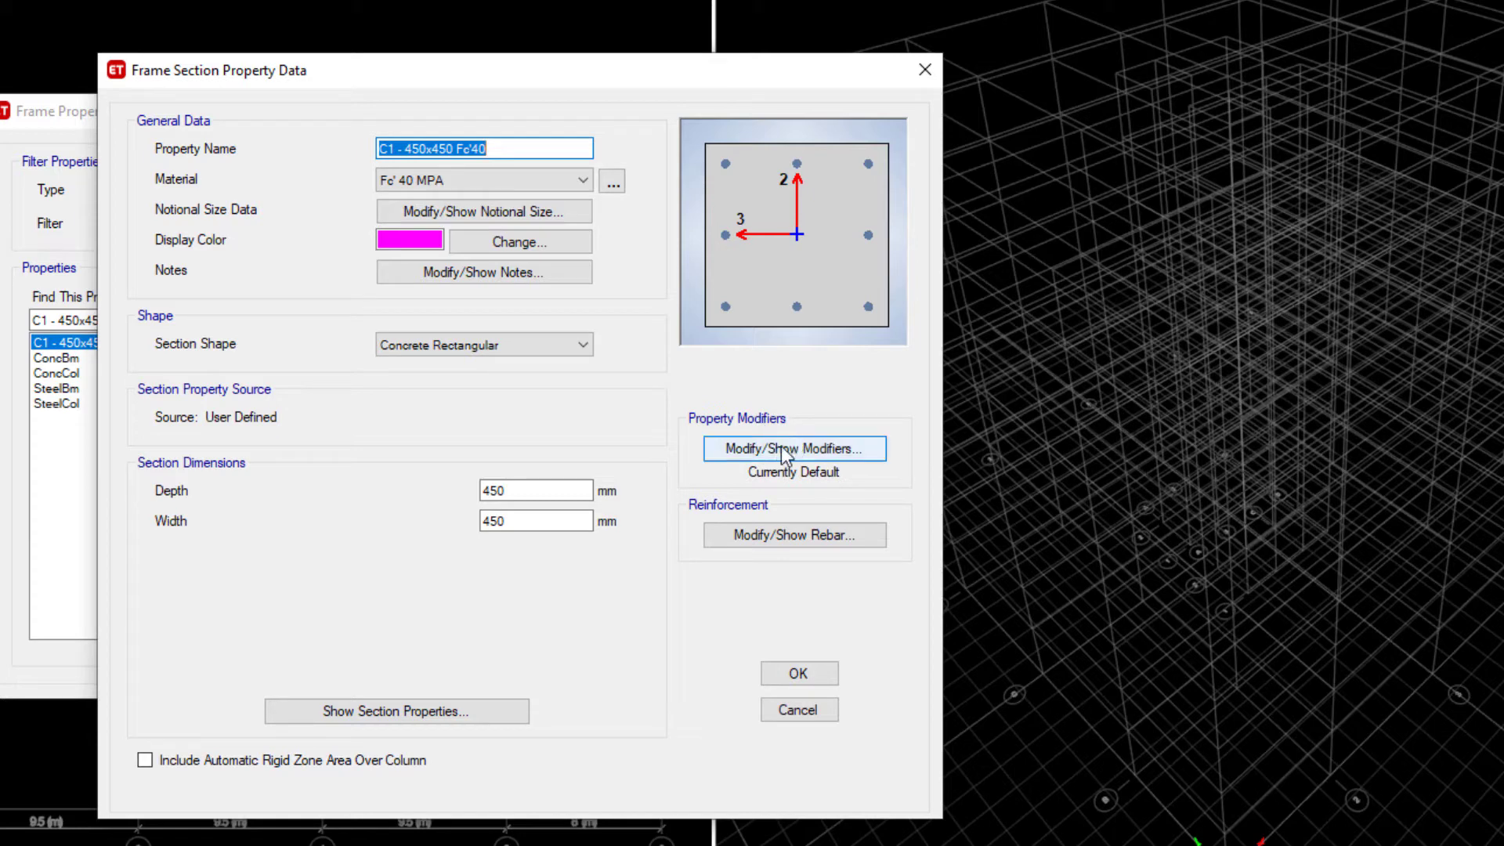
# - Show the C1 column's modifiers and check torsion and moment of inertia 2 and 3 factors
pyautogui.click(794, 449)
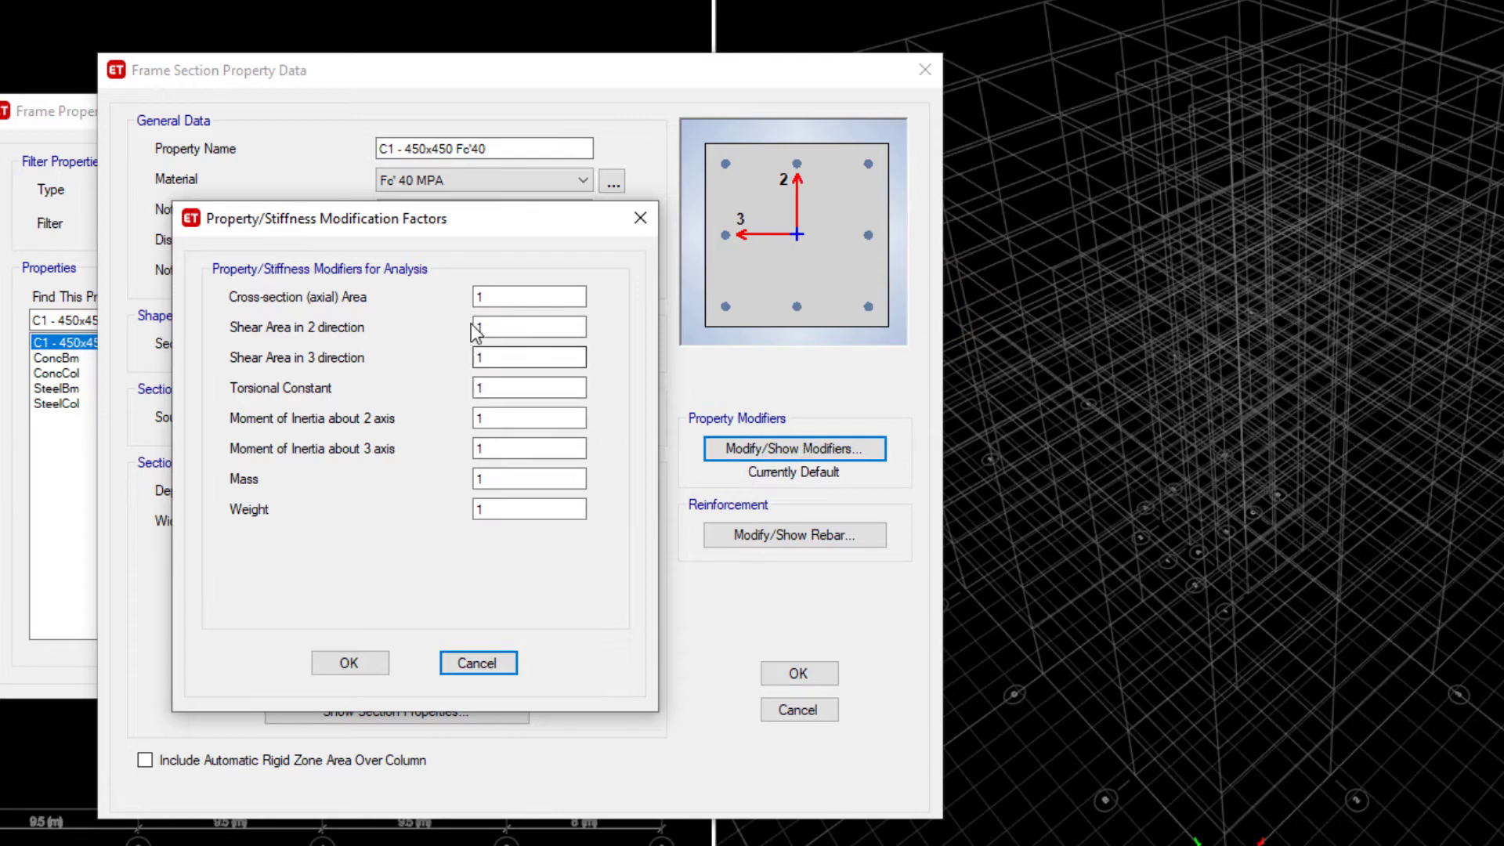
pyautogui.click(529, 387)
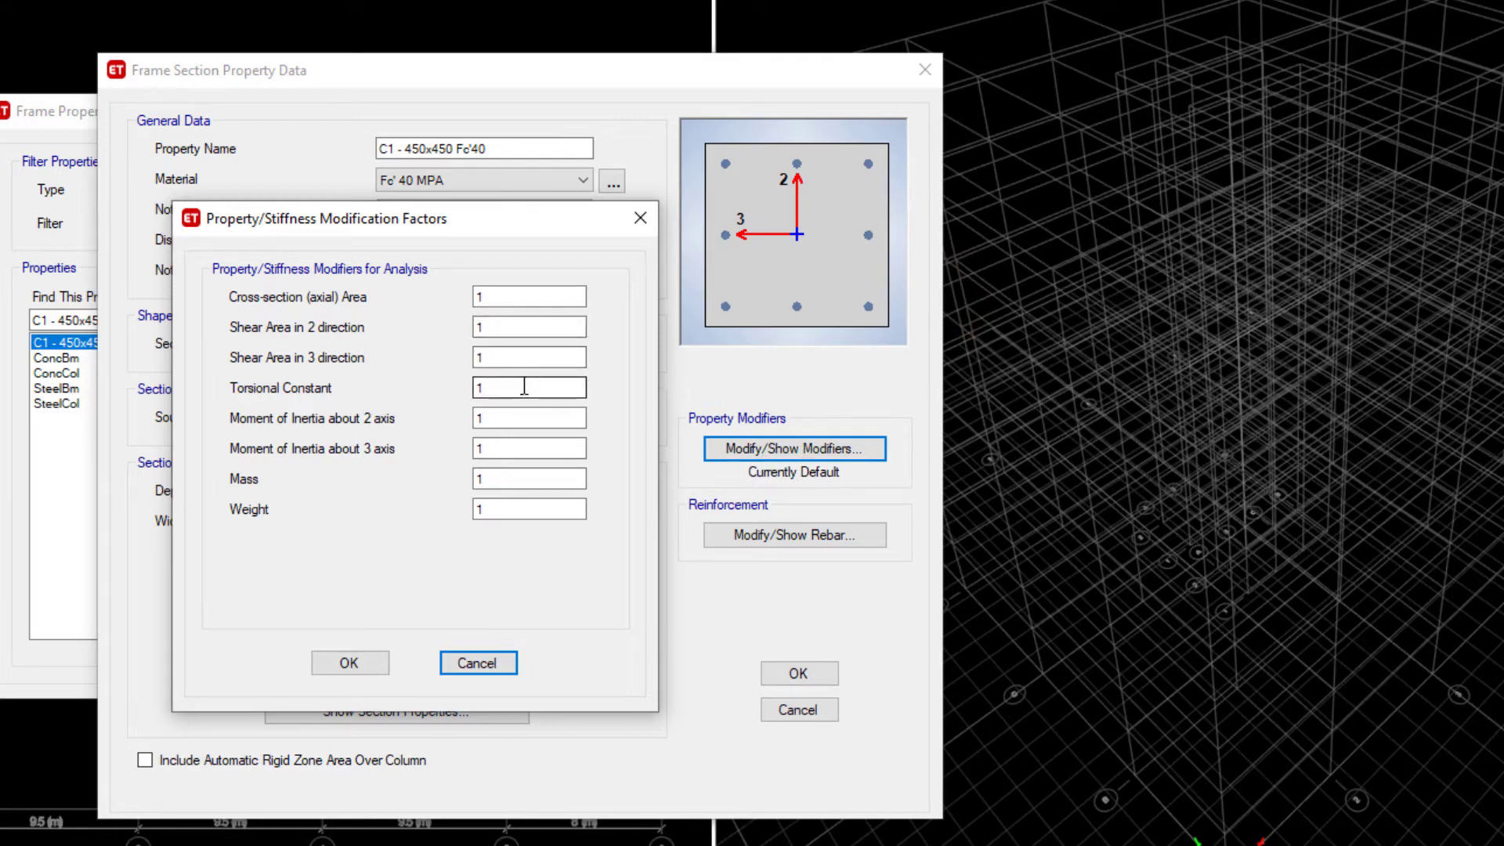
pyautogui.click(529, 418)
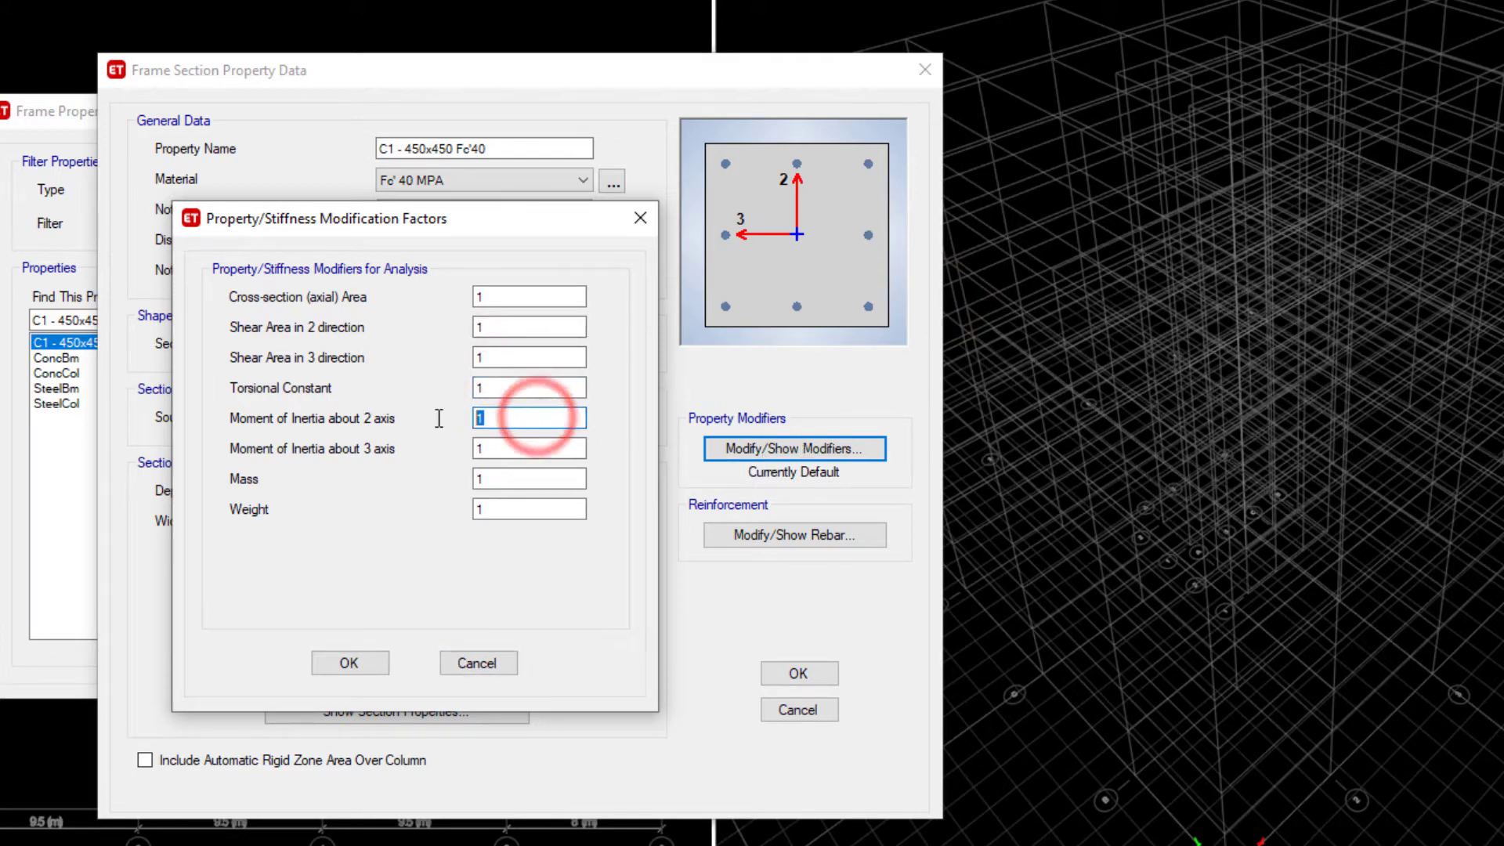
pyautogui.click(528, 448)
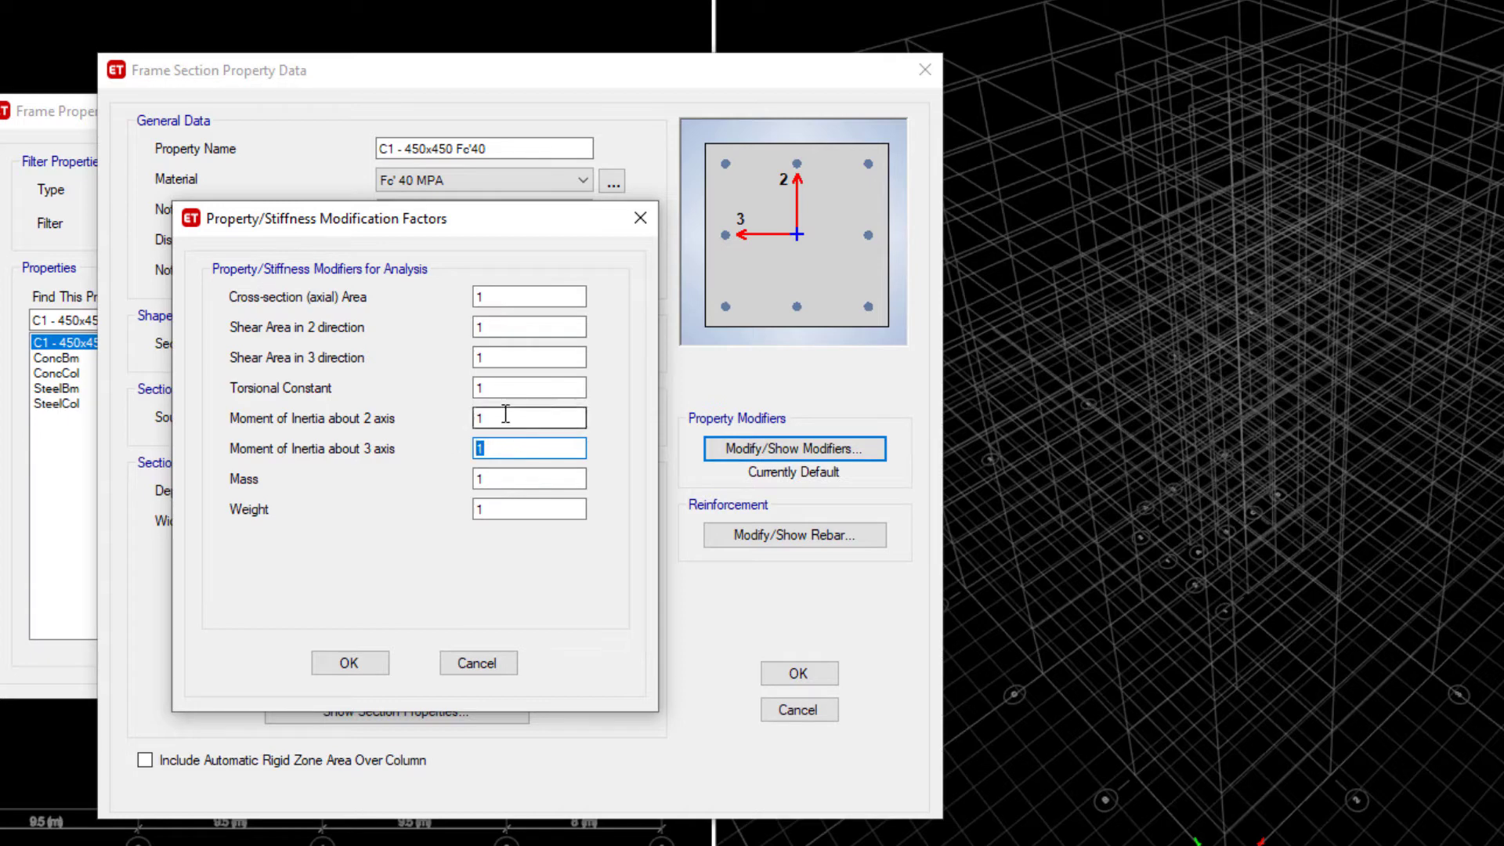
pyautogui.moveTo(545, 412)
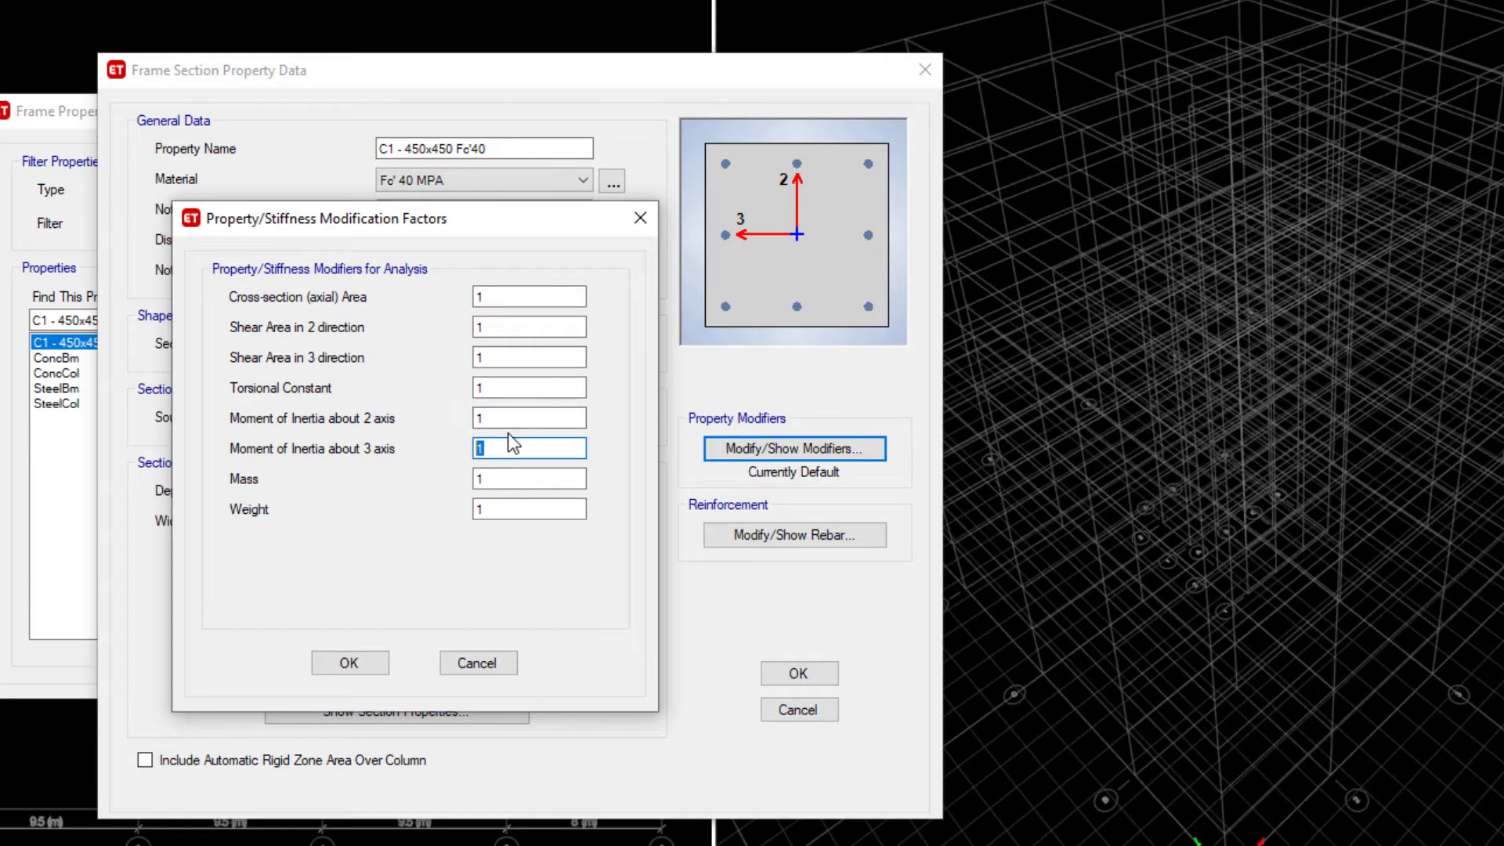
pyautogui.moveTo(439, 577)
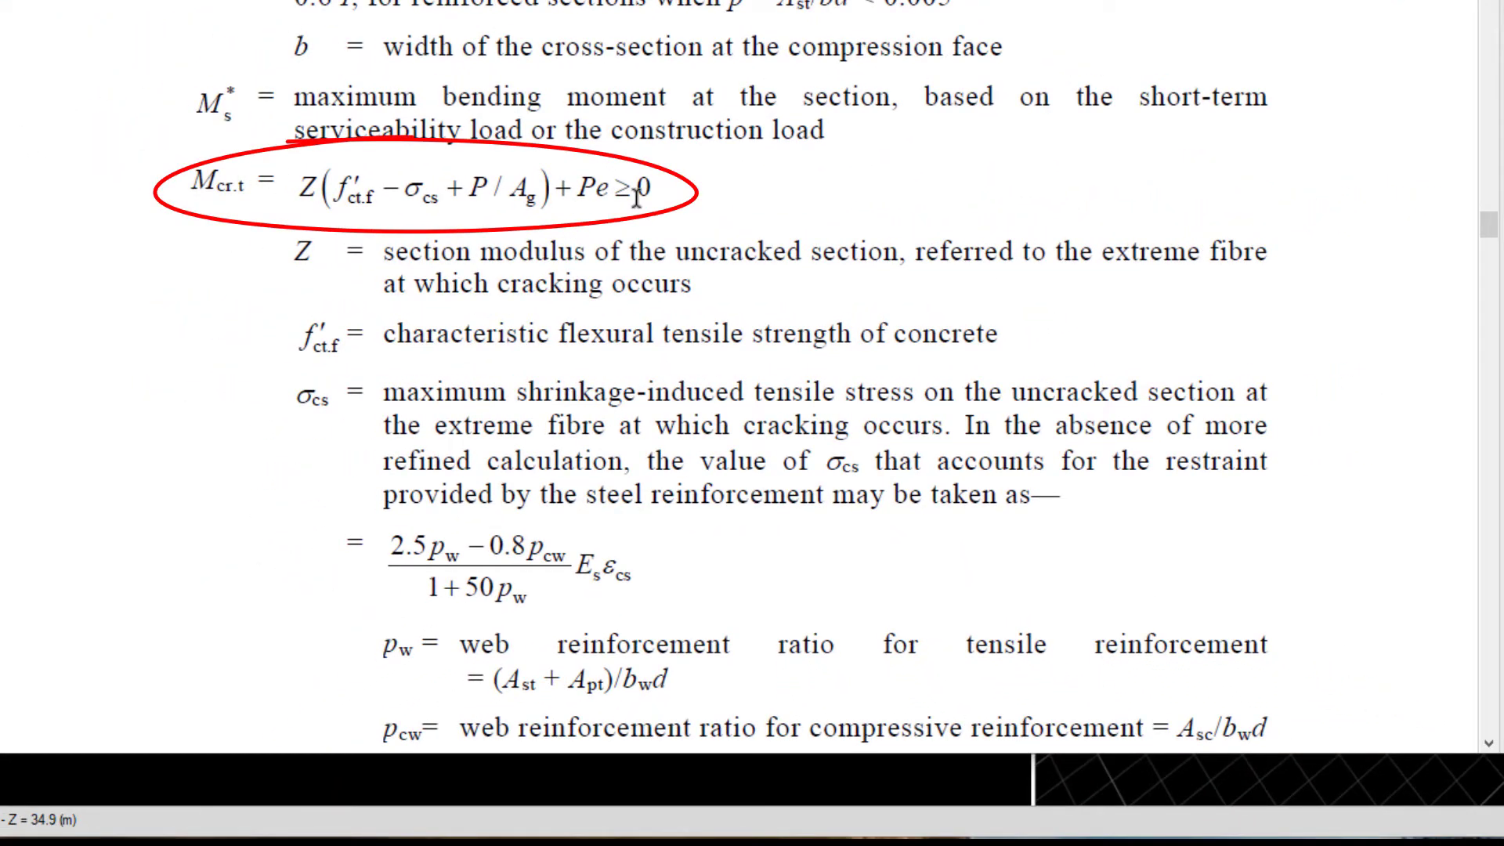
# - Scroll the AS 3600 PDF to the Mcr.t cracking moment equation
pyautogui.scroll(-3)
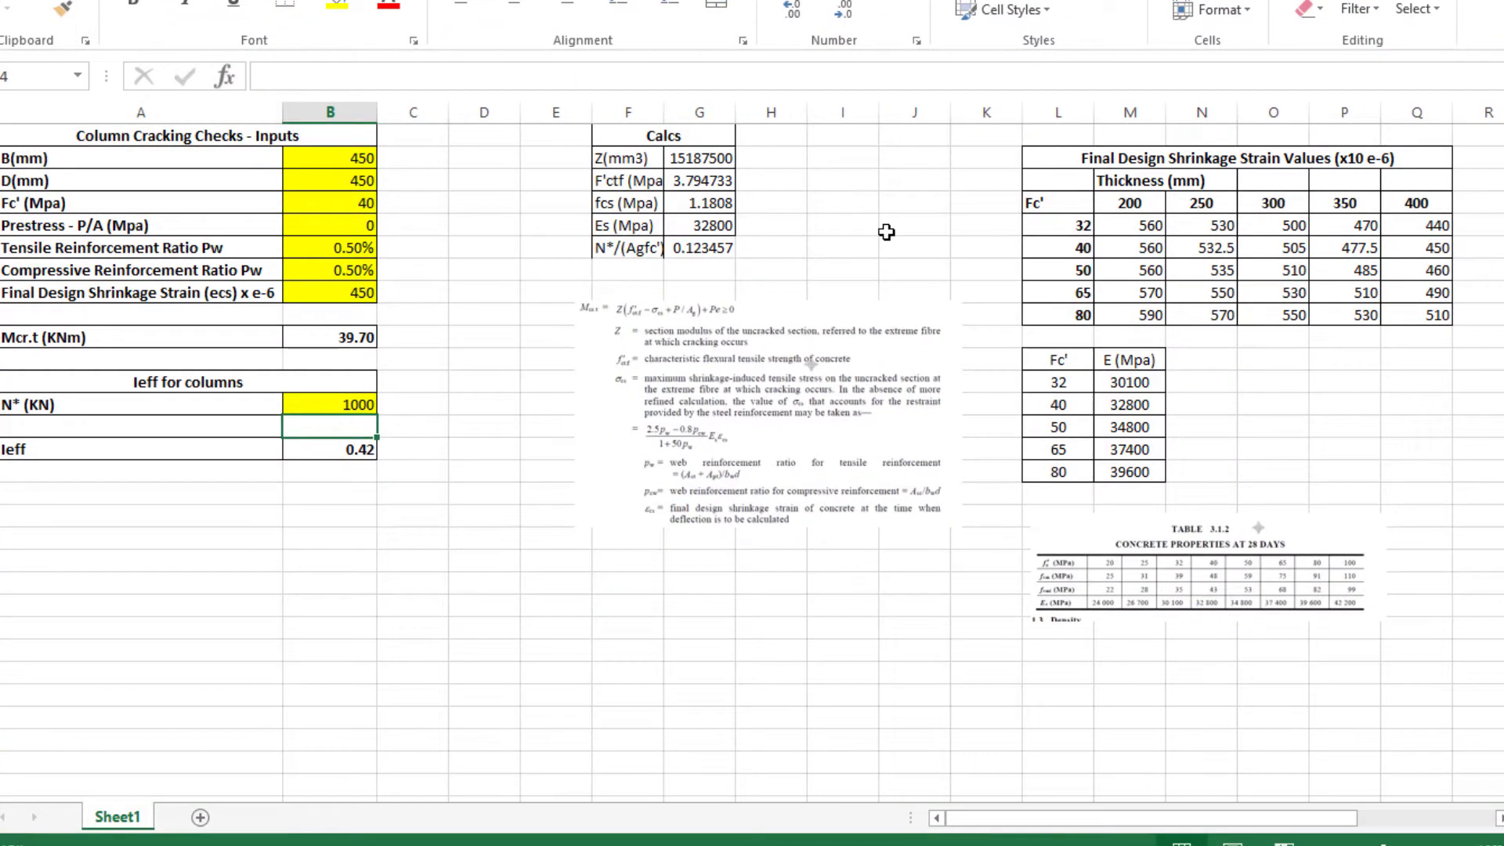
pyautogui.moveTo(769, 241)
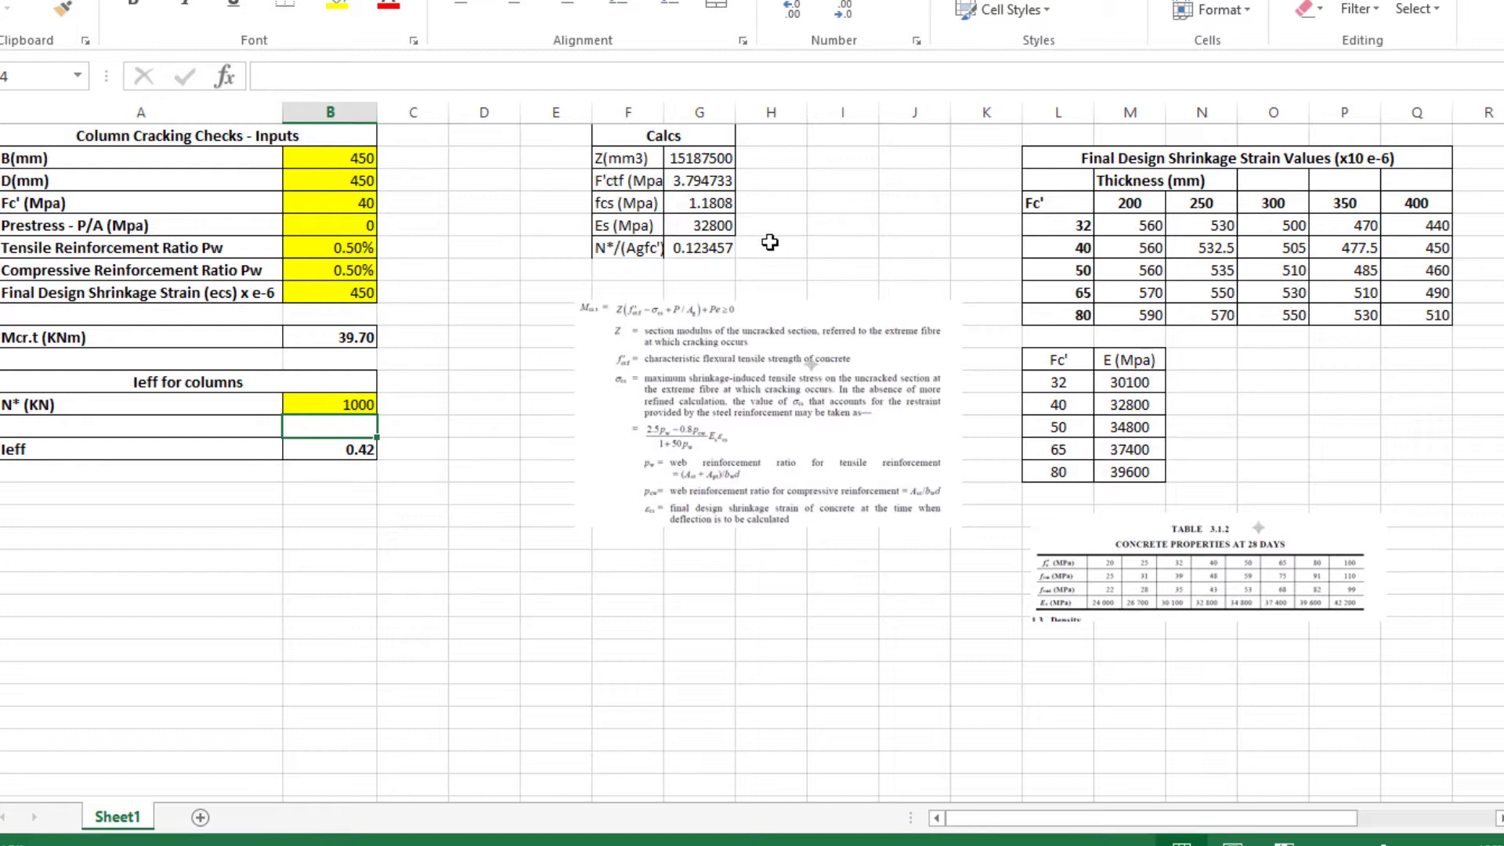
pyautogui.moveTo(708, 262)
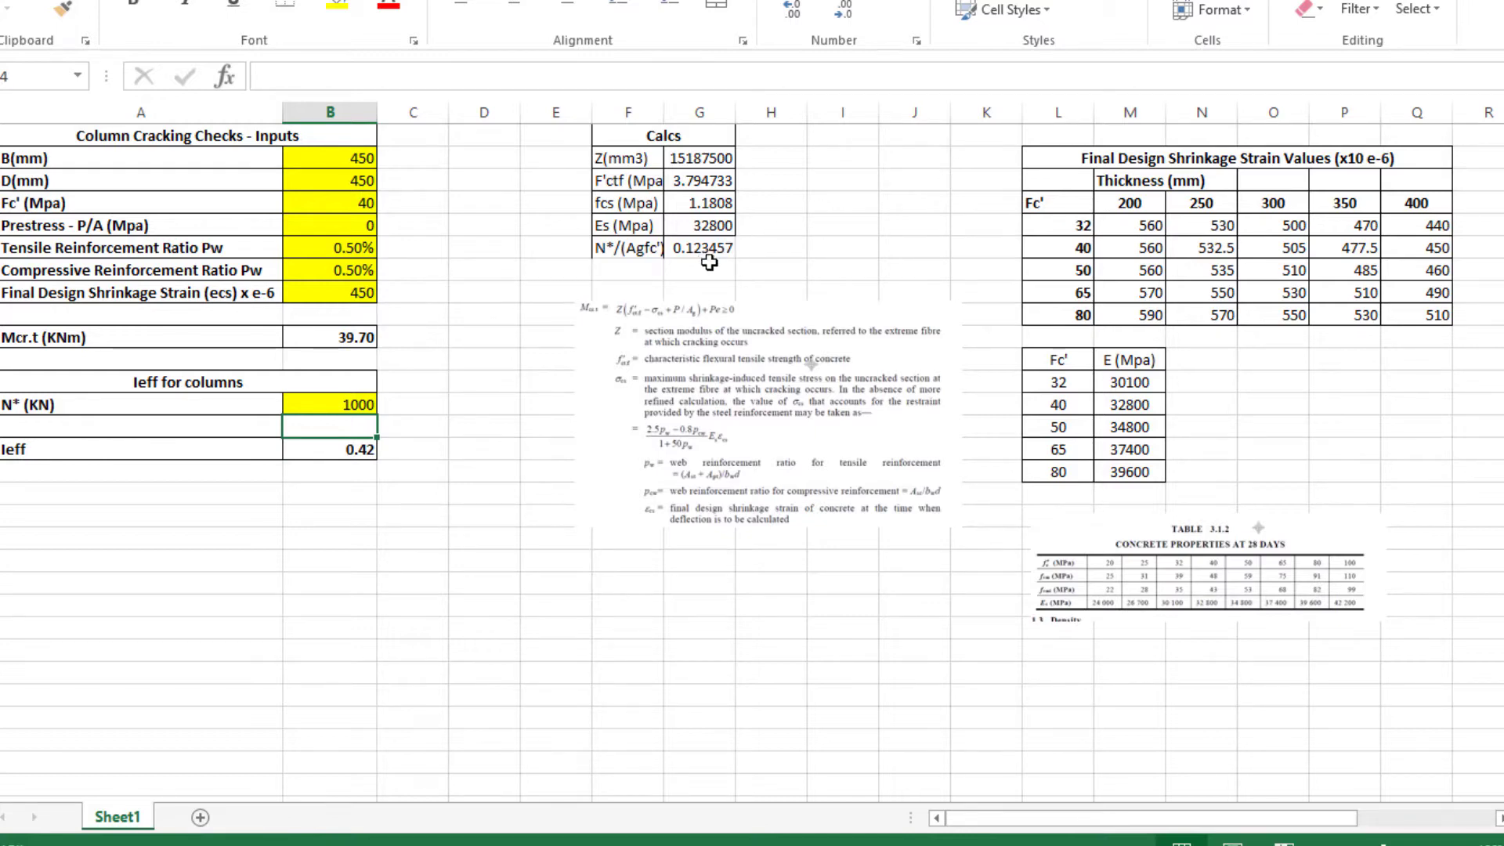
pyautogui.moveTo(770, 276)
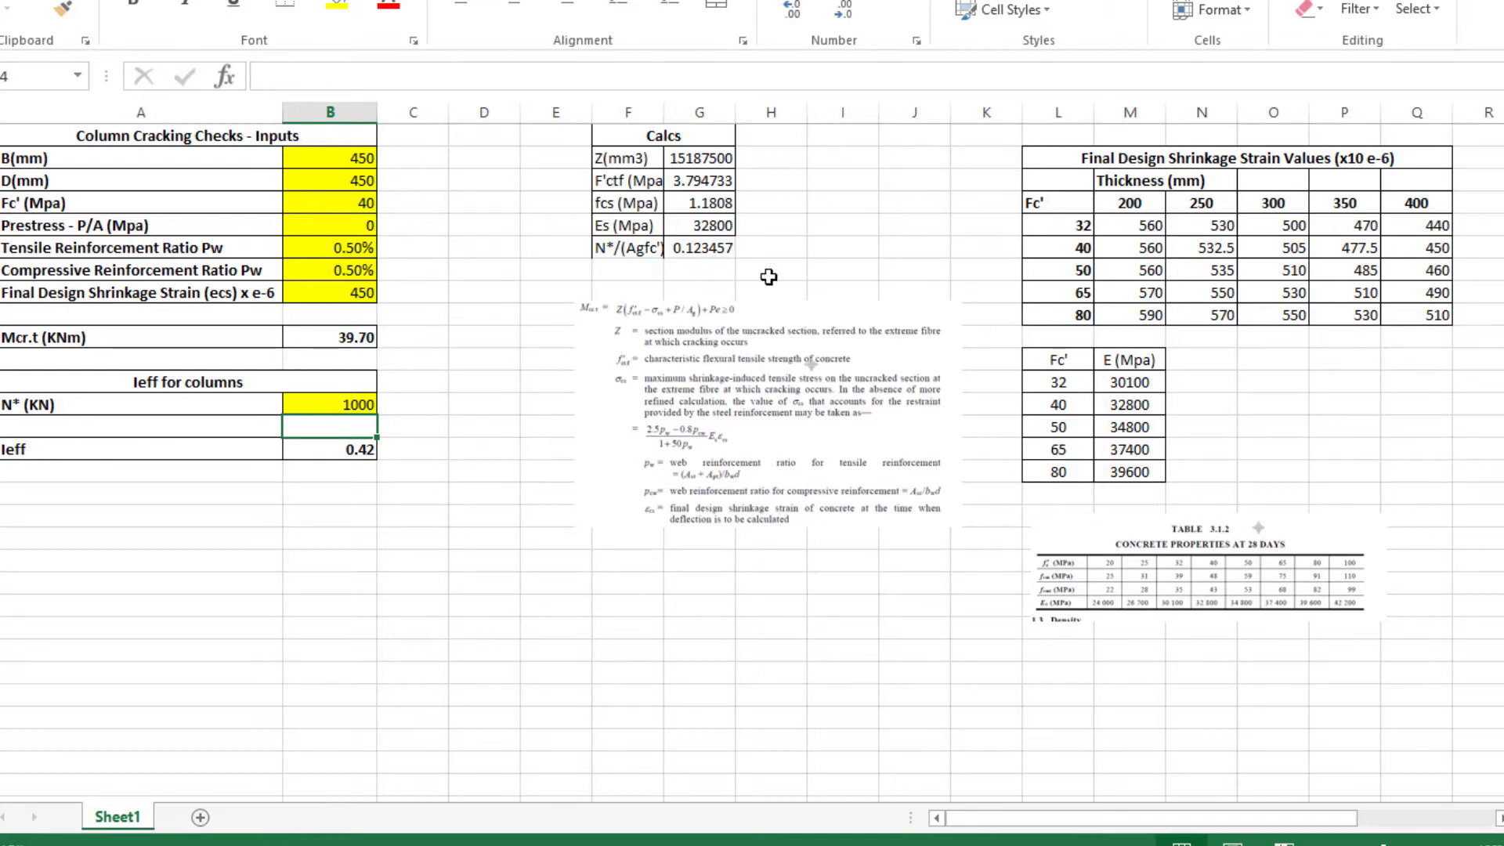
pyautogui.moveTo(397, 177)
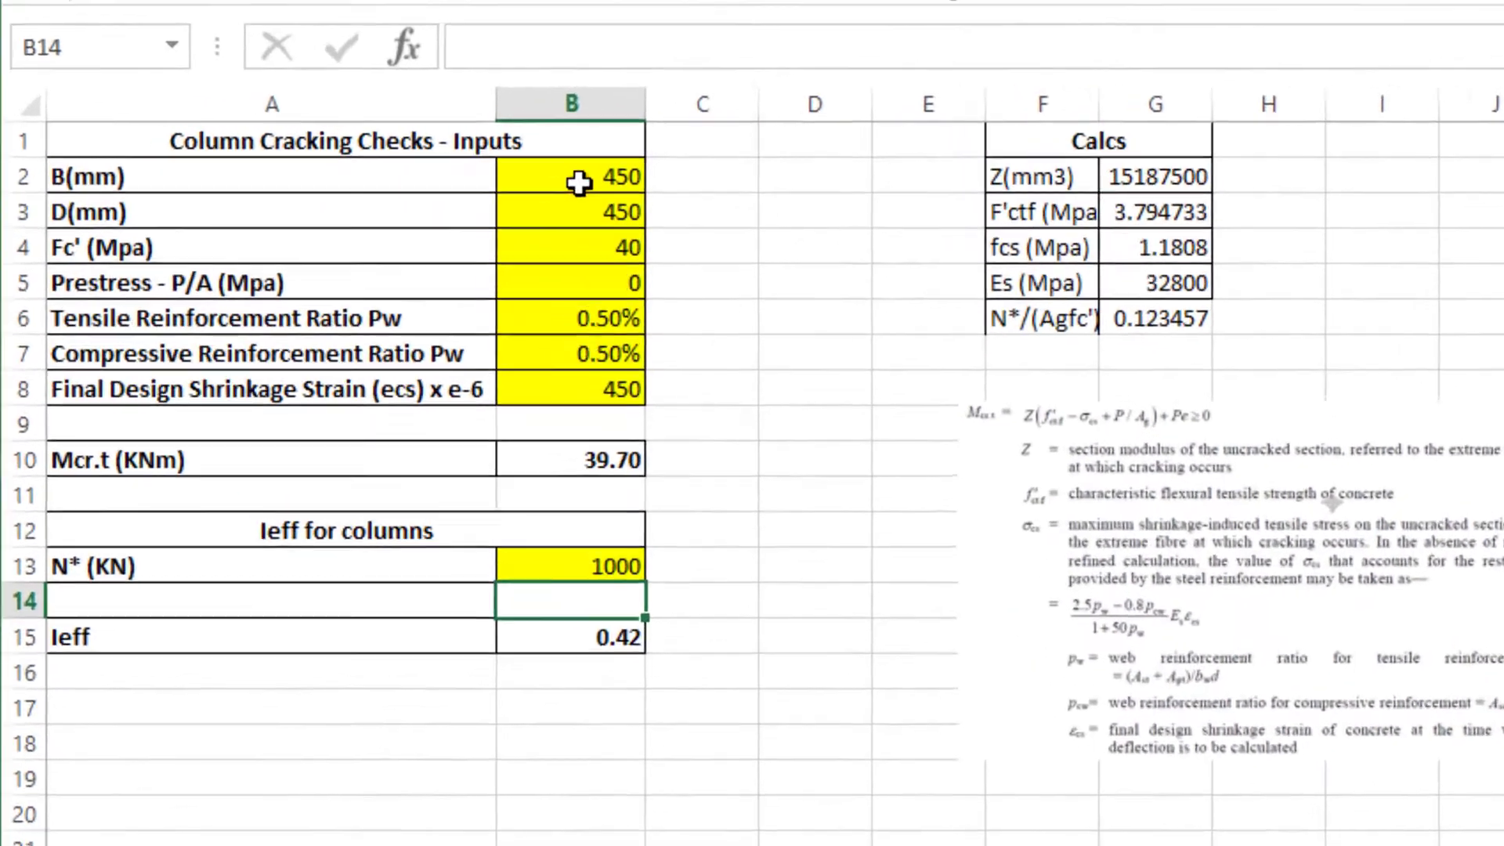
pyautogui.click(578, 179)
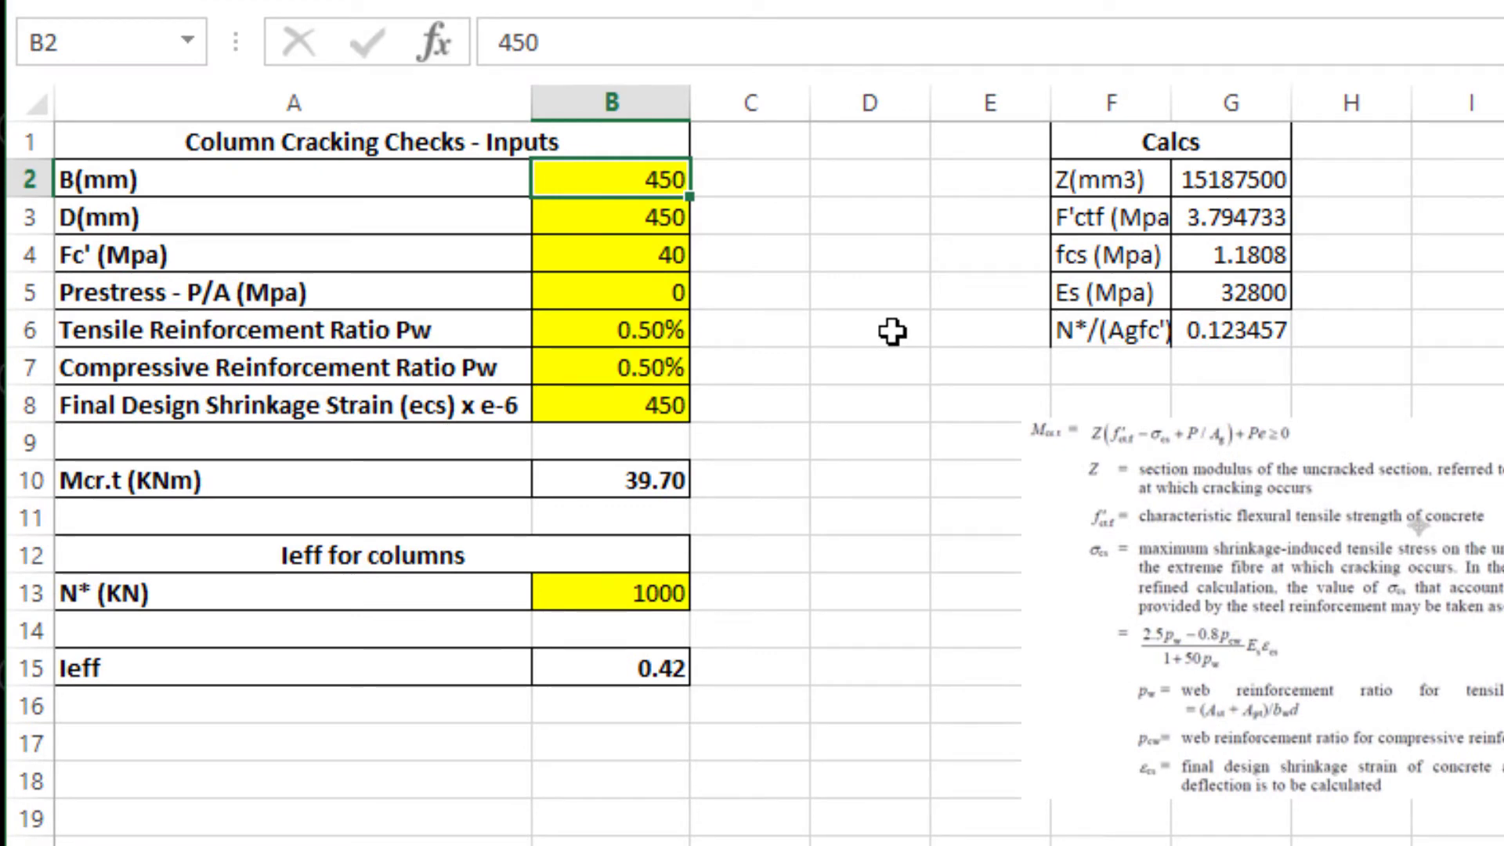
pyautogui.click(611, 254)
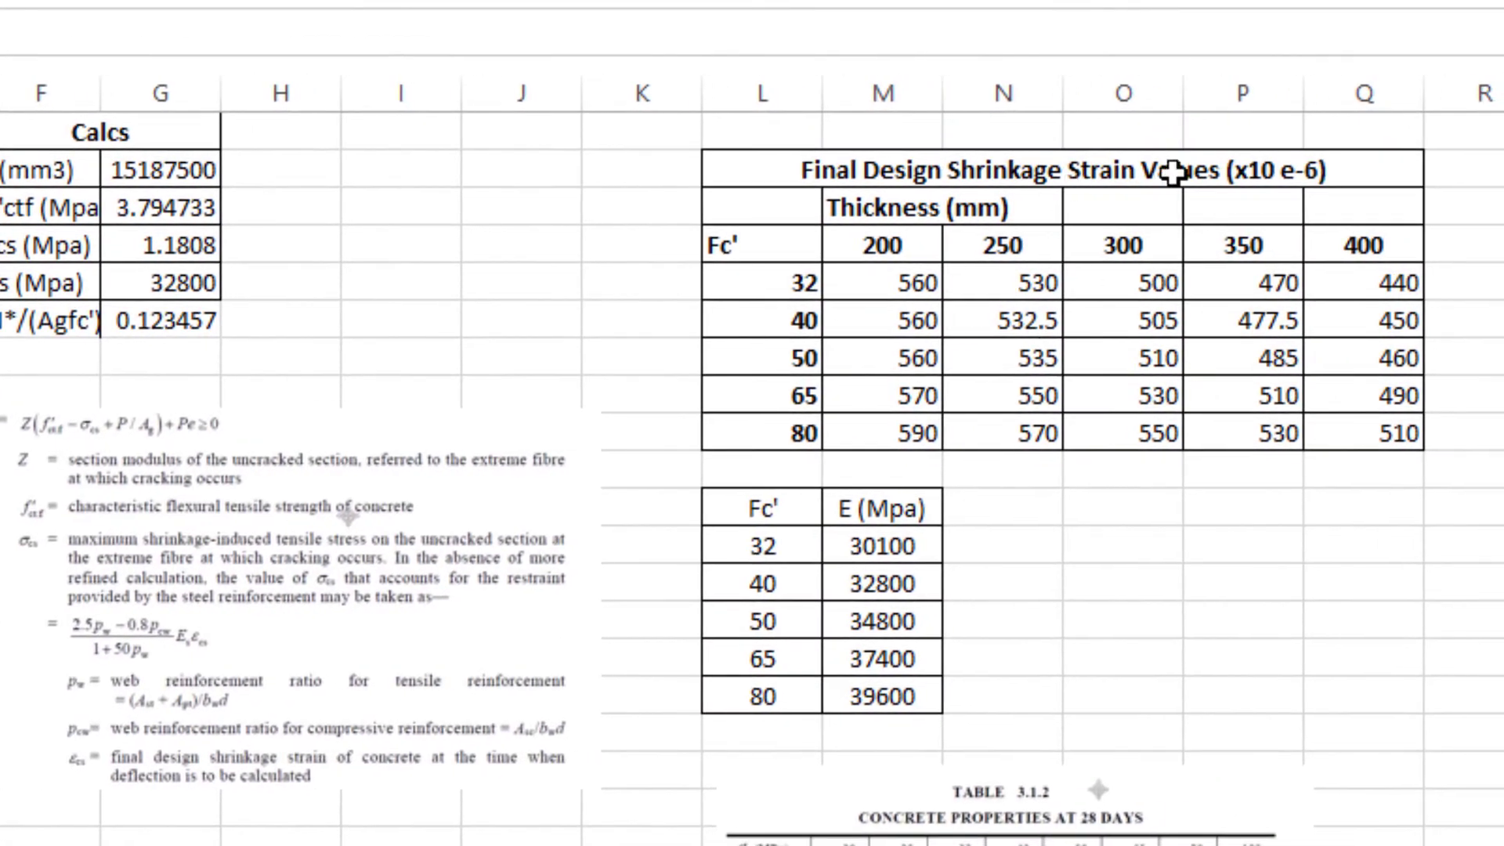
pyautogui.moveTo(1434, 428)
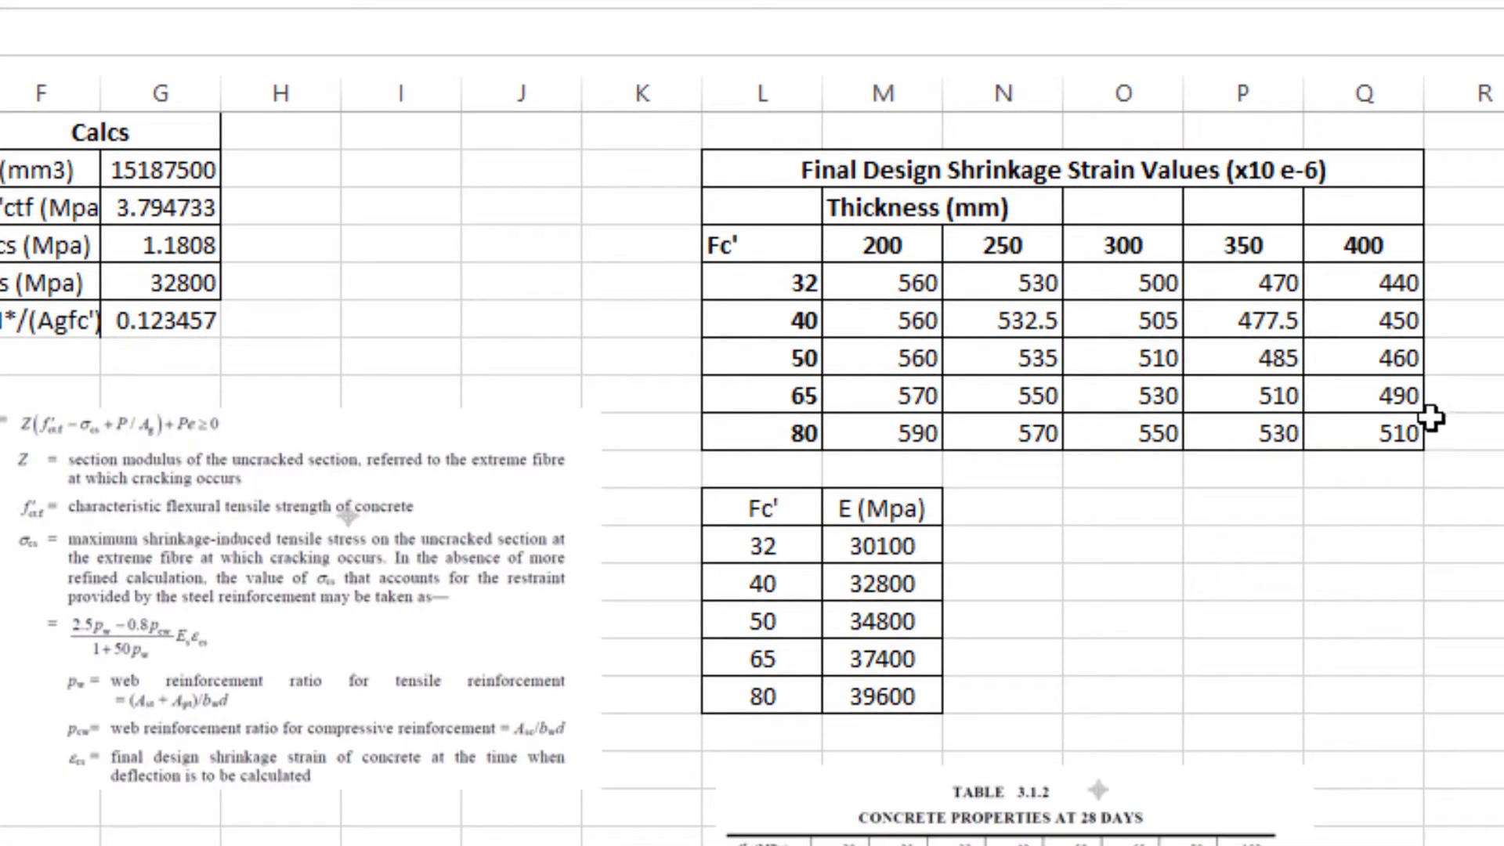
pyautogui.moveTo(1344, 240)
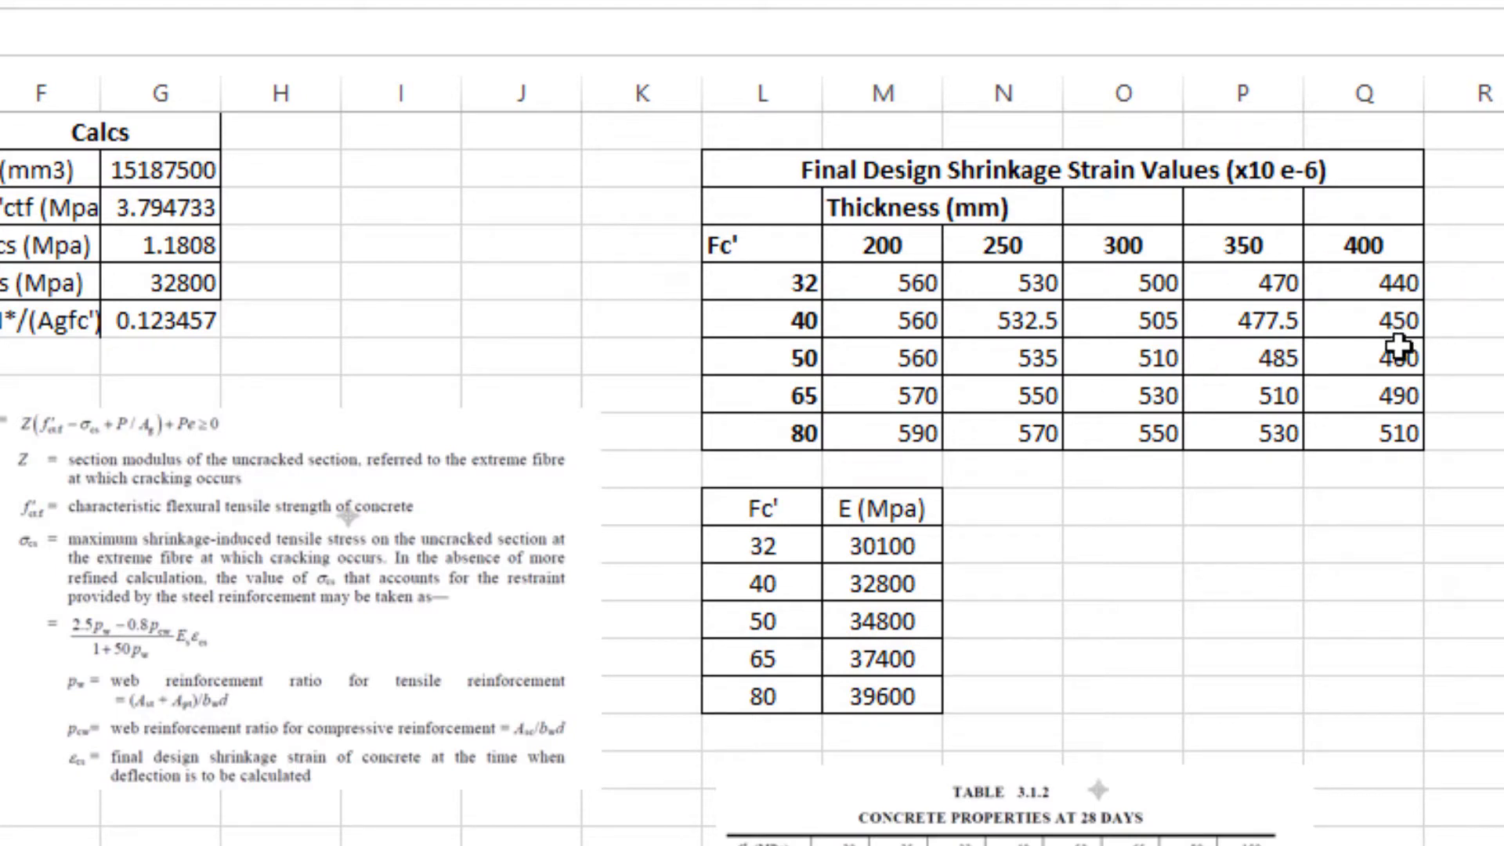
pyautogui.moveTo(1187, 430)
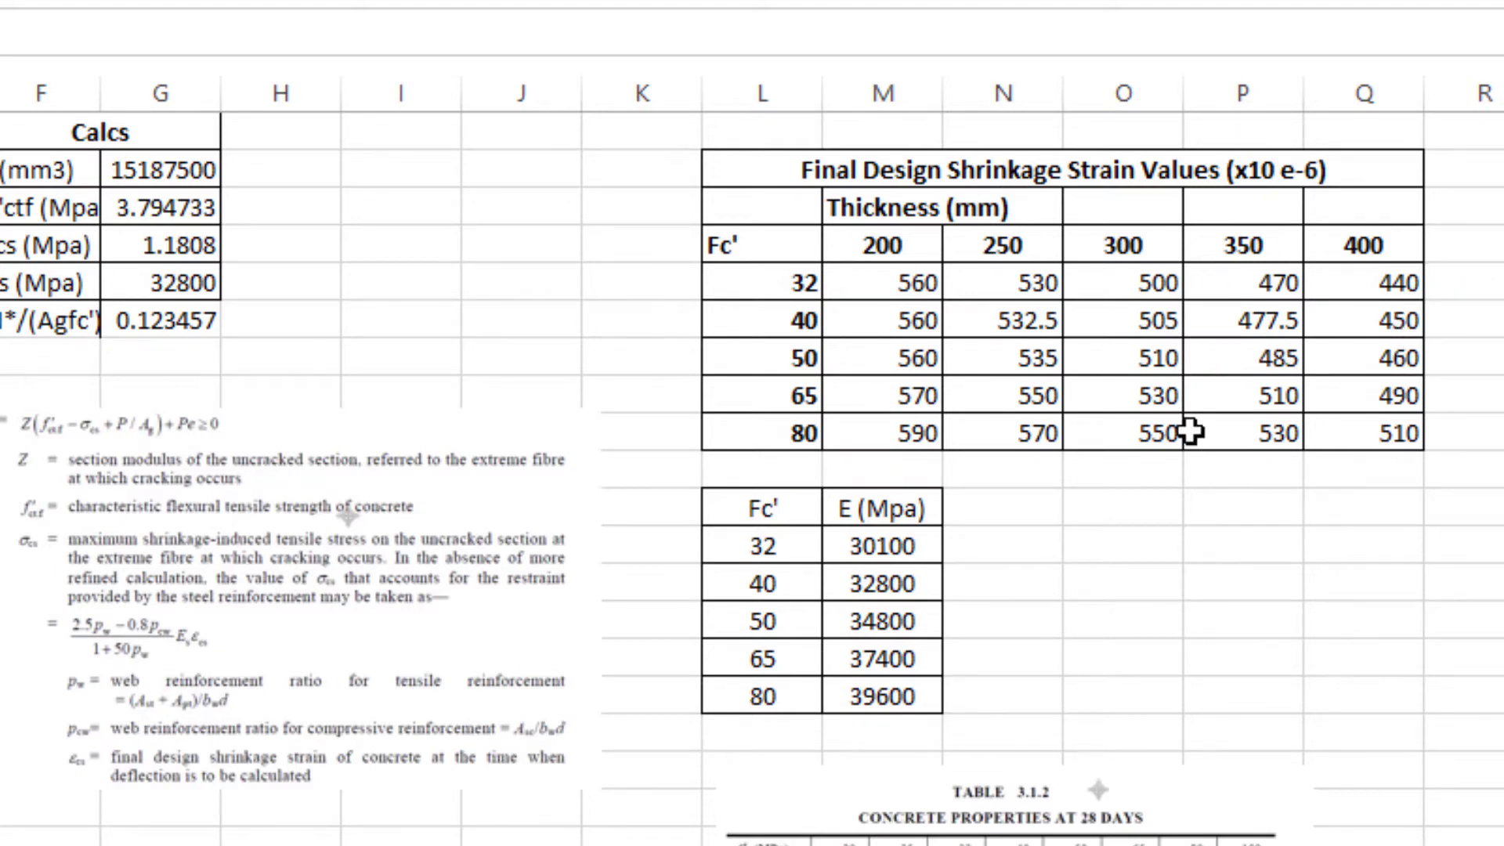
pyautogui.click(882, 319)
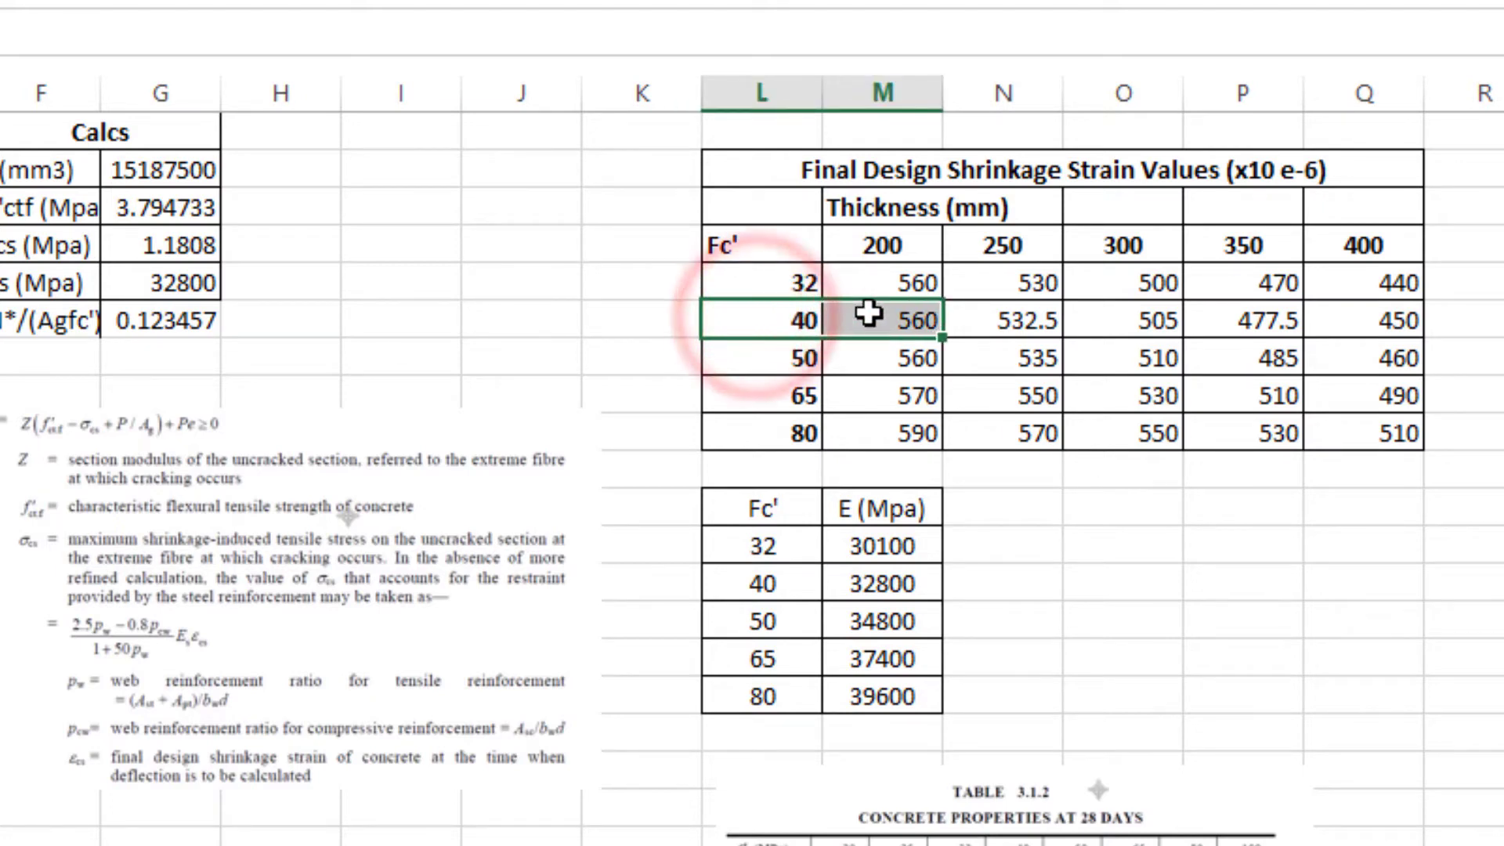
pyautogui.moveTo(882, 319); pyautogui.dragTo(1387, 320)
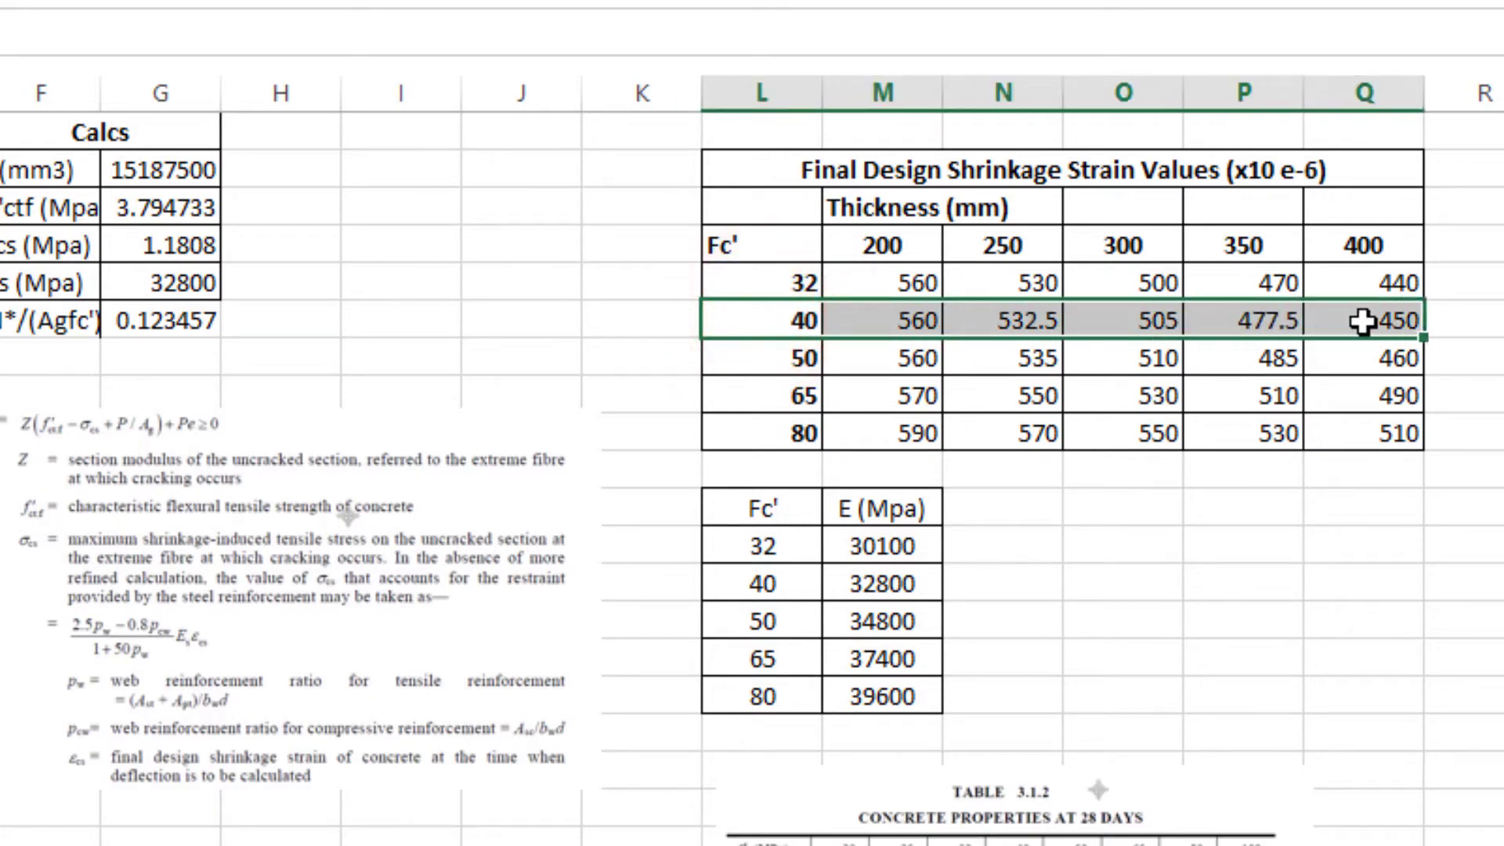
pyautogui.click(1362, 318)
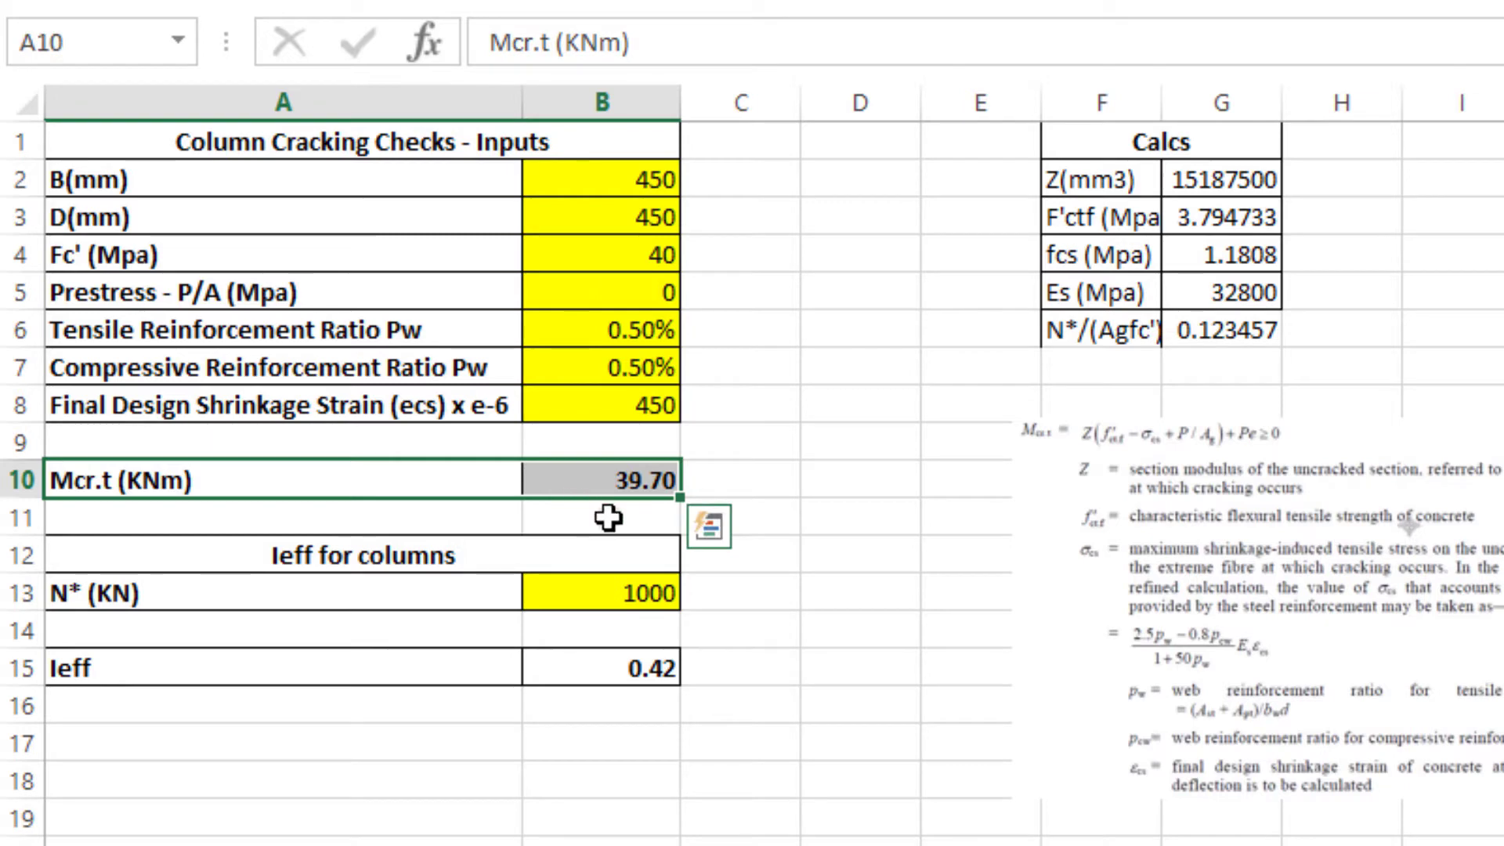
pyautogui.click(600, 480)
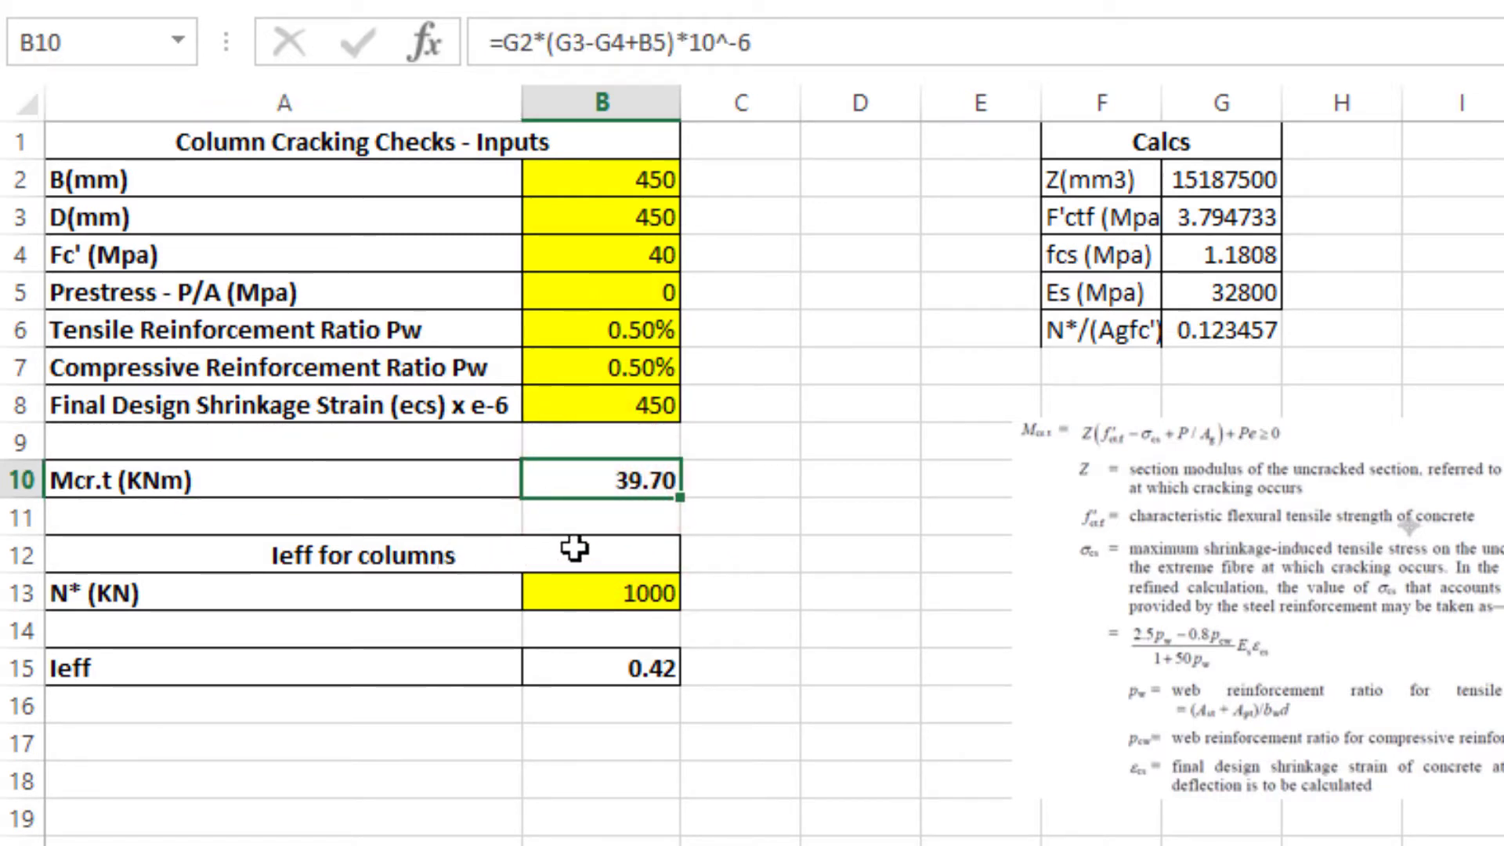
pyautogui.moveTo(591, 525)
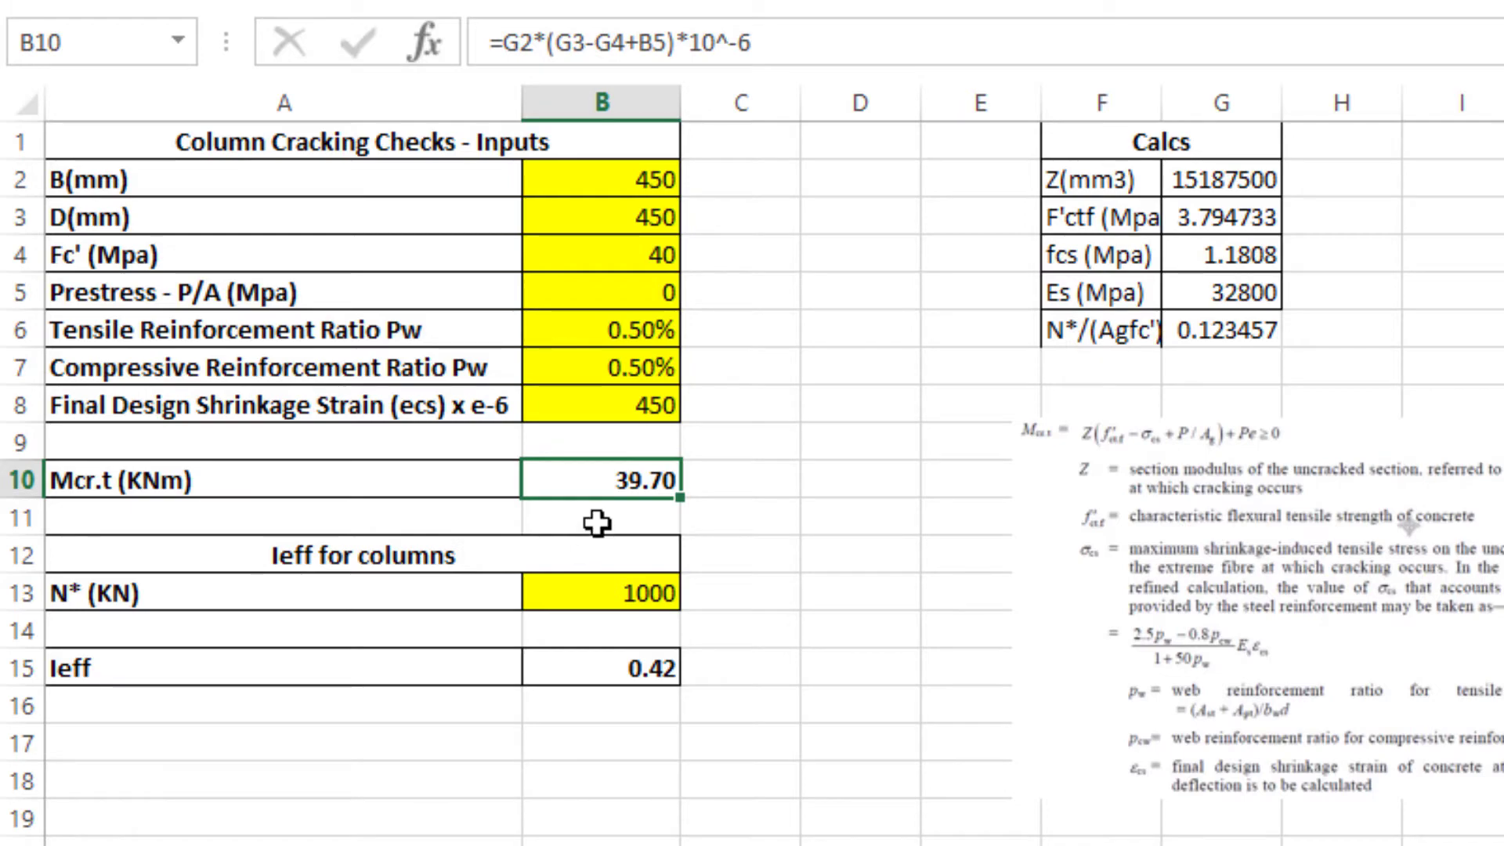
pyautogui.moveTo(595, 522)
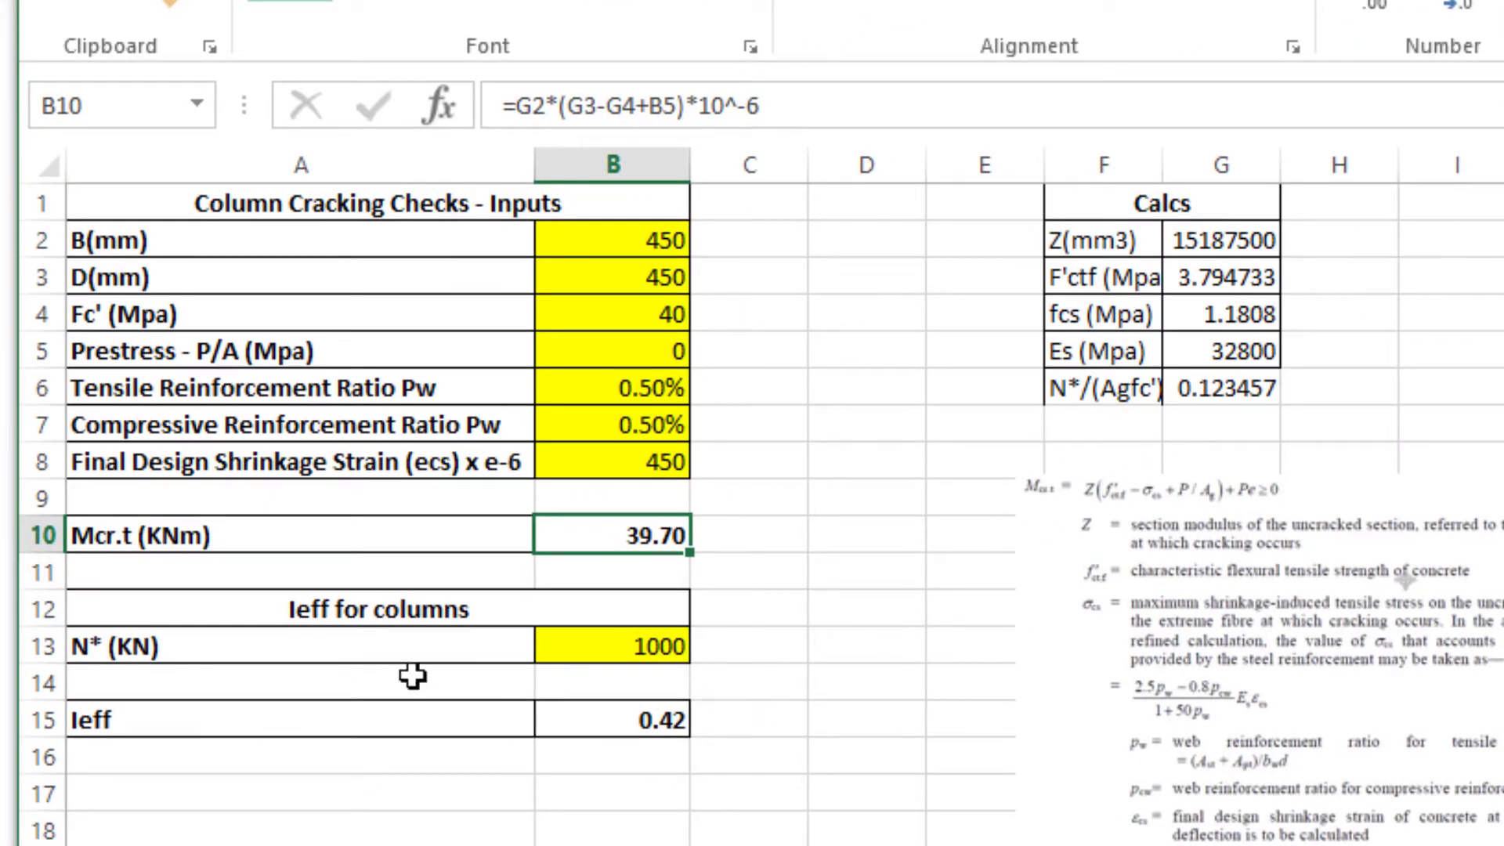
pyautogui.click(612, 646)
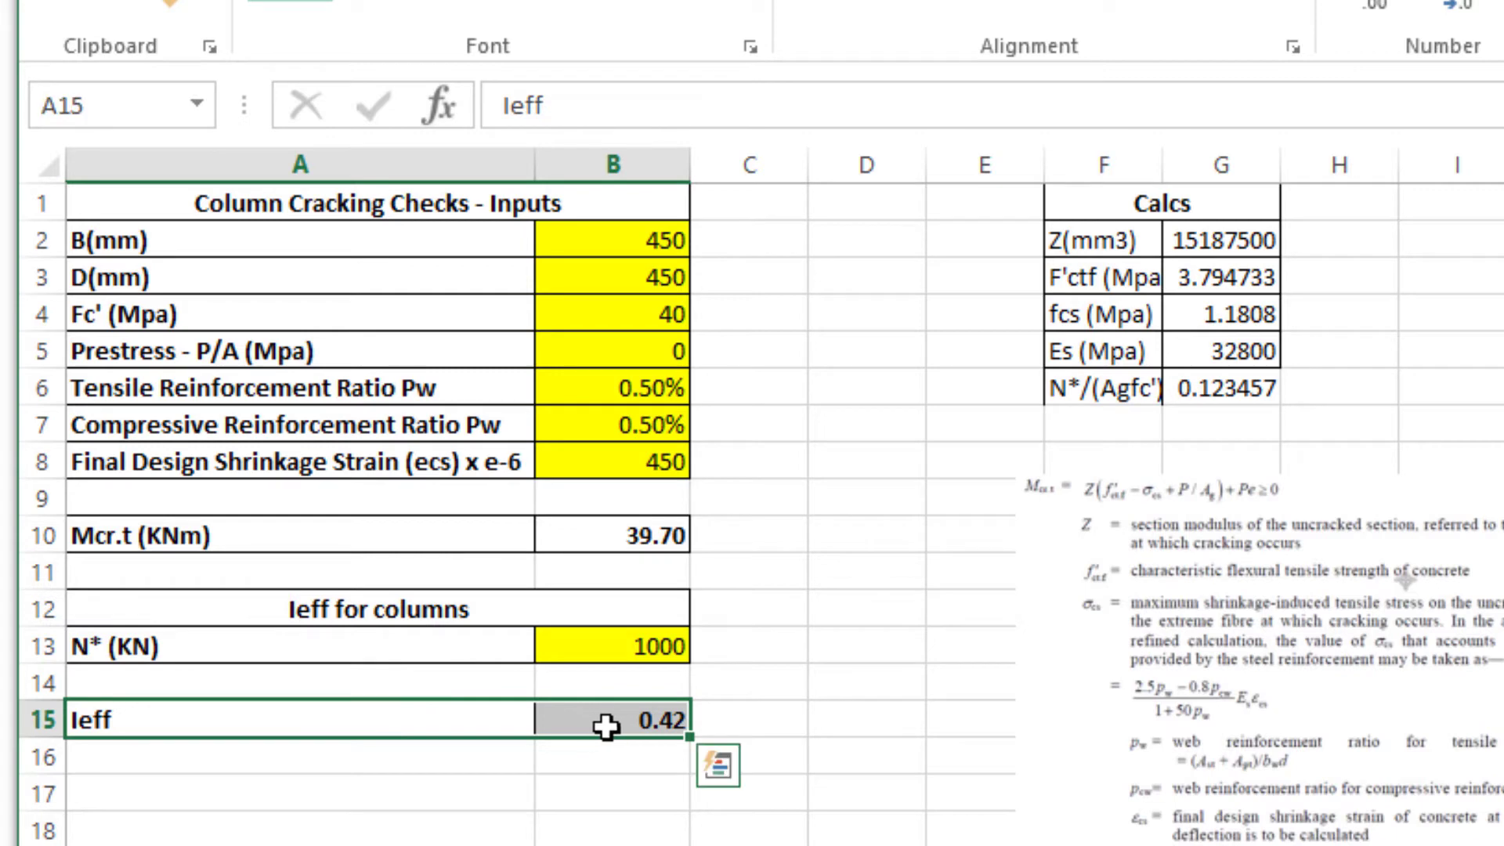
pyautogui.moveTo(585, 817)
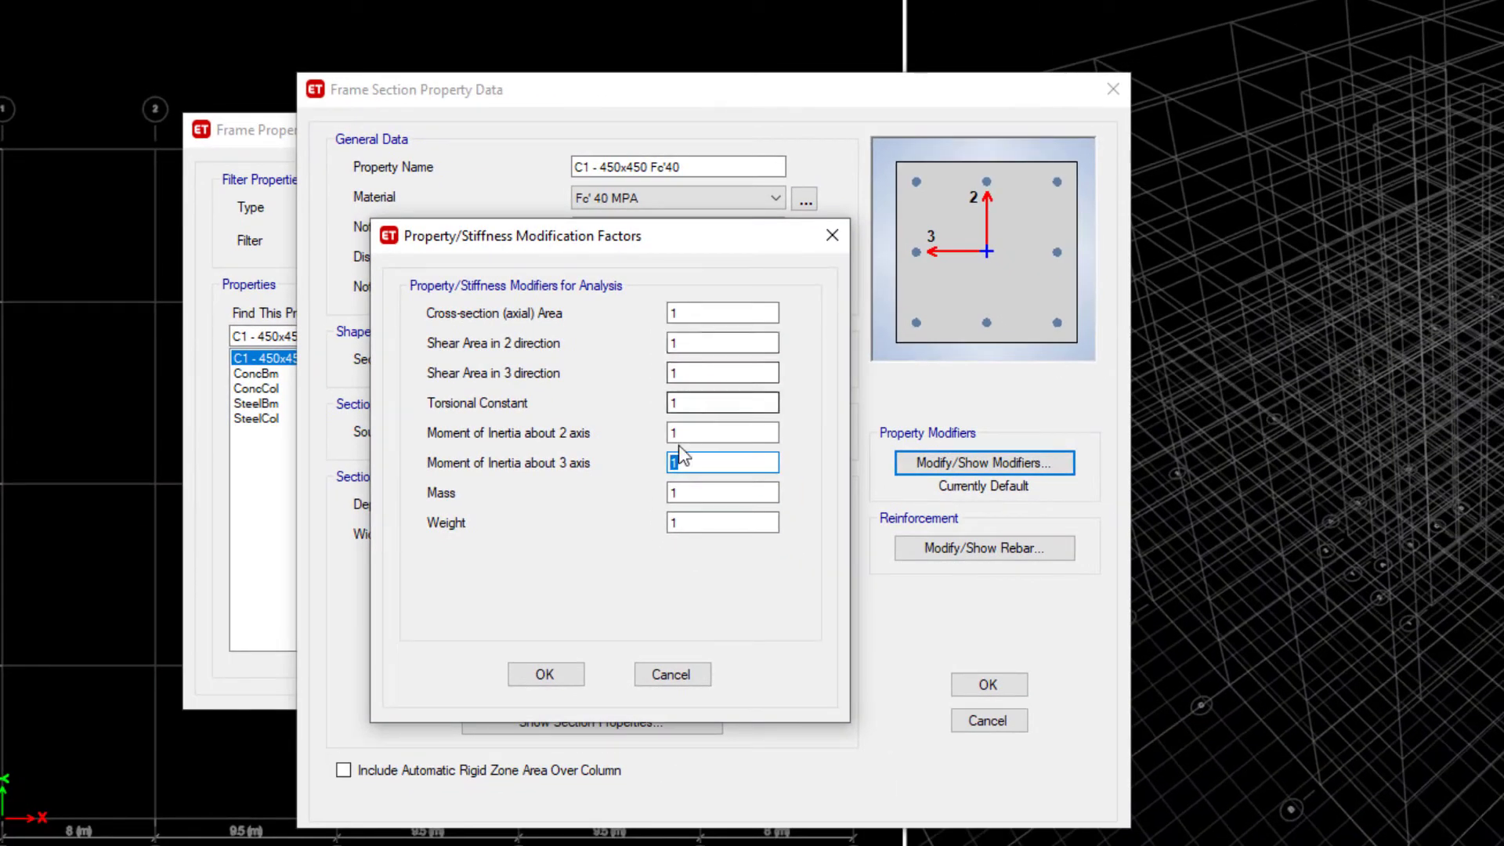
# - Try 0.4 for the column's moment of inertia about 2 axis, then accept all factors at 1
pyautogui.click(723, 433)
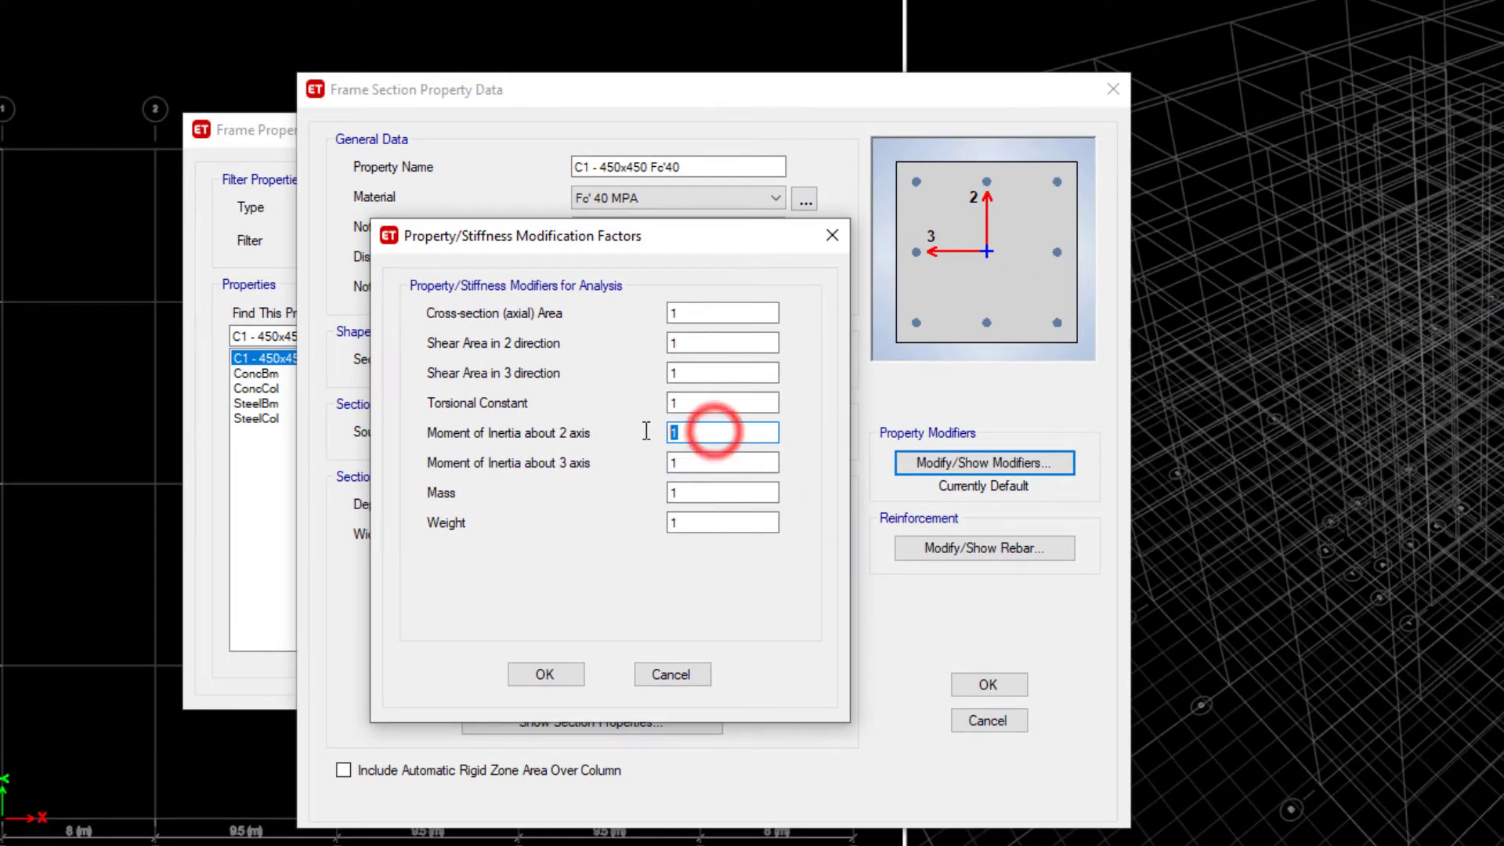
pyautogui.write('0.4')
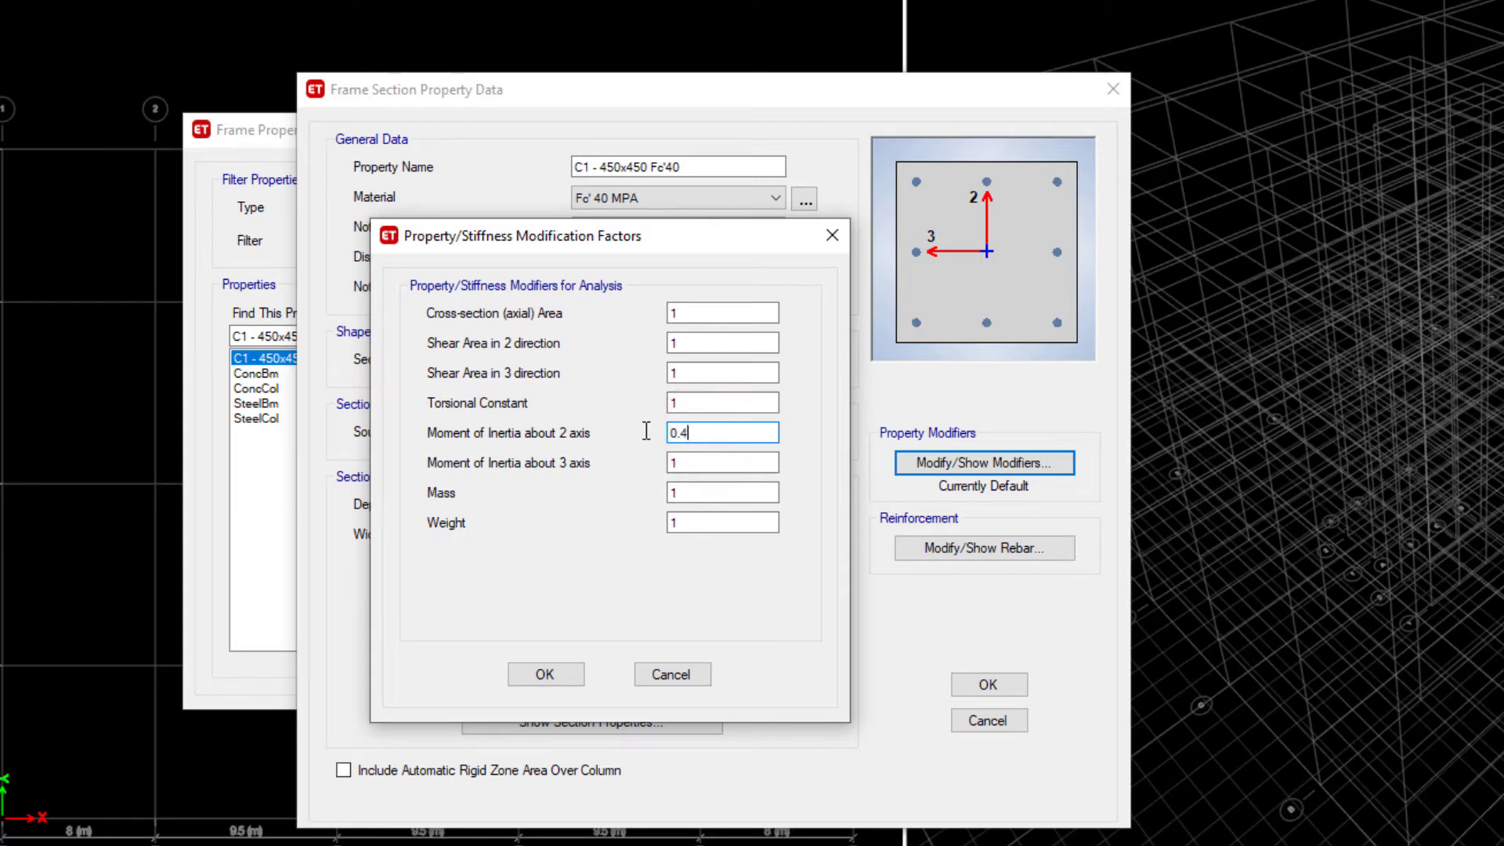
pyautogui.write('0.42')
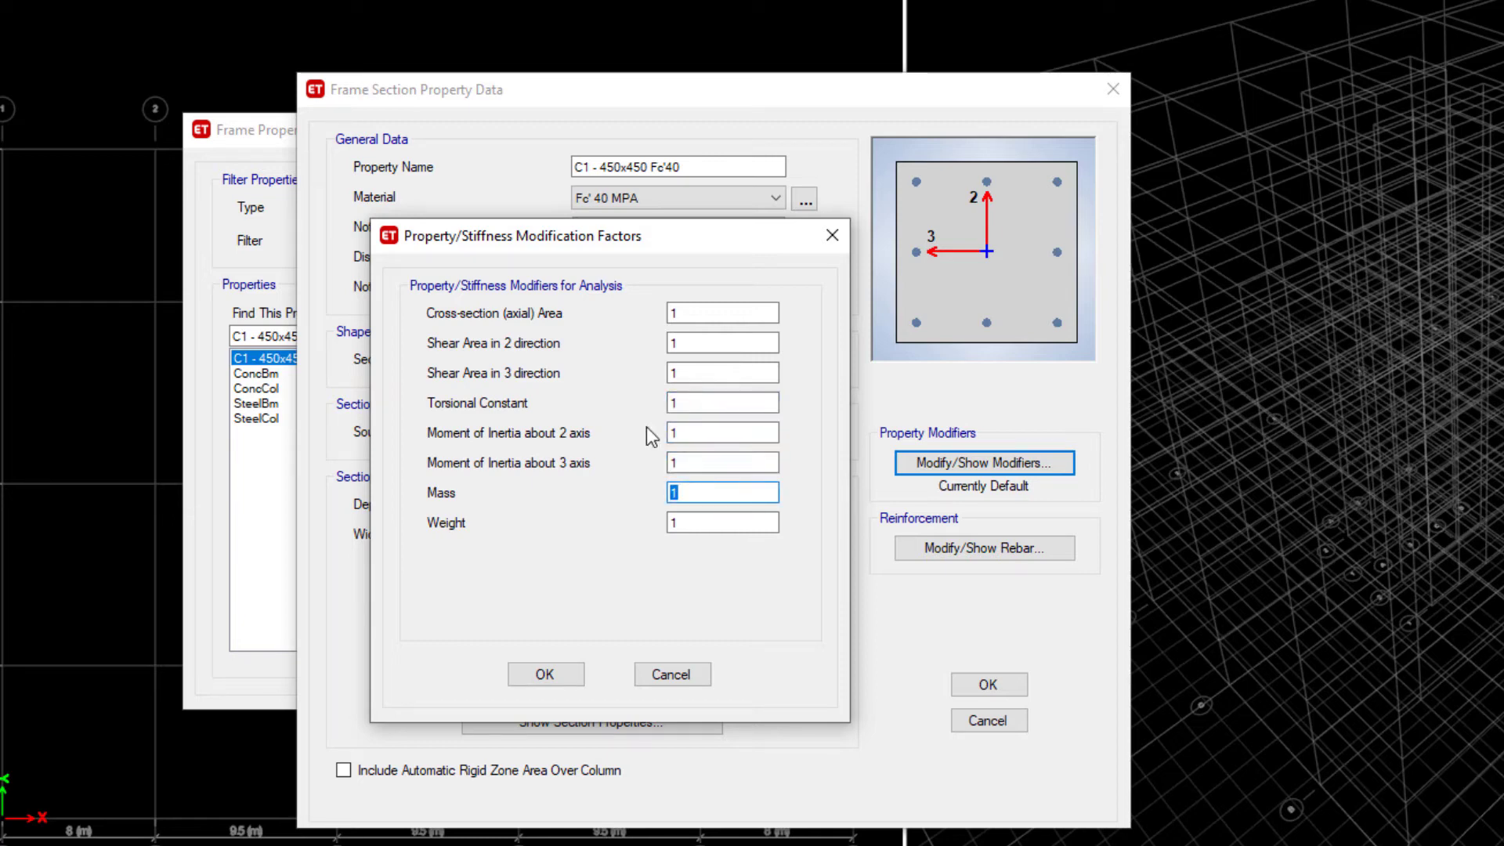
pyautogui.moveTo(647, 468)
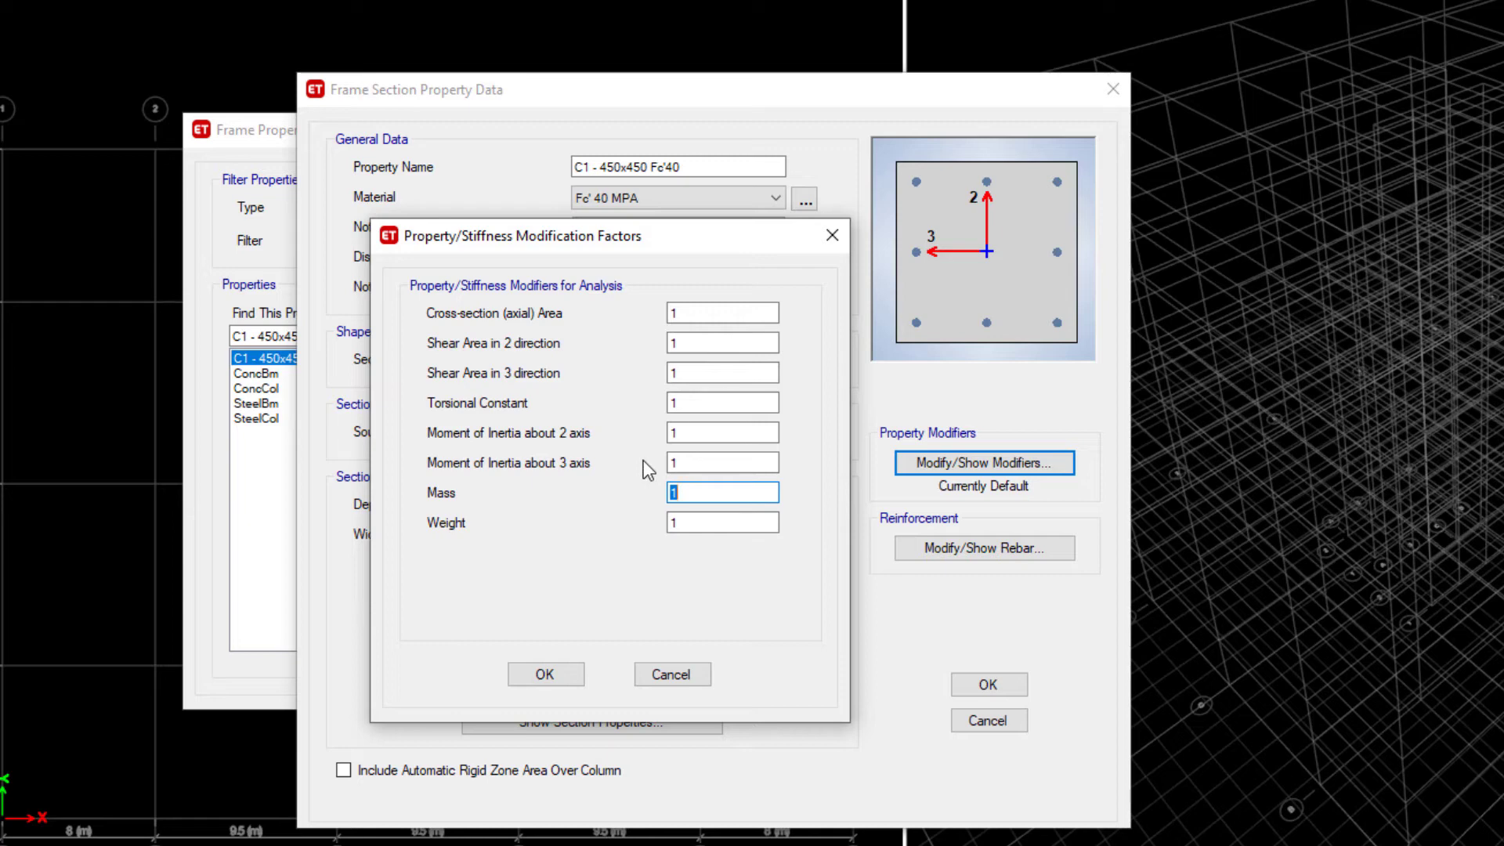
pyautogui.moveTo(626, 527)
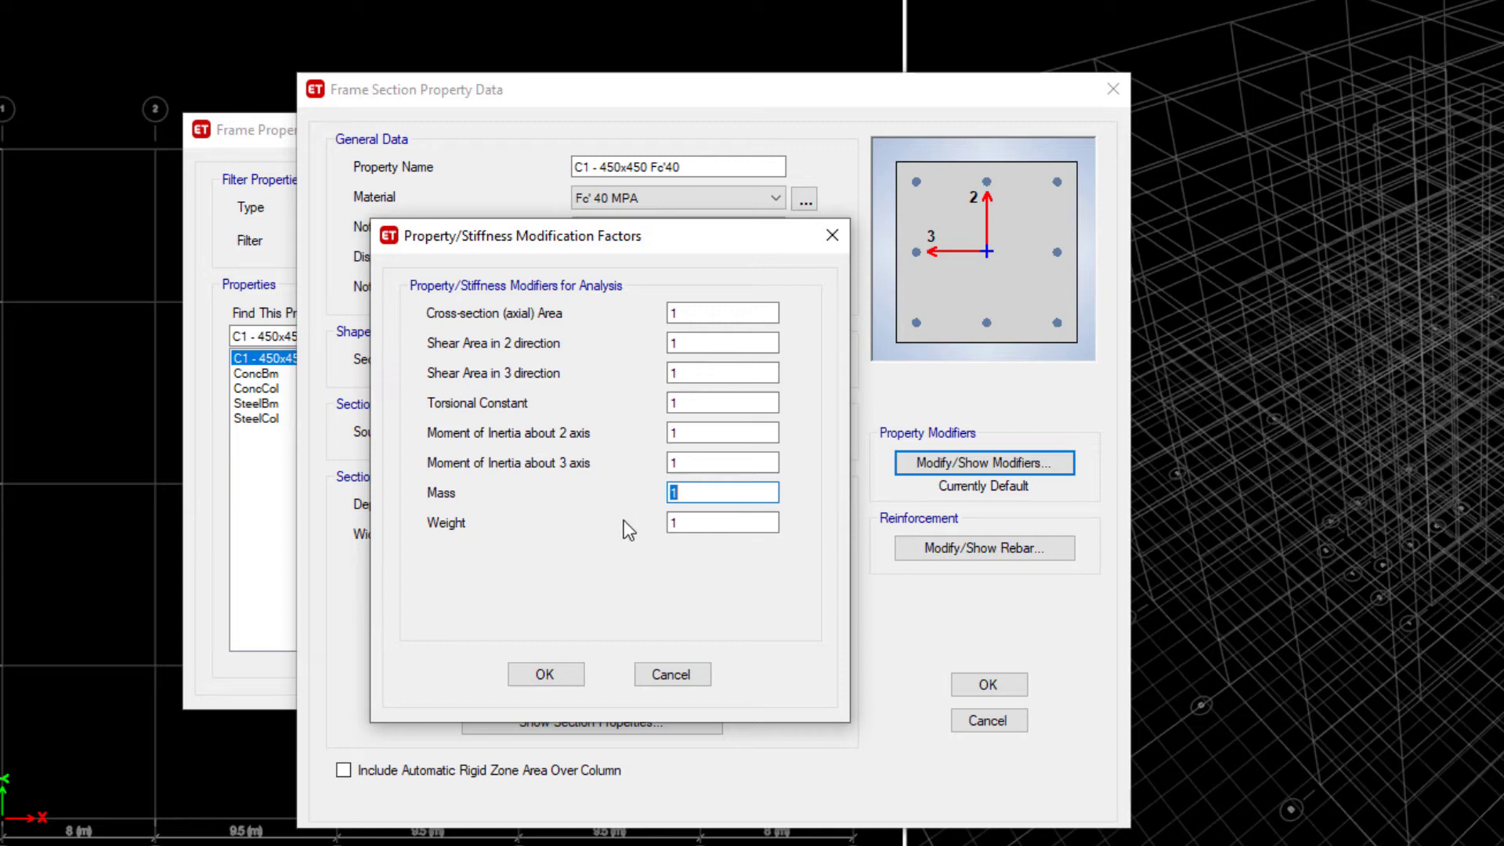
pyautogui.moveTo(543, 672)
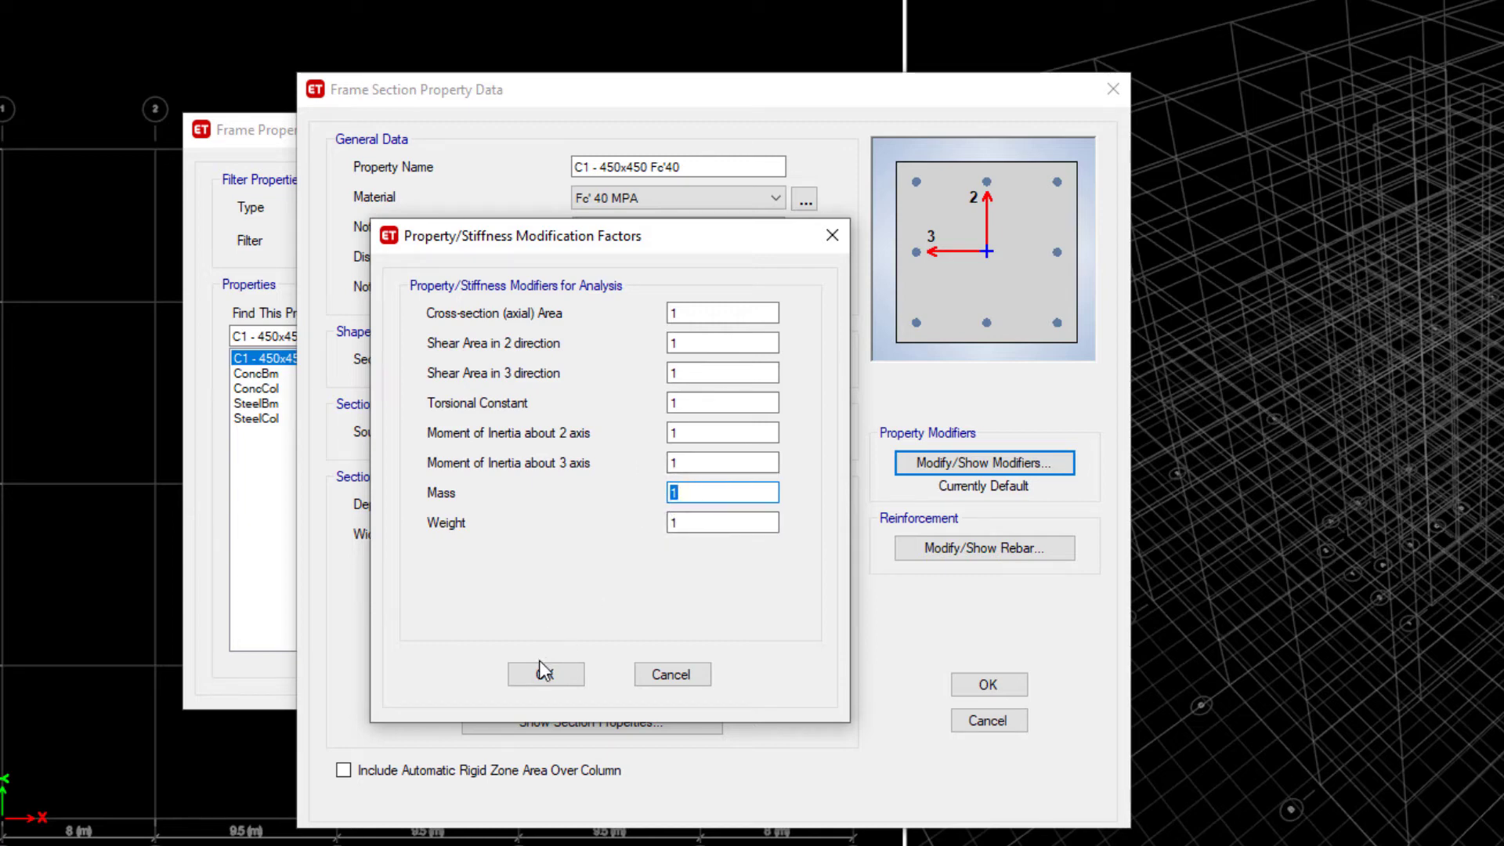
pyautogui.click(545, 675)
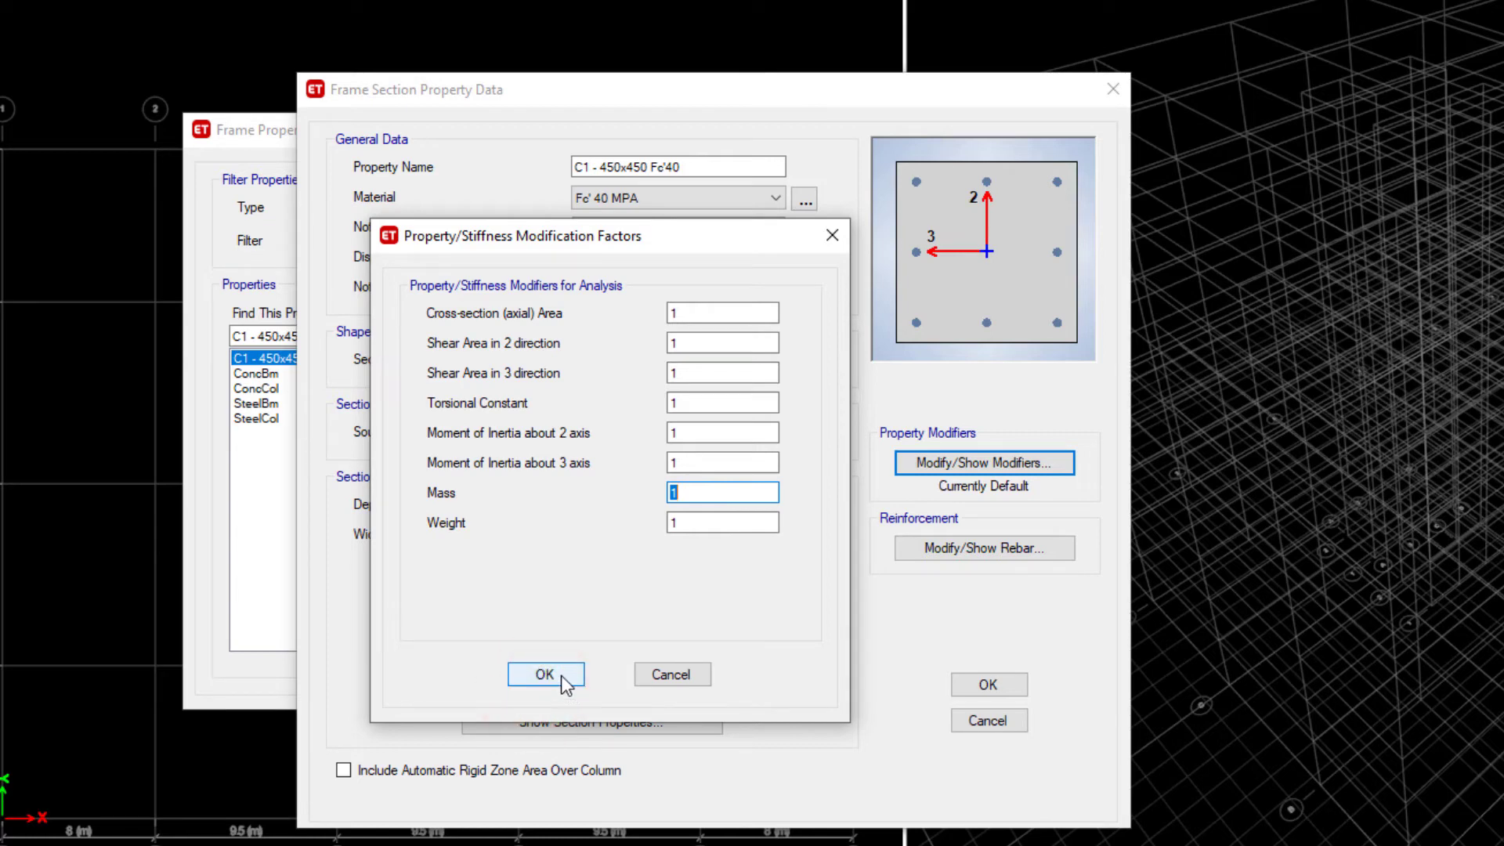
pyautogui.click(545, 674)
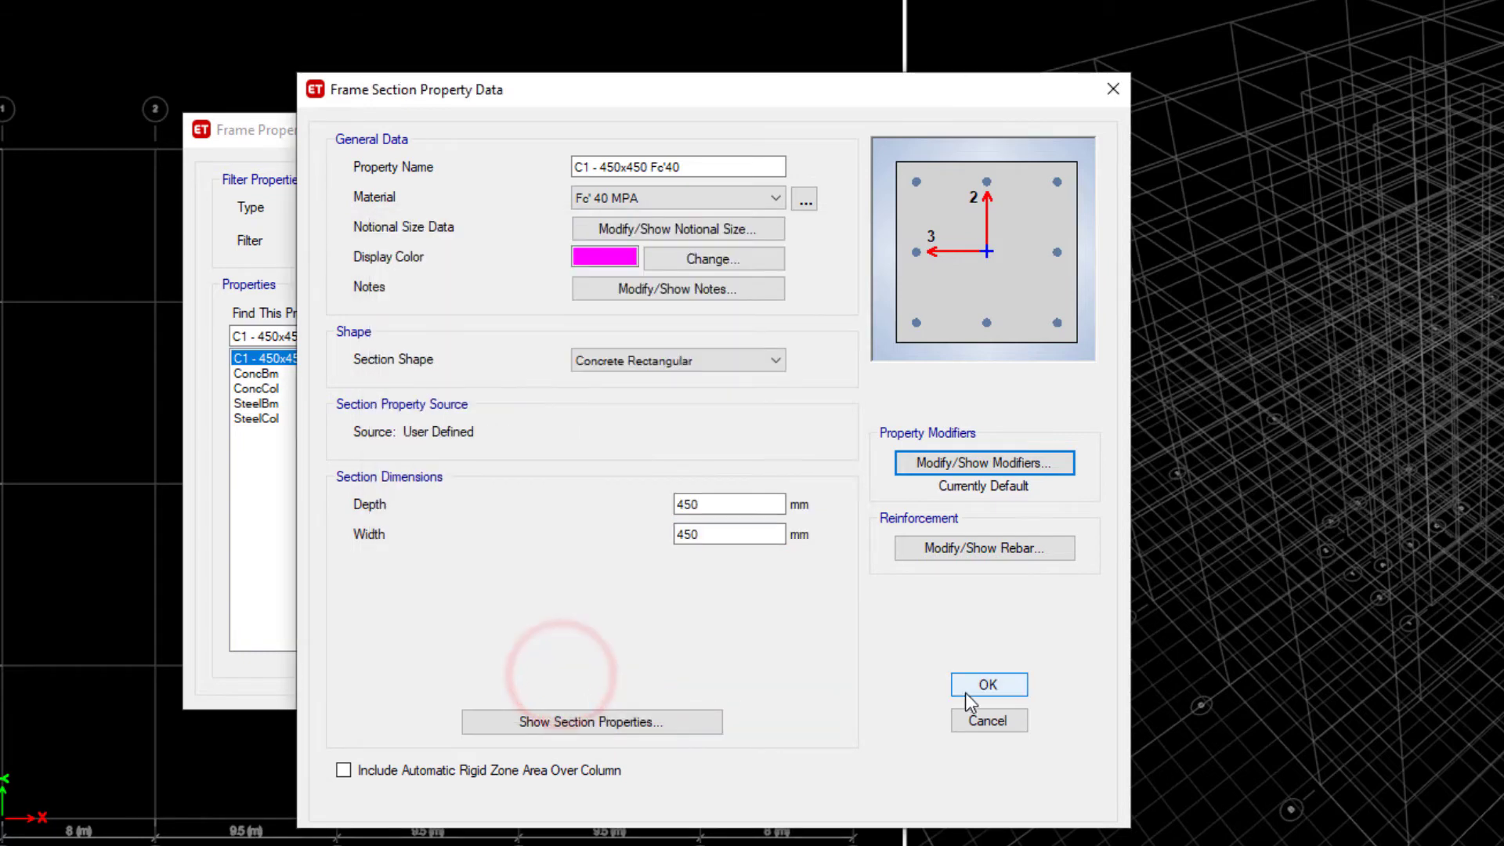
# - Close the column properties and open the 200 PT - 40 MPa slab's stiffness modifiers
pyautogui.click(987, 684)
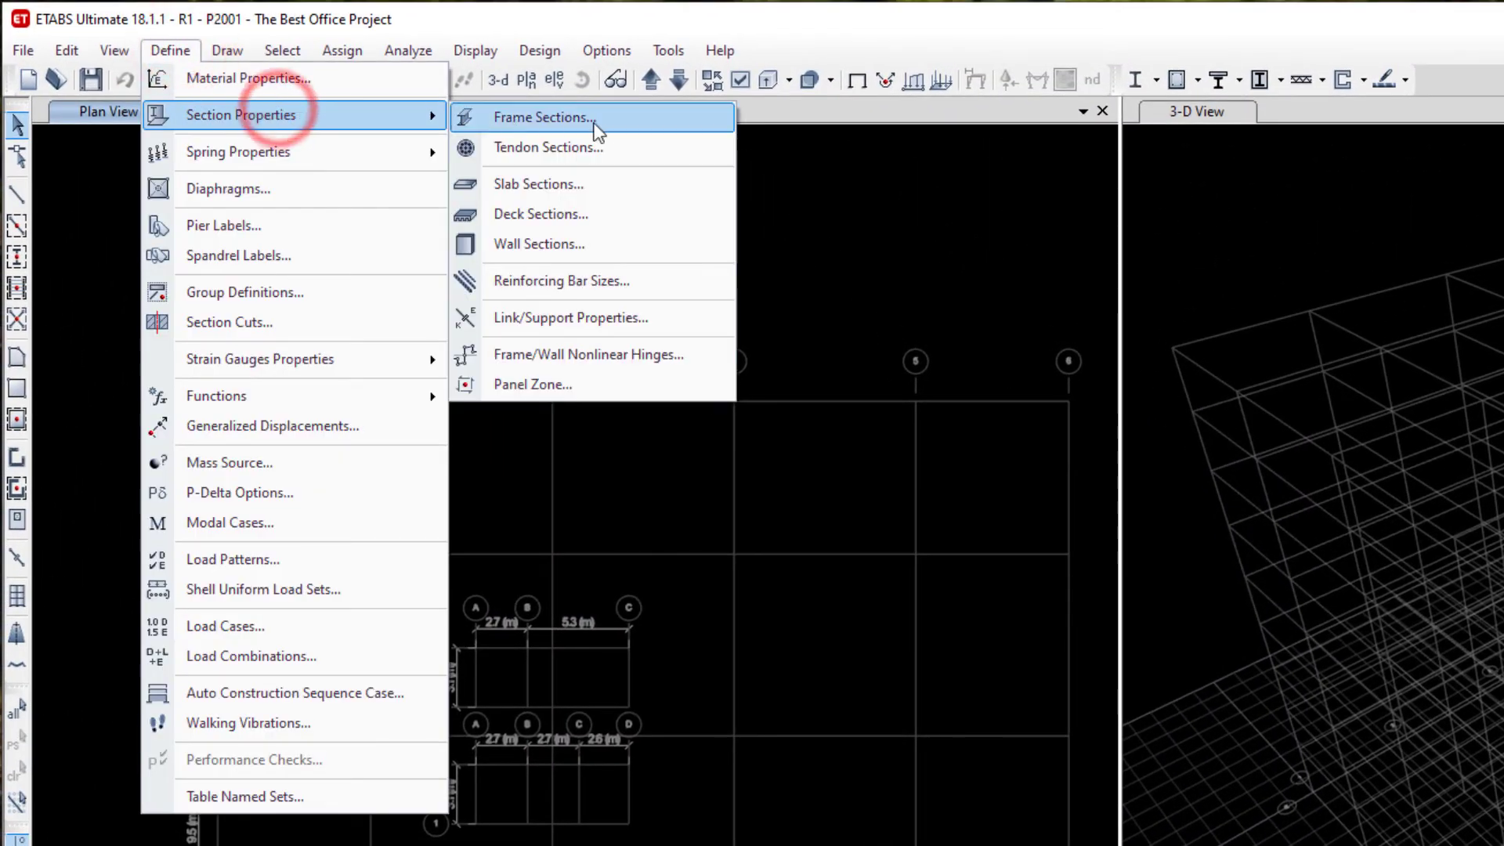
pyautogui.click(538, 183)
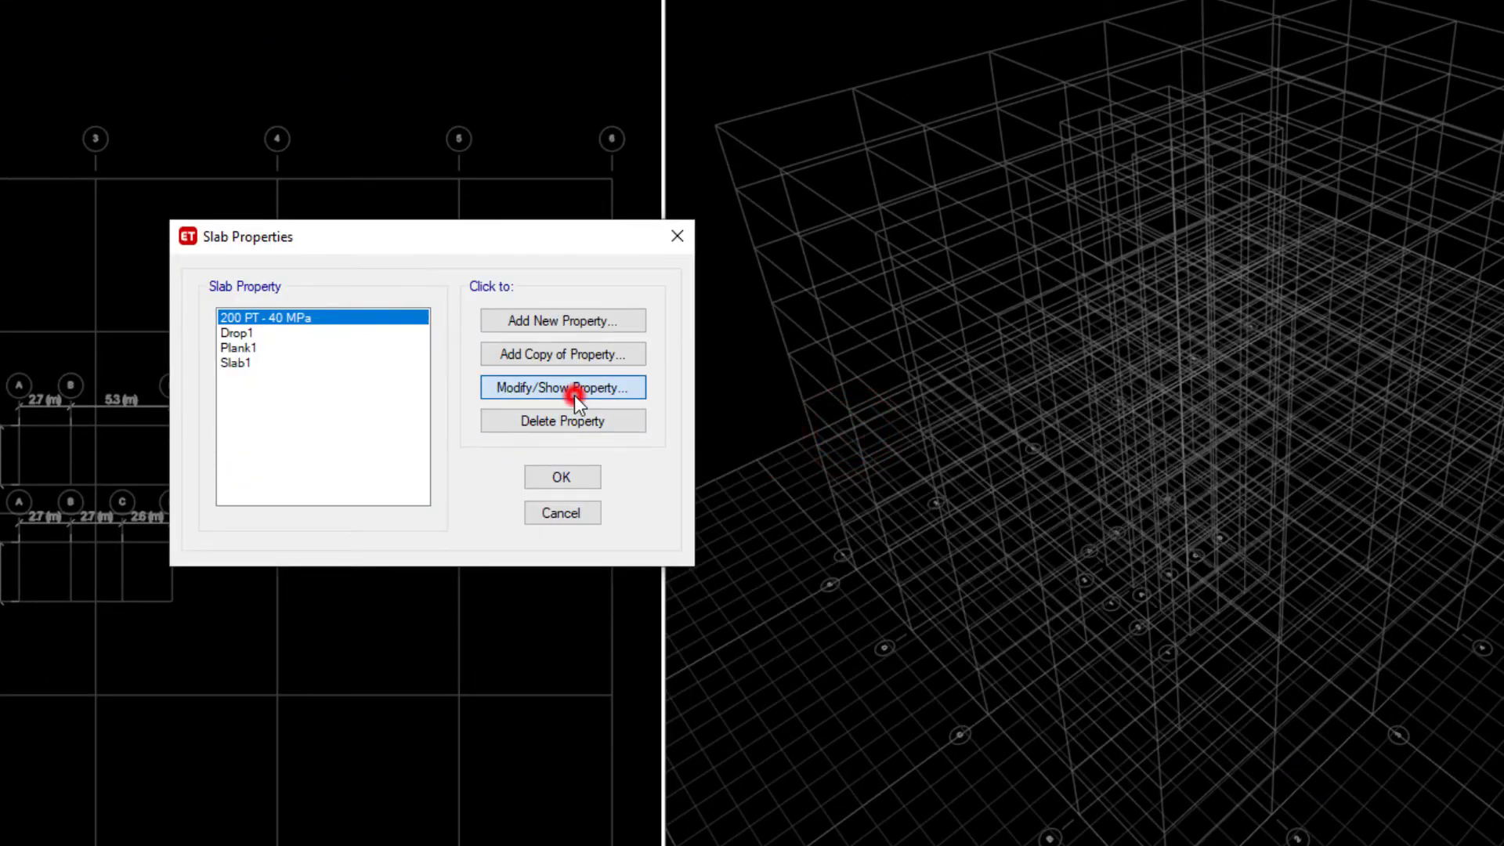
pyautogui.click(563, 387)
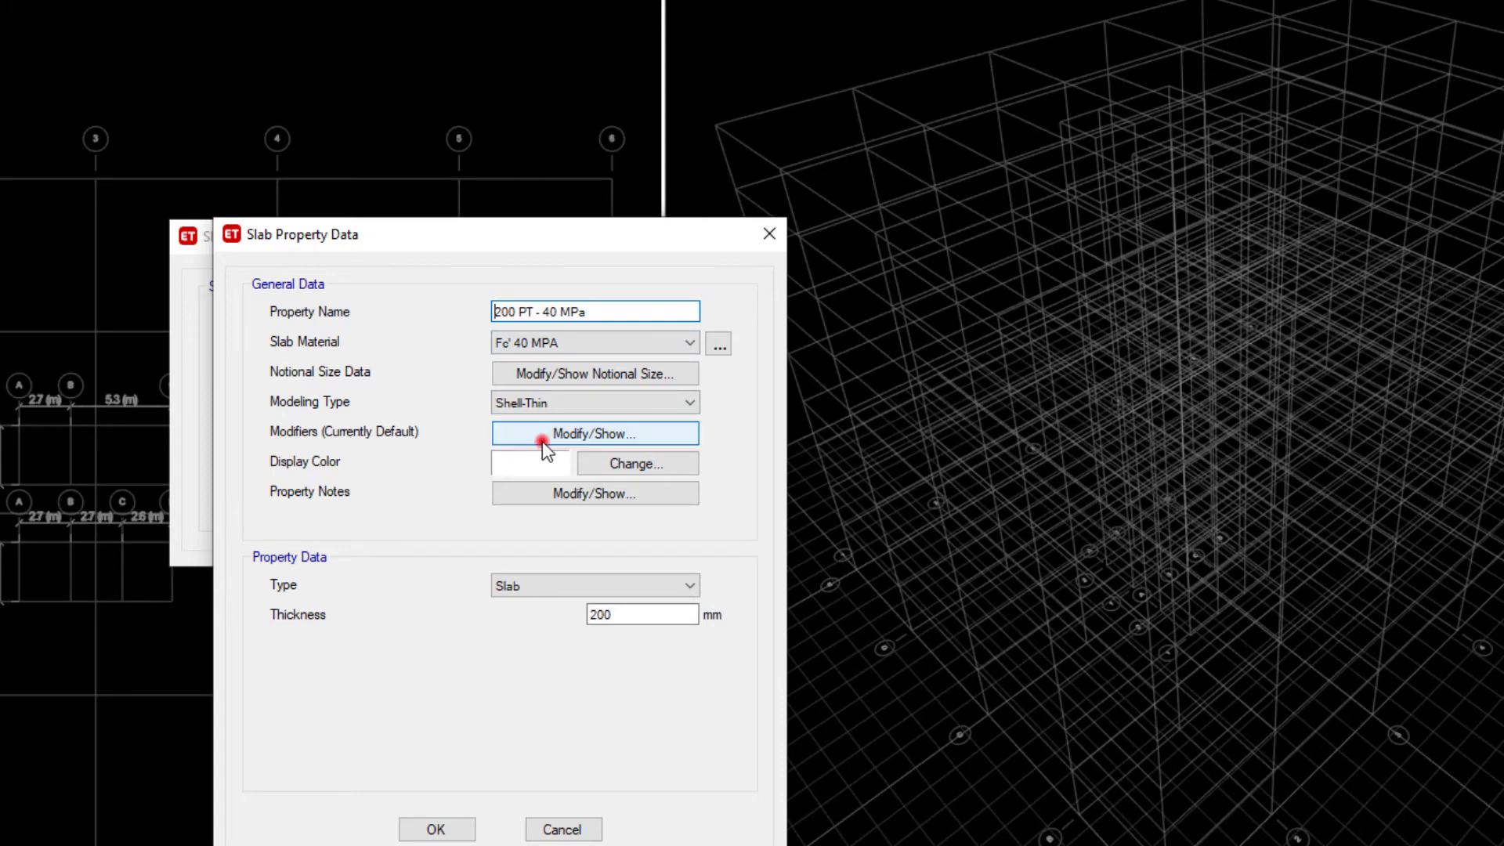
pyautogui.click(595, 433)
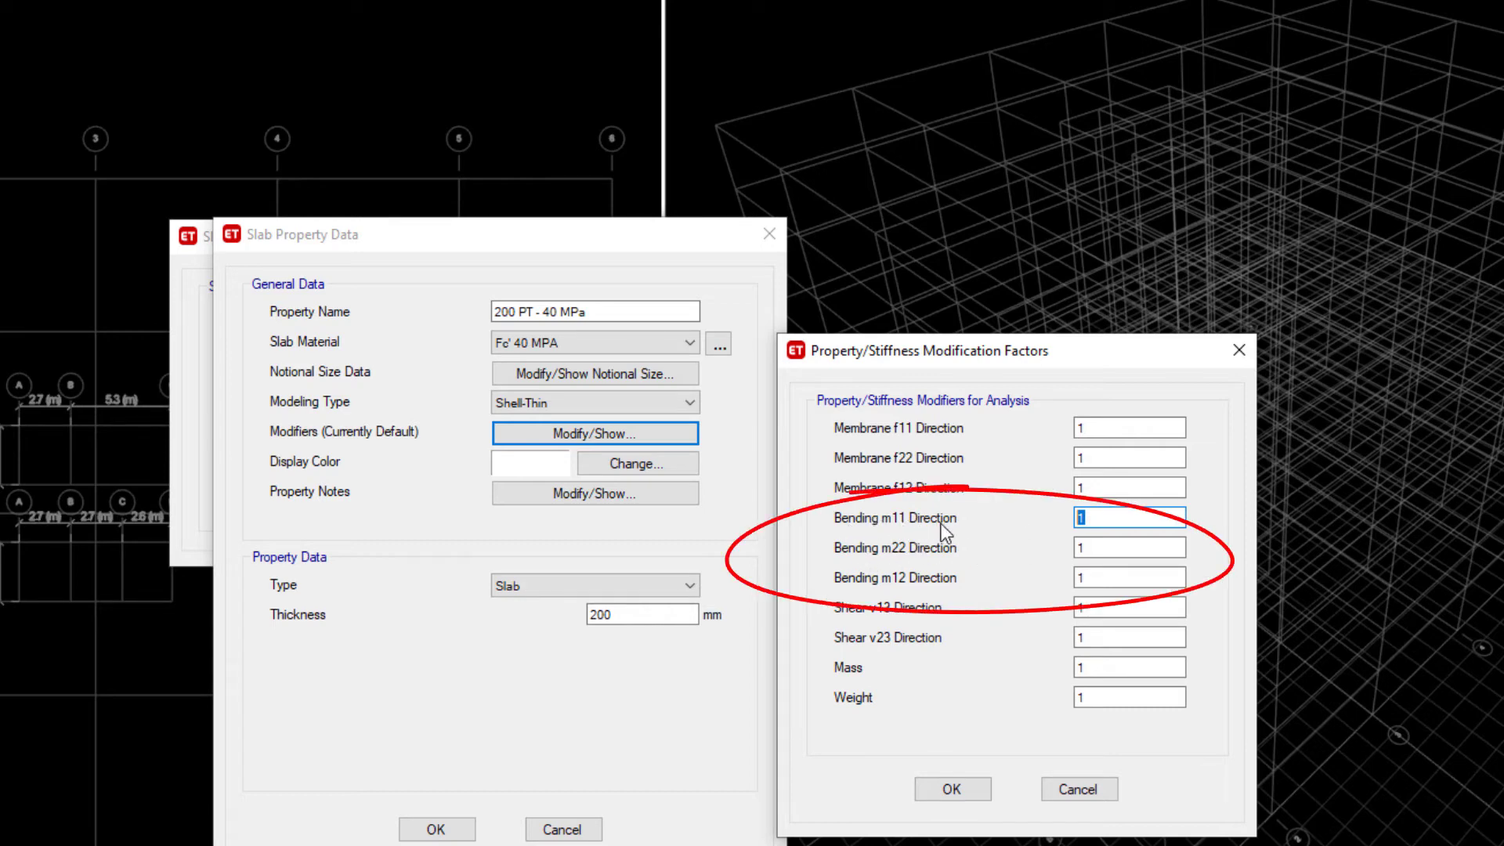
pyautogui.moveTo(922, 603)
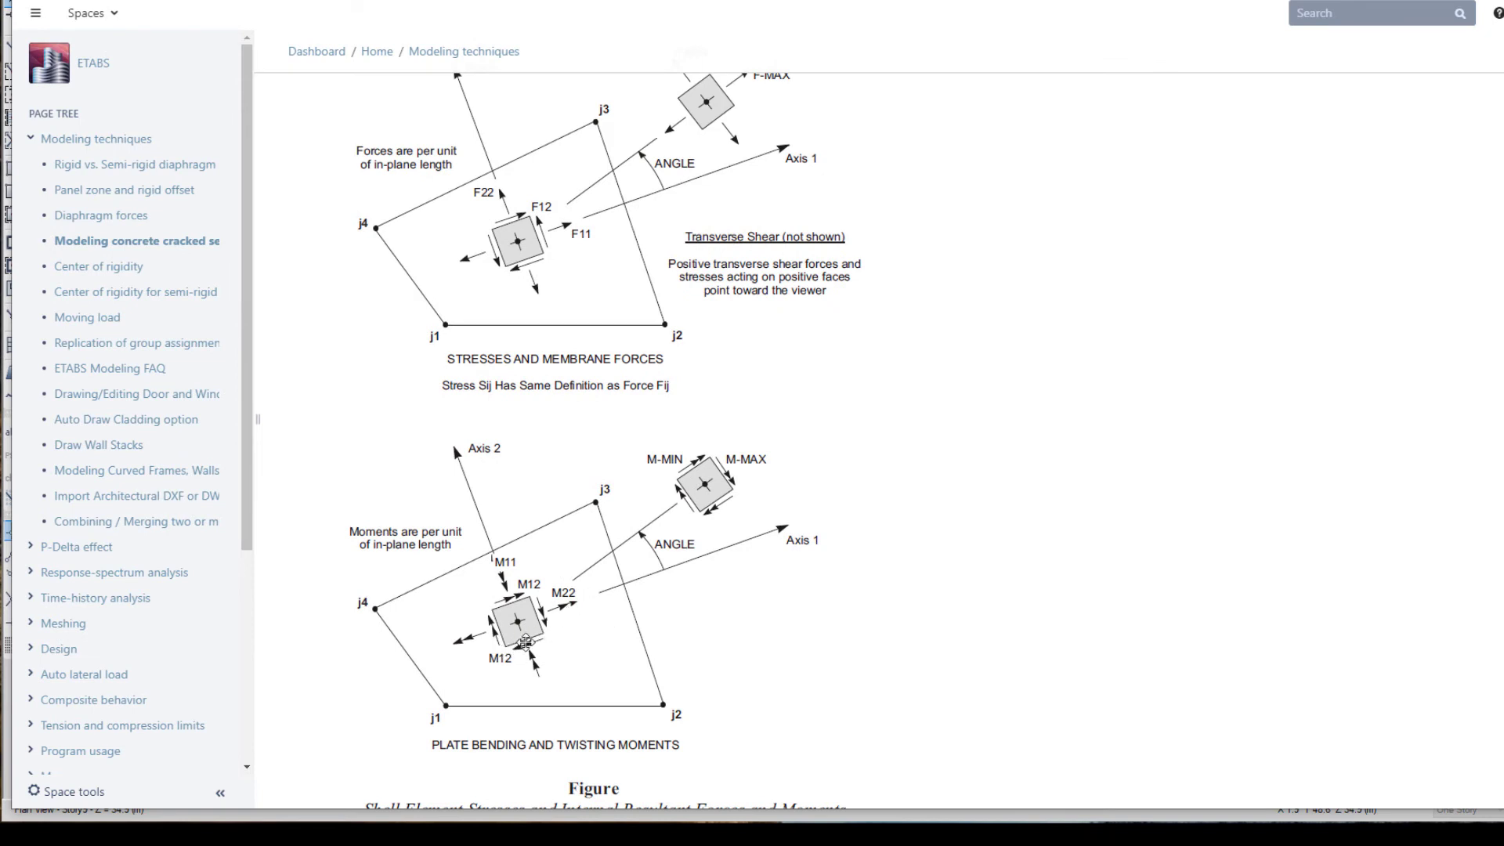
pyautogui.moveTo(595, 621)
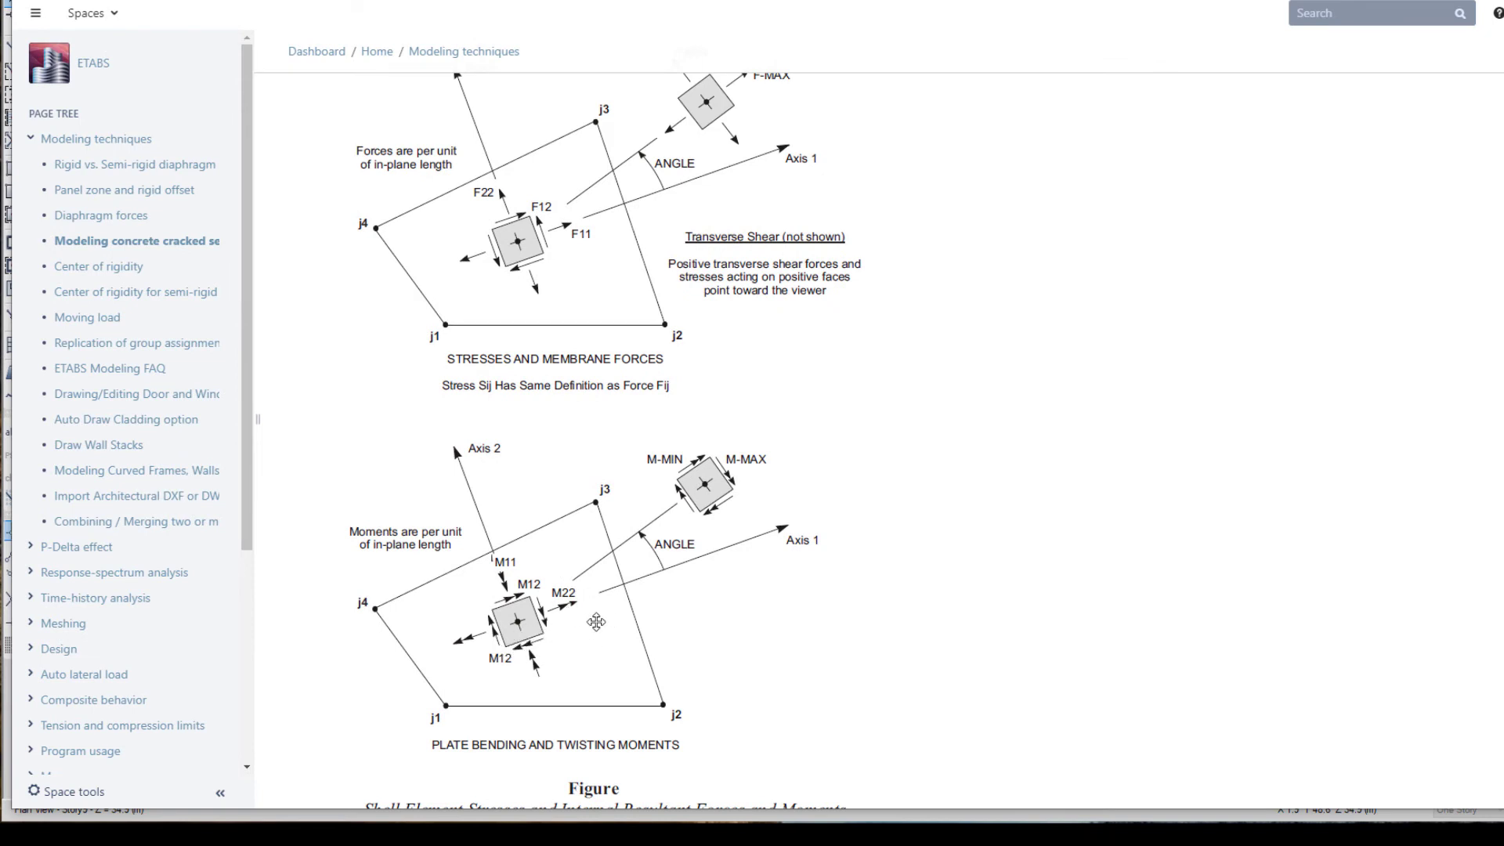
pyautogui.moveTo(615, 630)
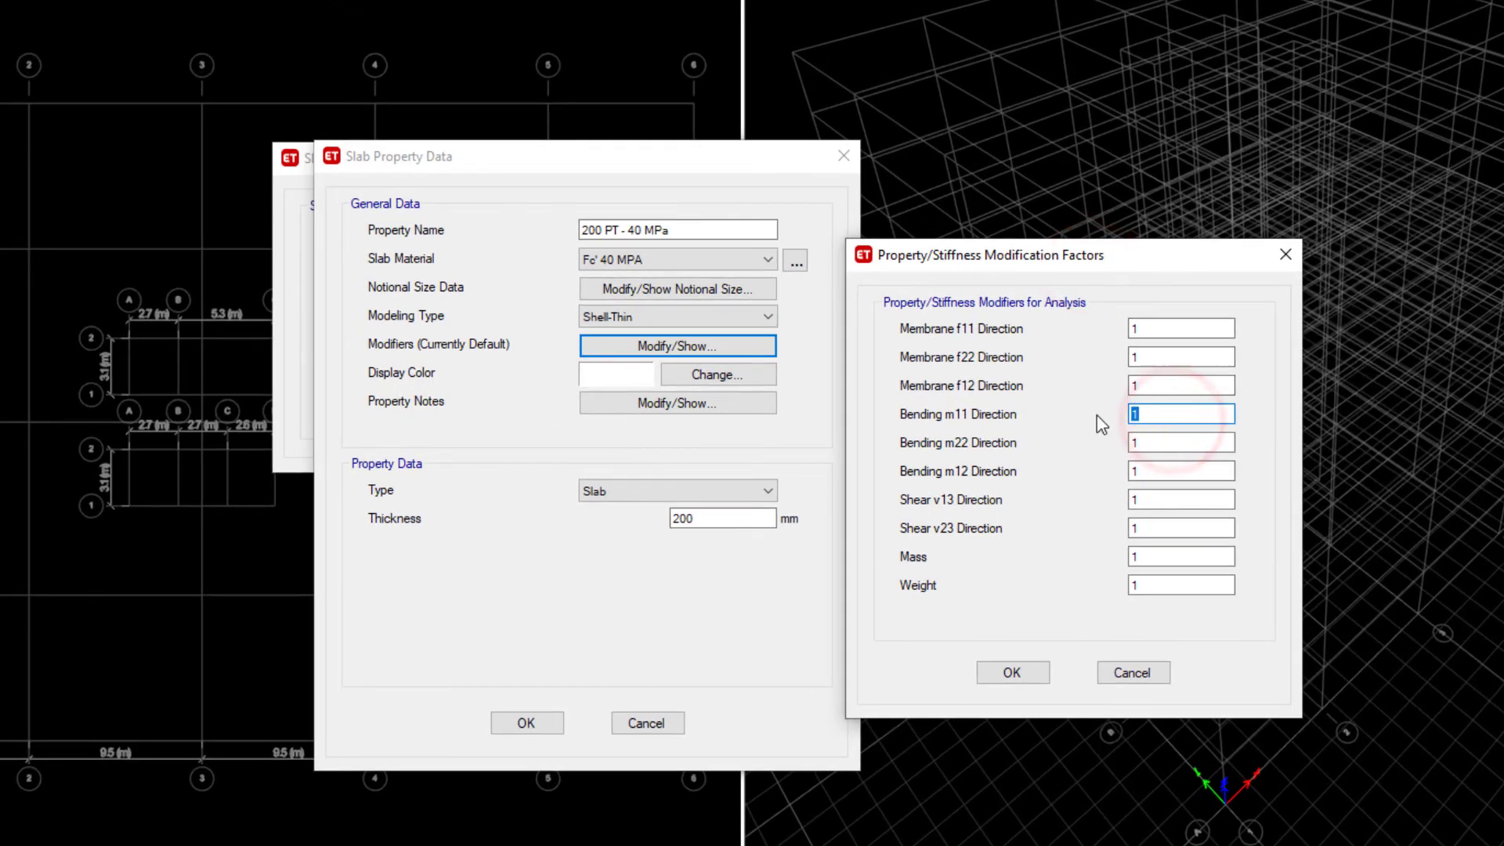
# - Enter 0.4 for slab bending m11, m22 and m12, keeping membrane f11 at 1
pyautogui.write('0')
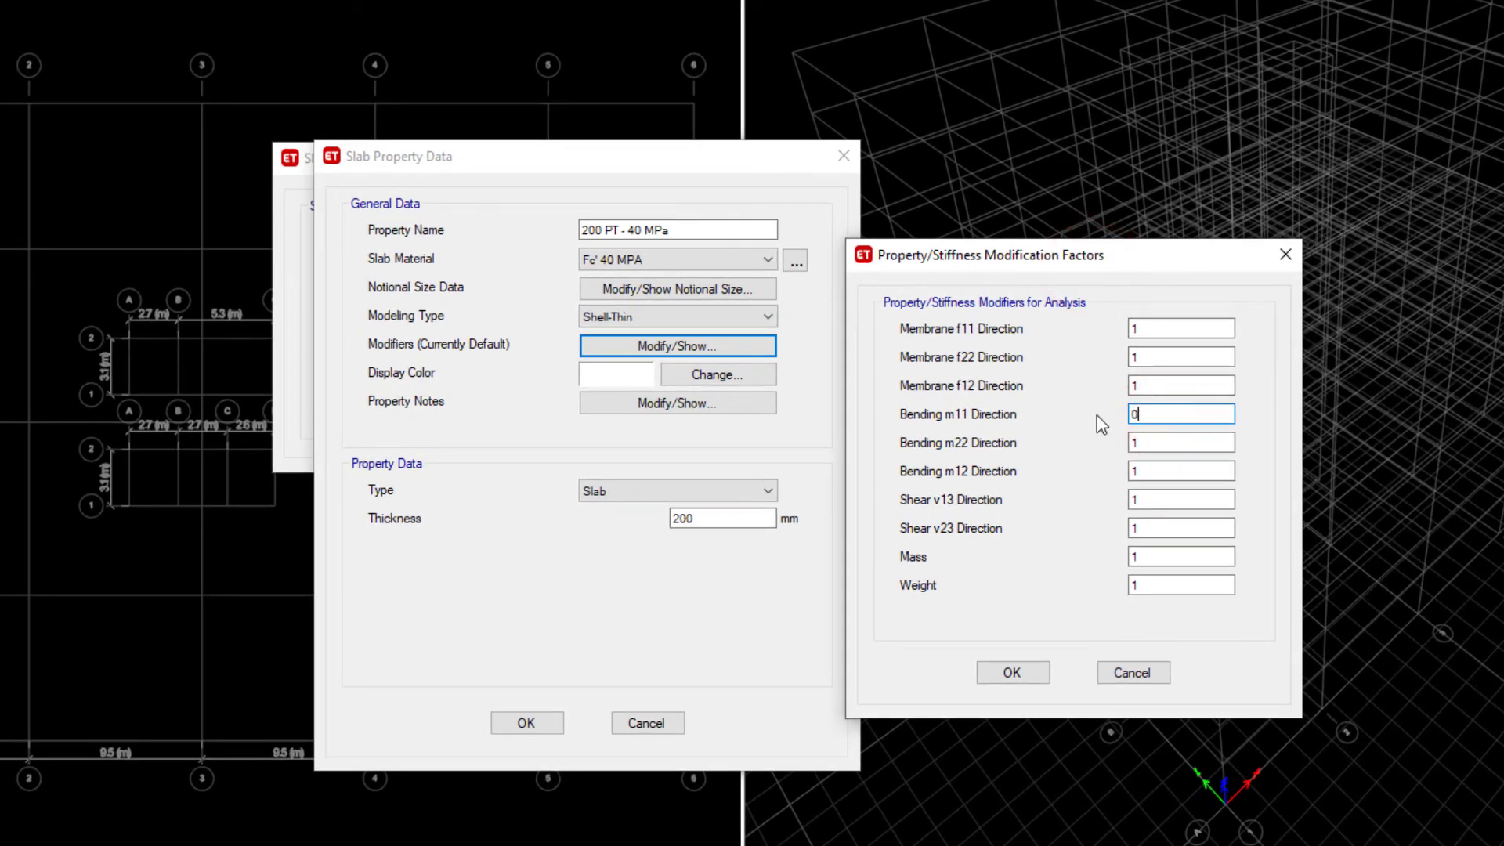
pyautogui.write('0.4')
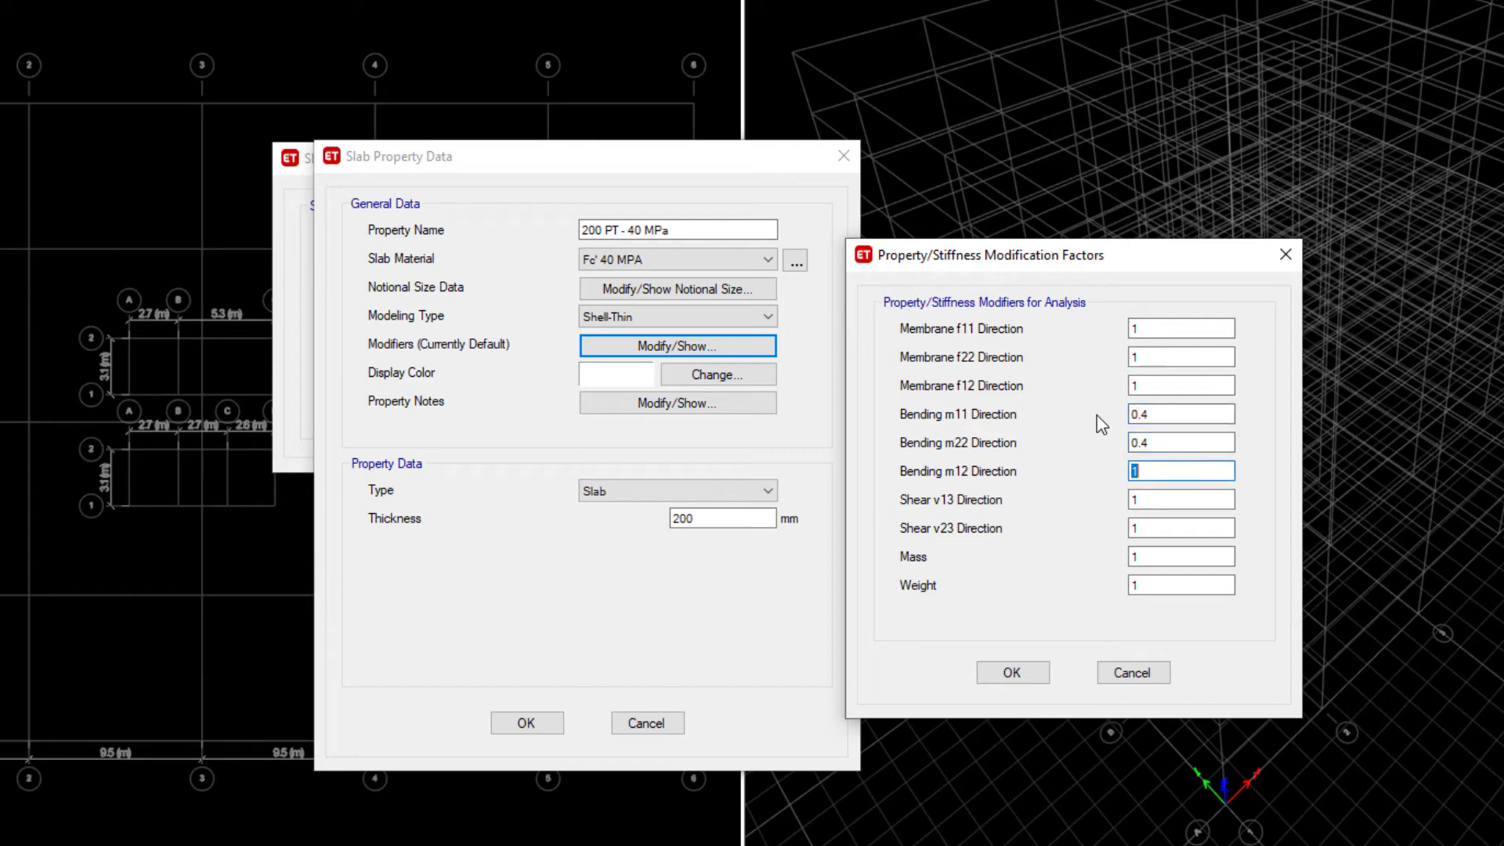
pyautogui.write('0.4')
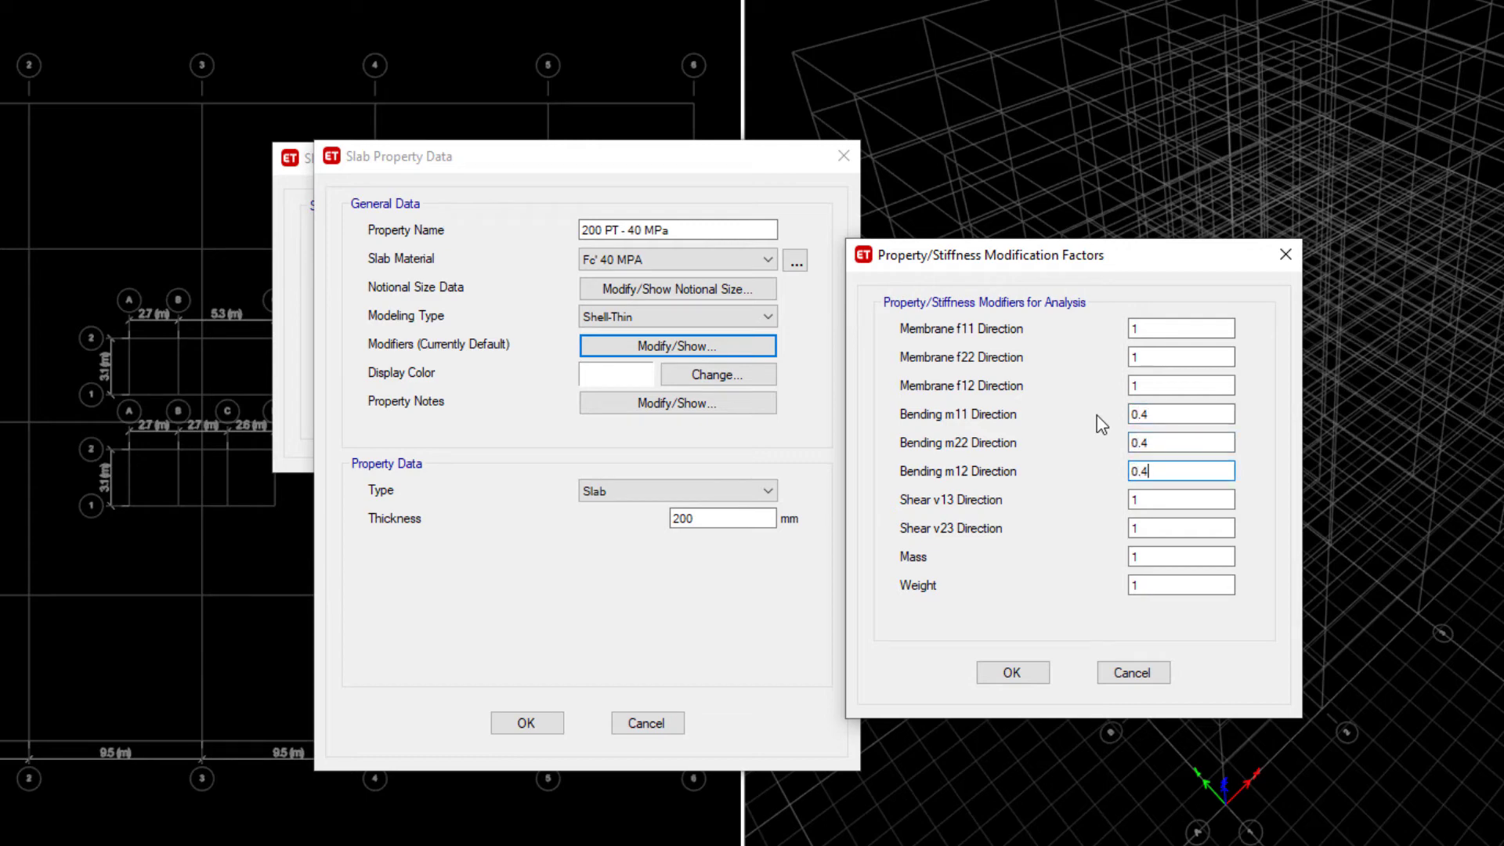
pyautogui.moveTo(1075, 439)
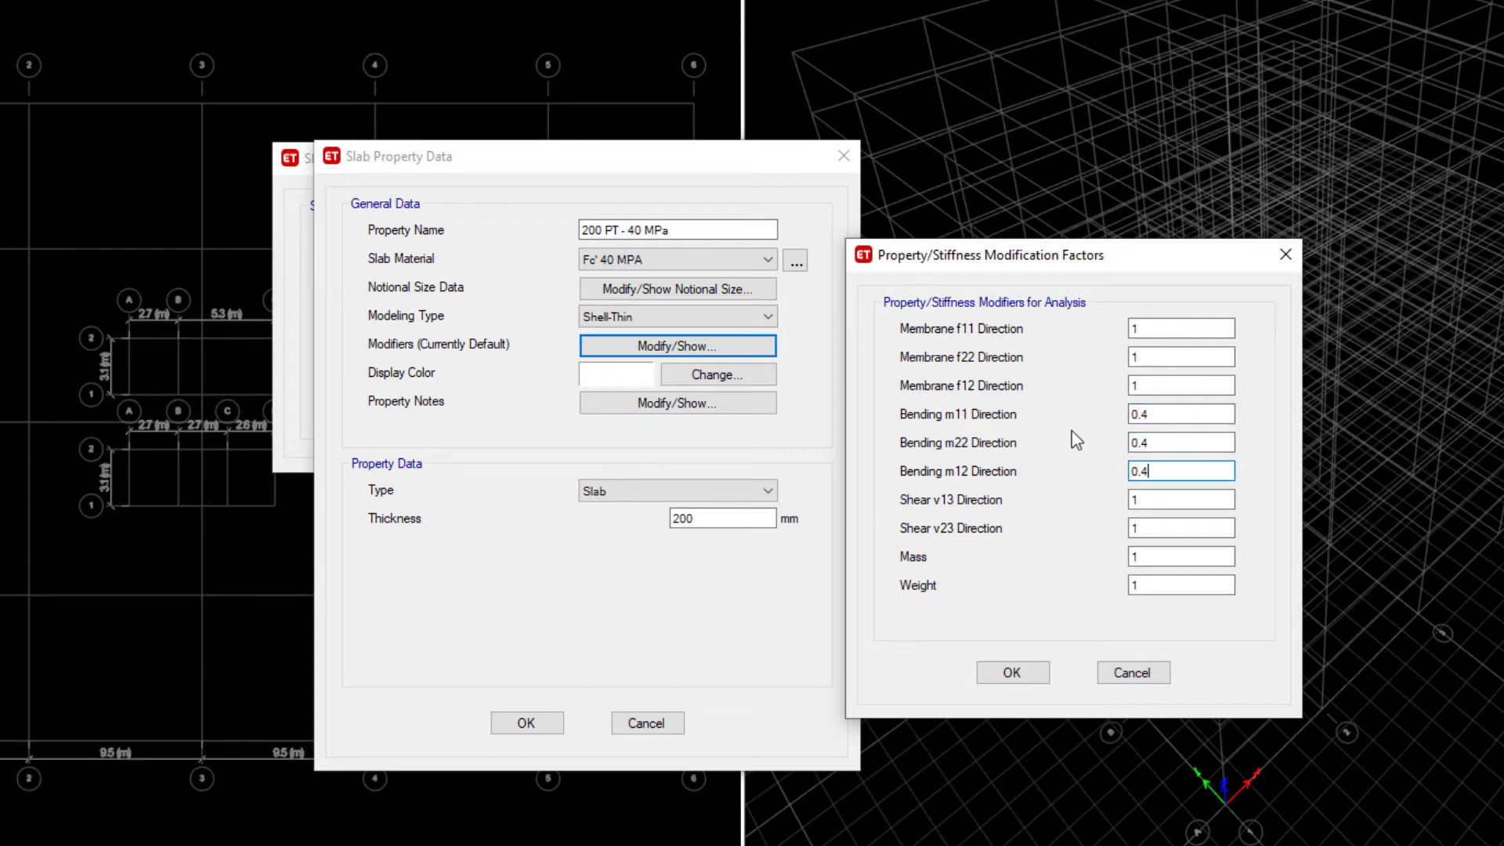
pyautogui.click(1180, 413)
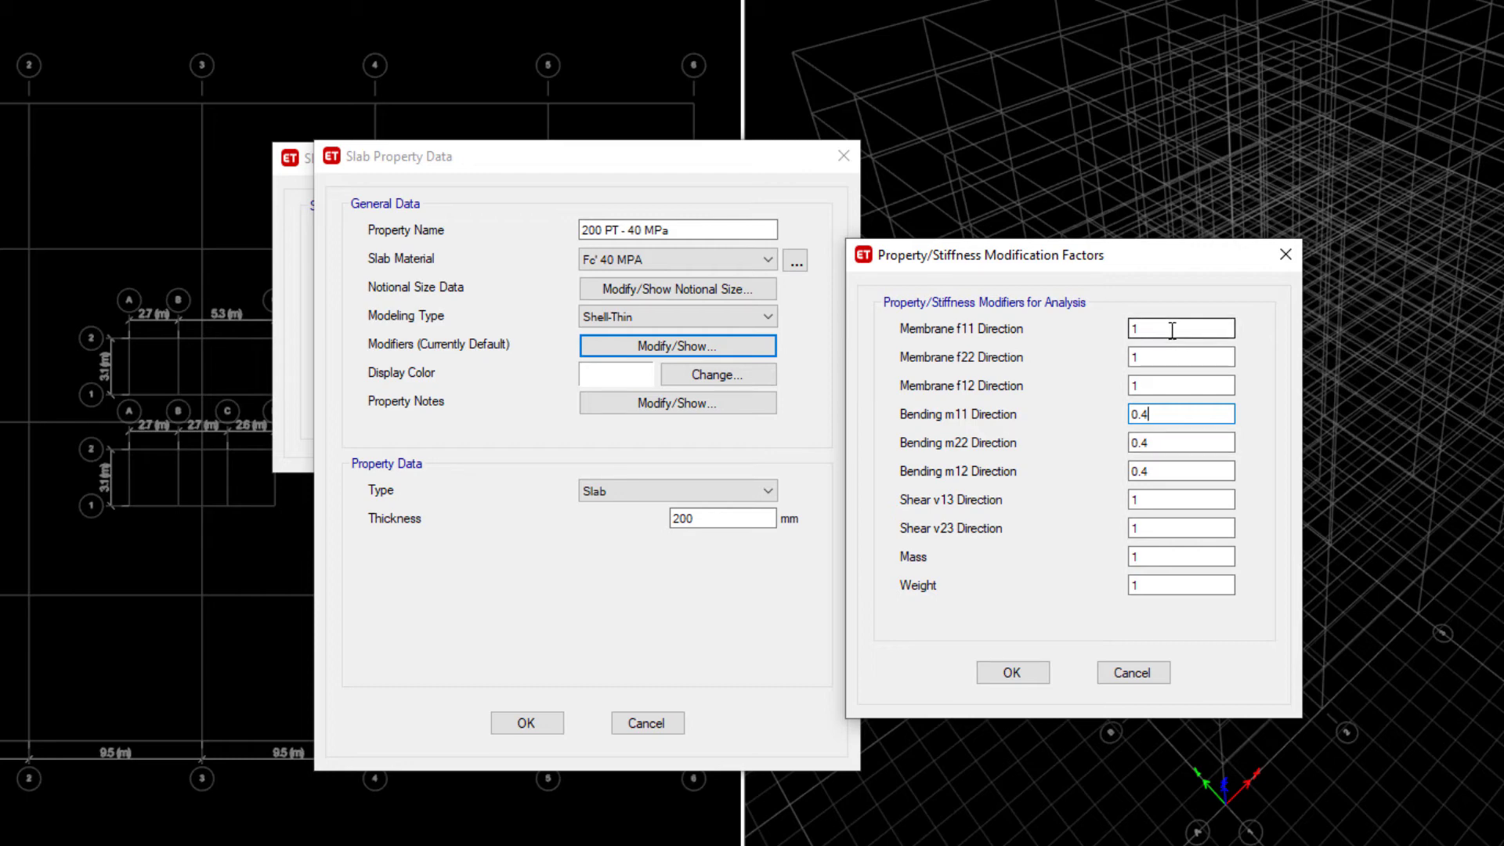
pyautogui.click(1181, 356)
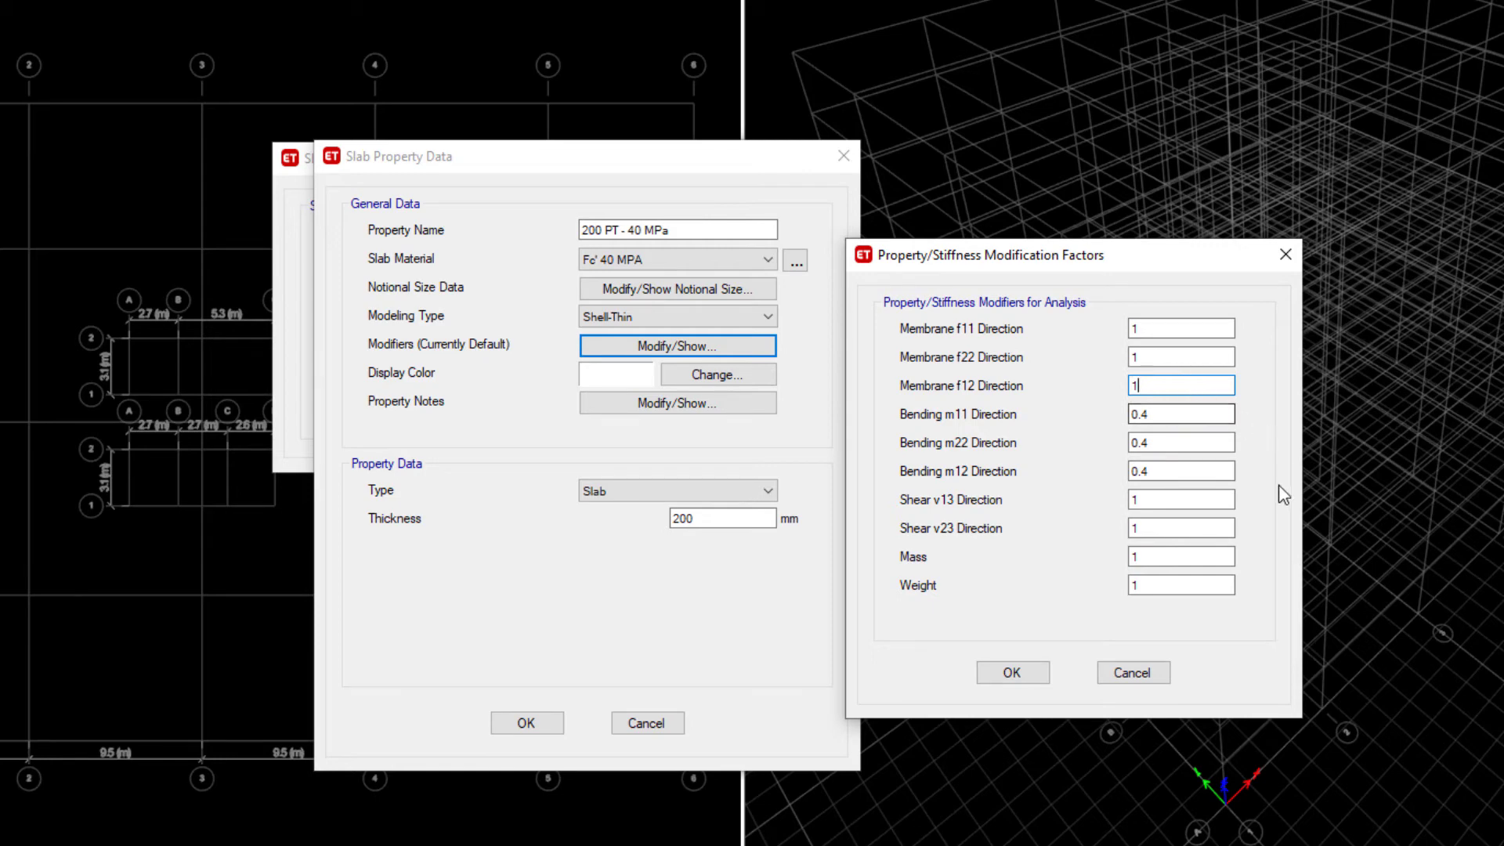
pyautogui.moveTo(1161, 412)
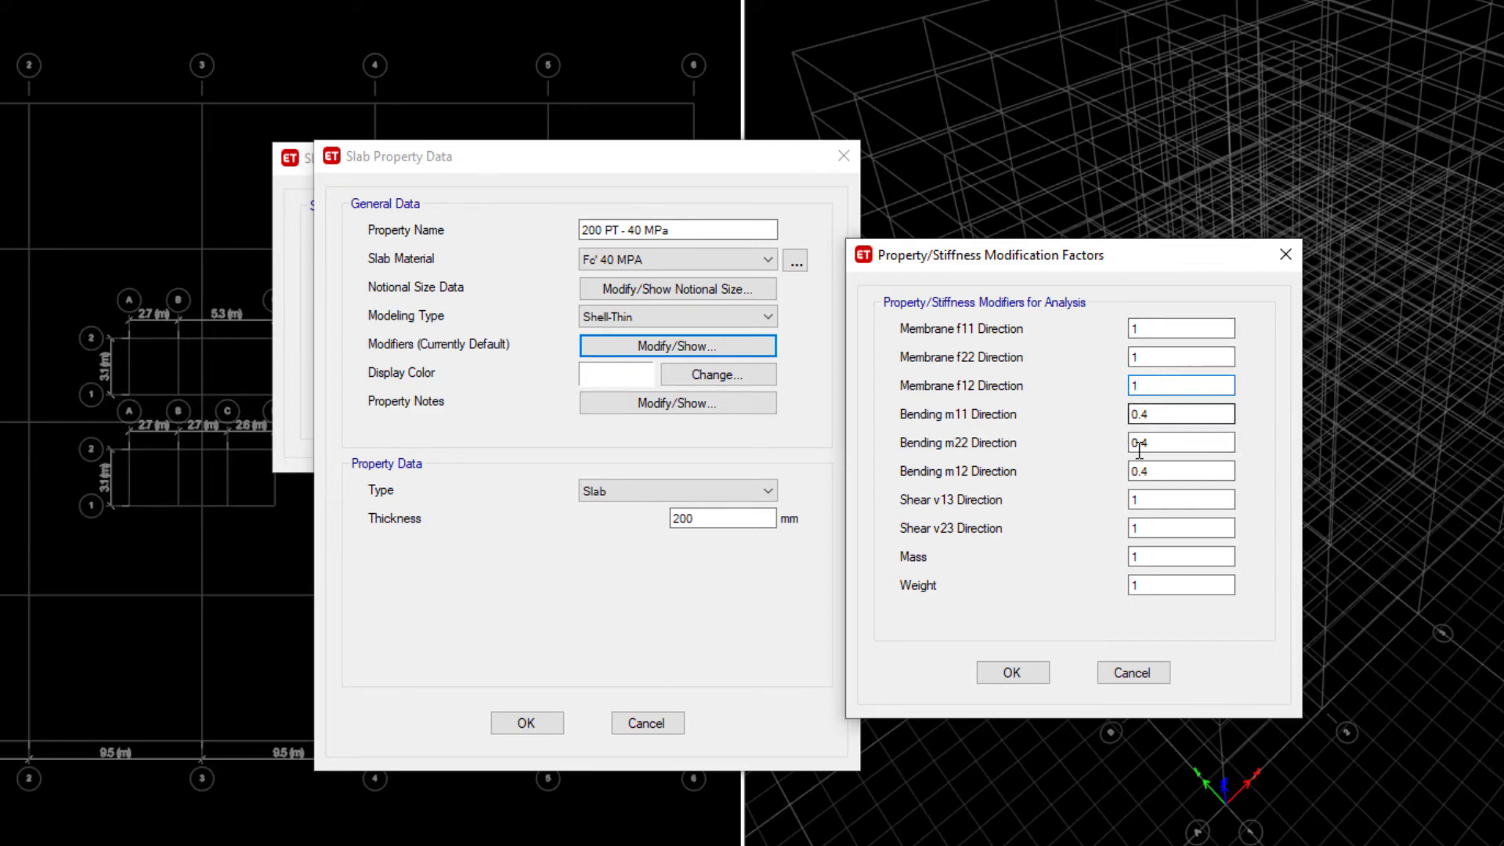
# - Accept the slab's 0.4 bending modifiers, close the slab property windows and save the model
pyautogui.click(1012, 671)
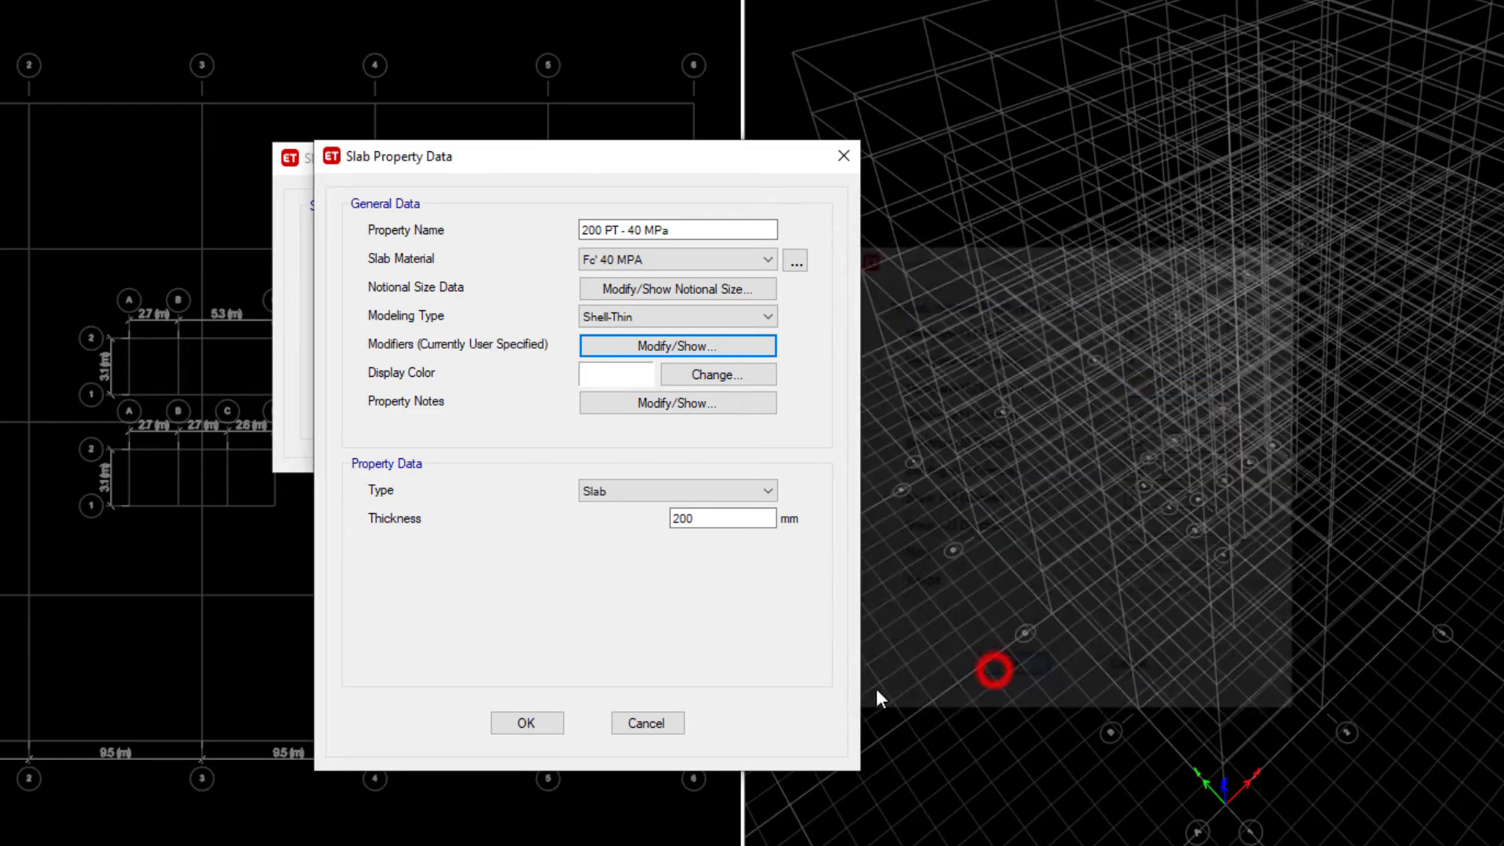
pyautogui.click(527, 723)
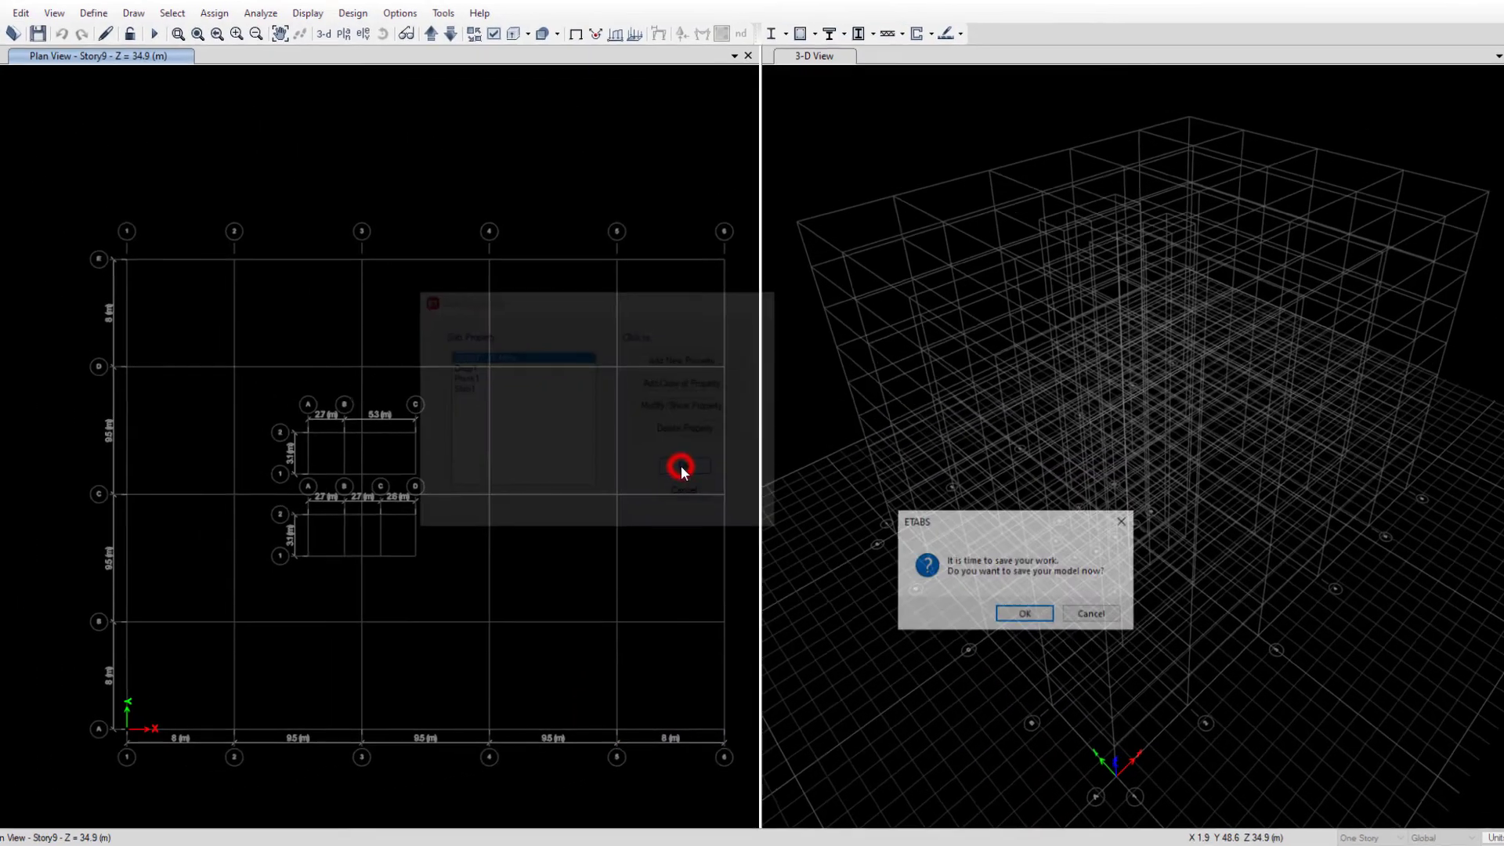
pyautogui.click(681, 466)
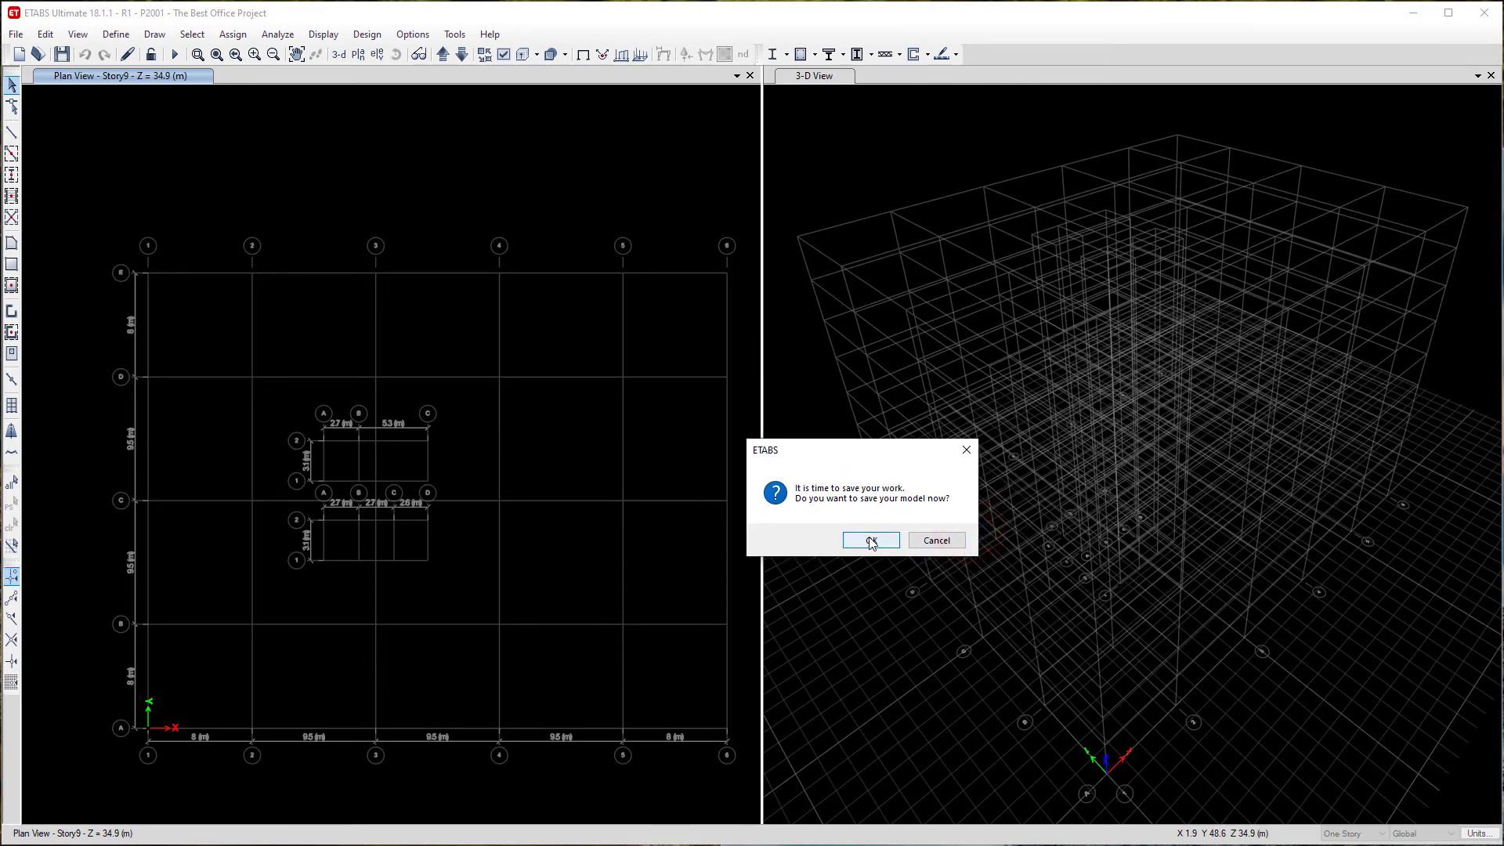
pyautogui.click(870, 540)
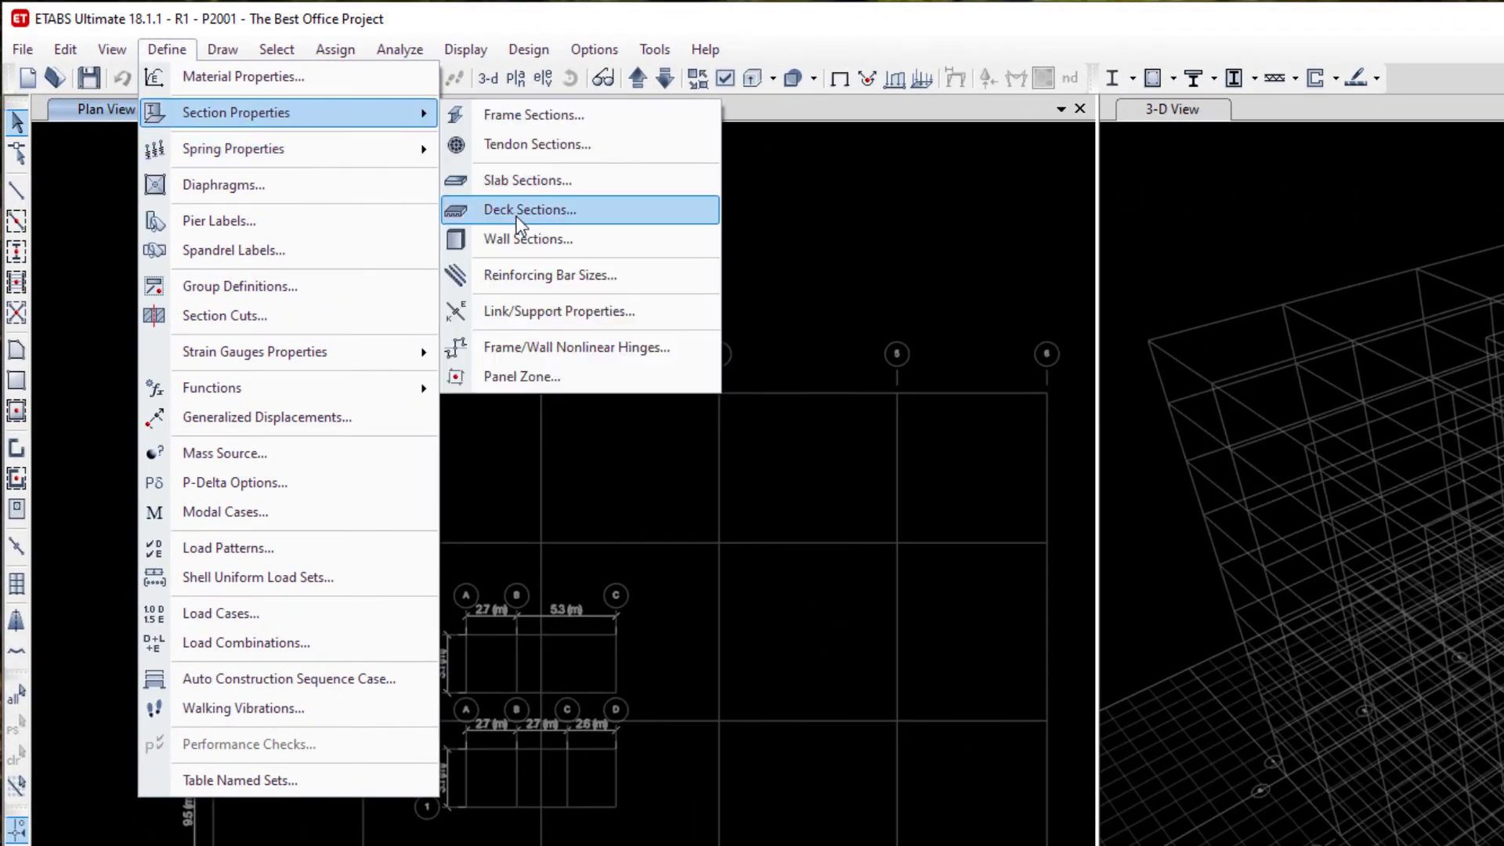
# - Open the W200-1 Fc'40 wall section's modifiers and inspect the bending m11 and m12 values
pyautogui.click(528, 239)
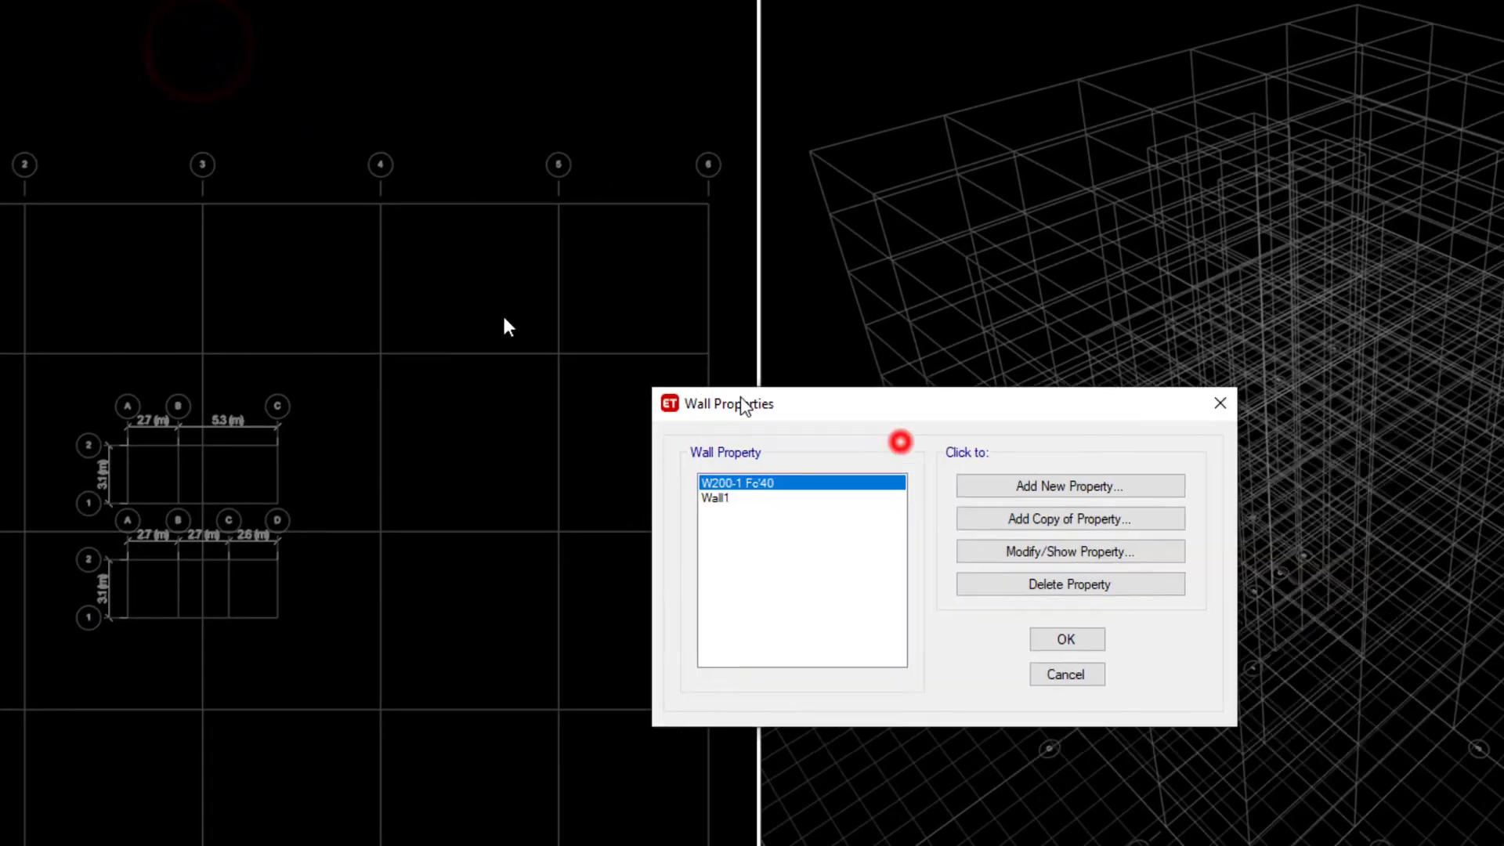
pyautogui.click(1068, 551)
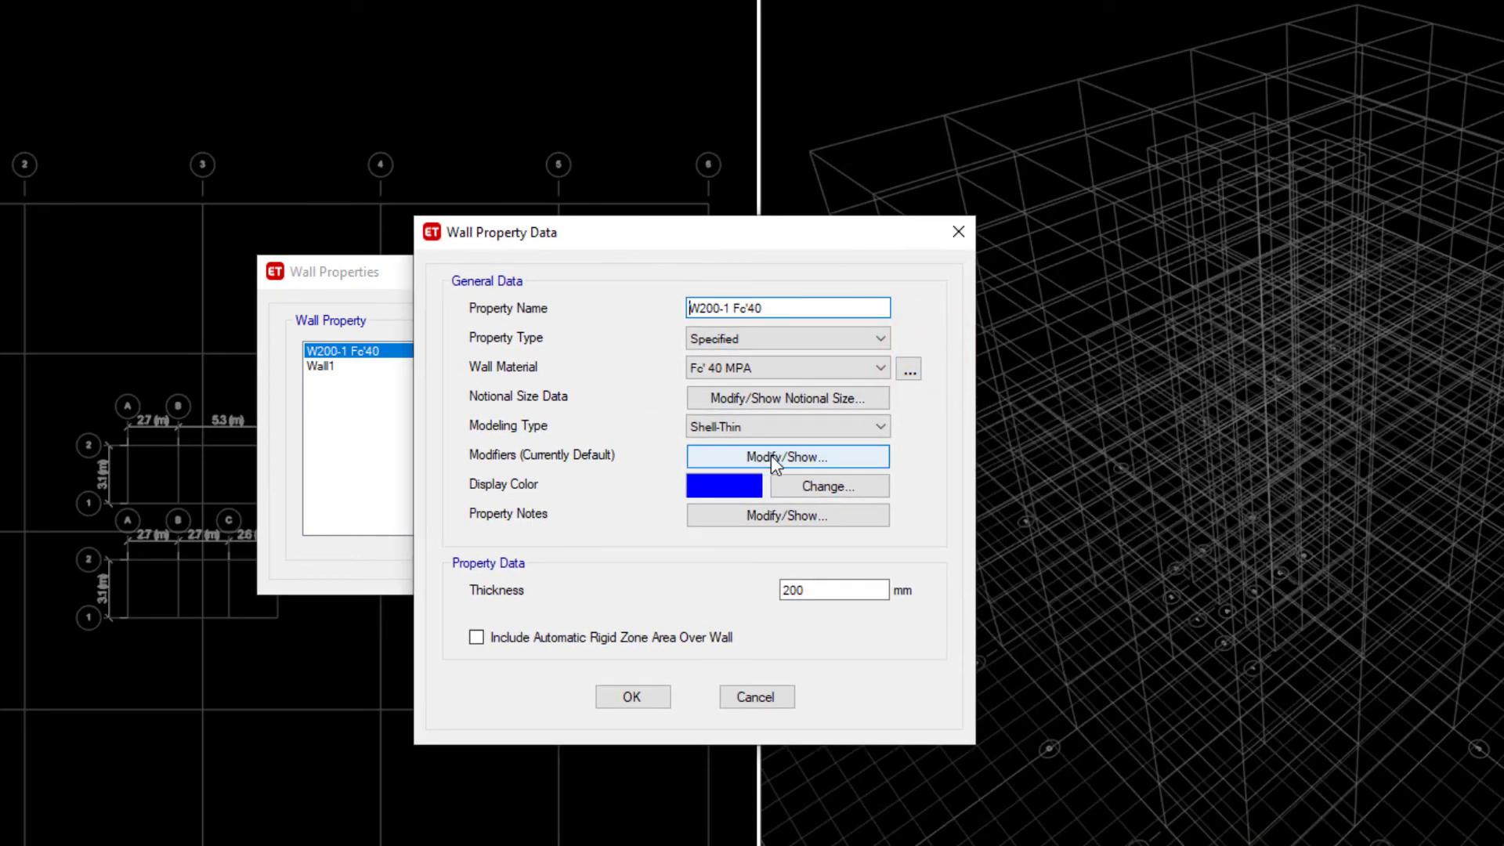
pyautogui.click(787, 457)
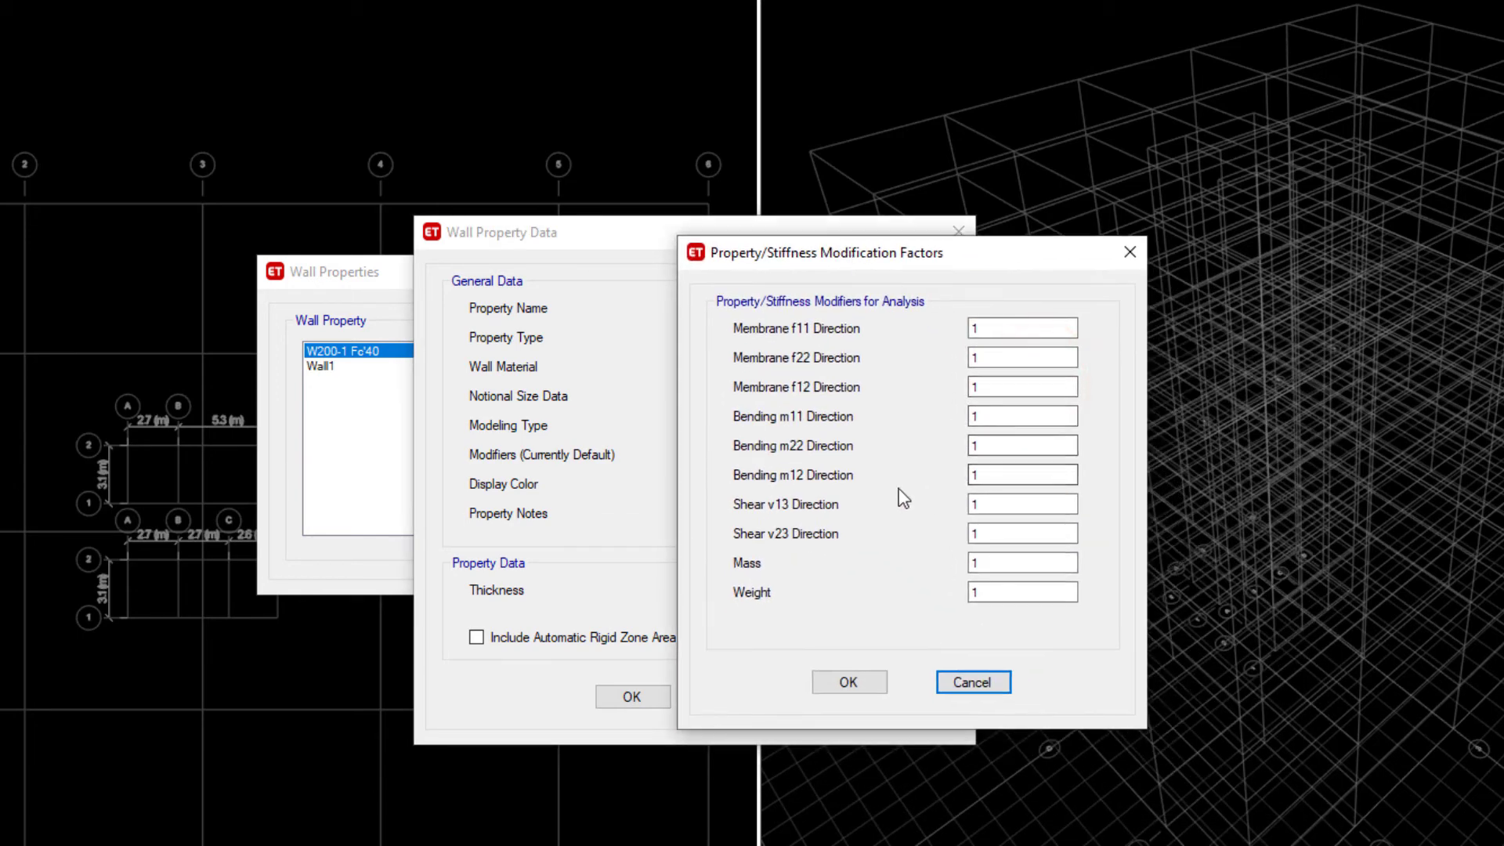
pyautogui.click(1022, 415)
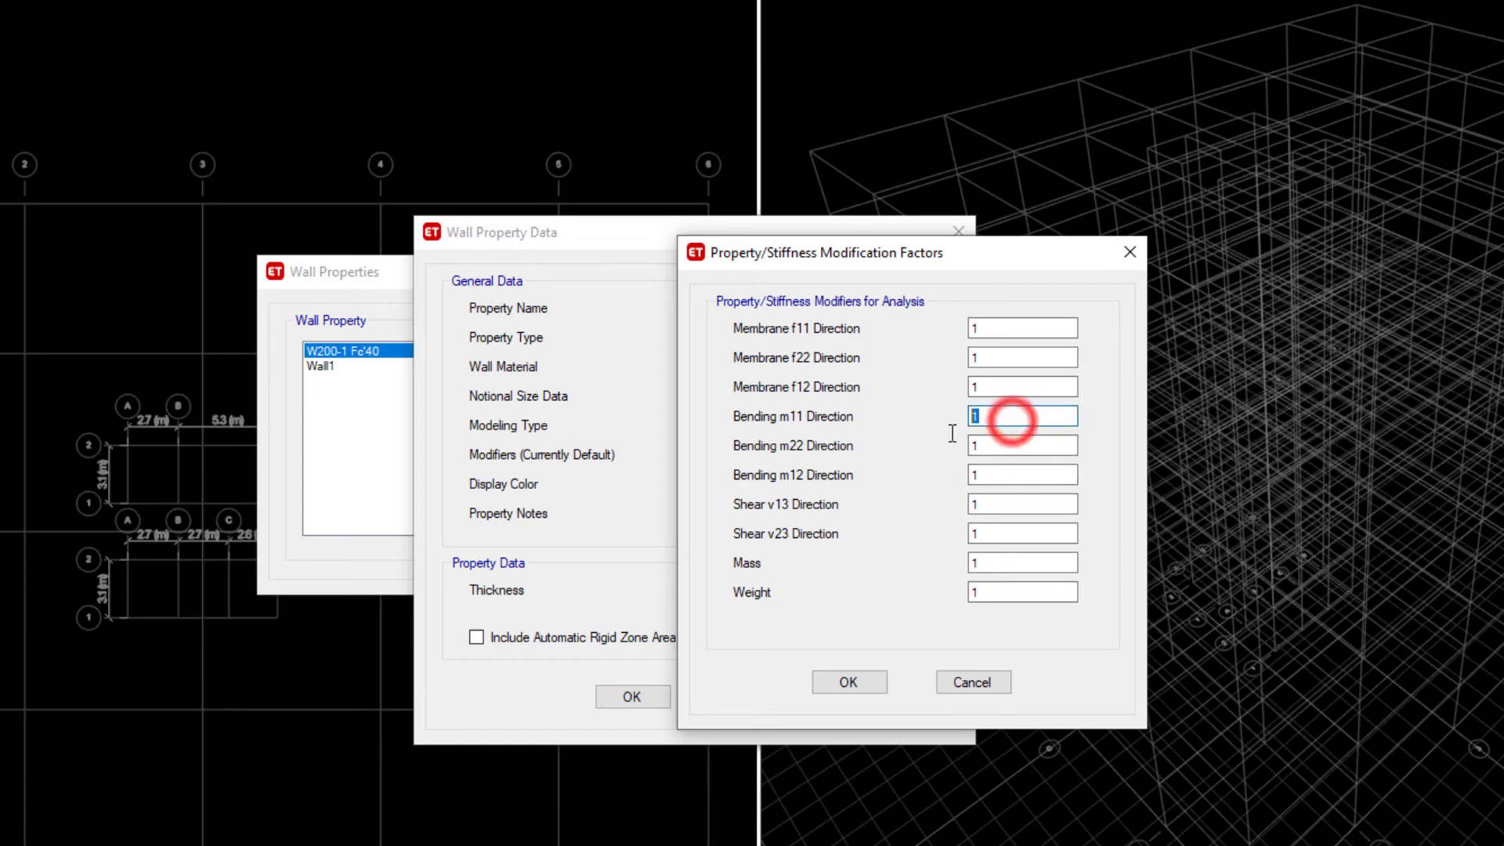
pyautogui.click(1022, 475)
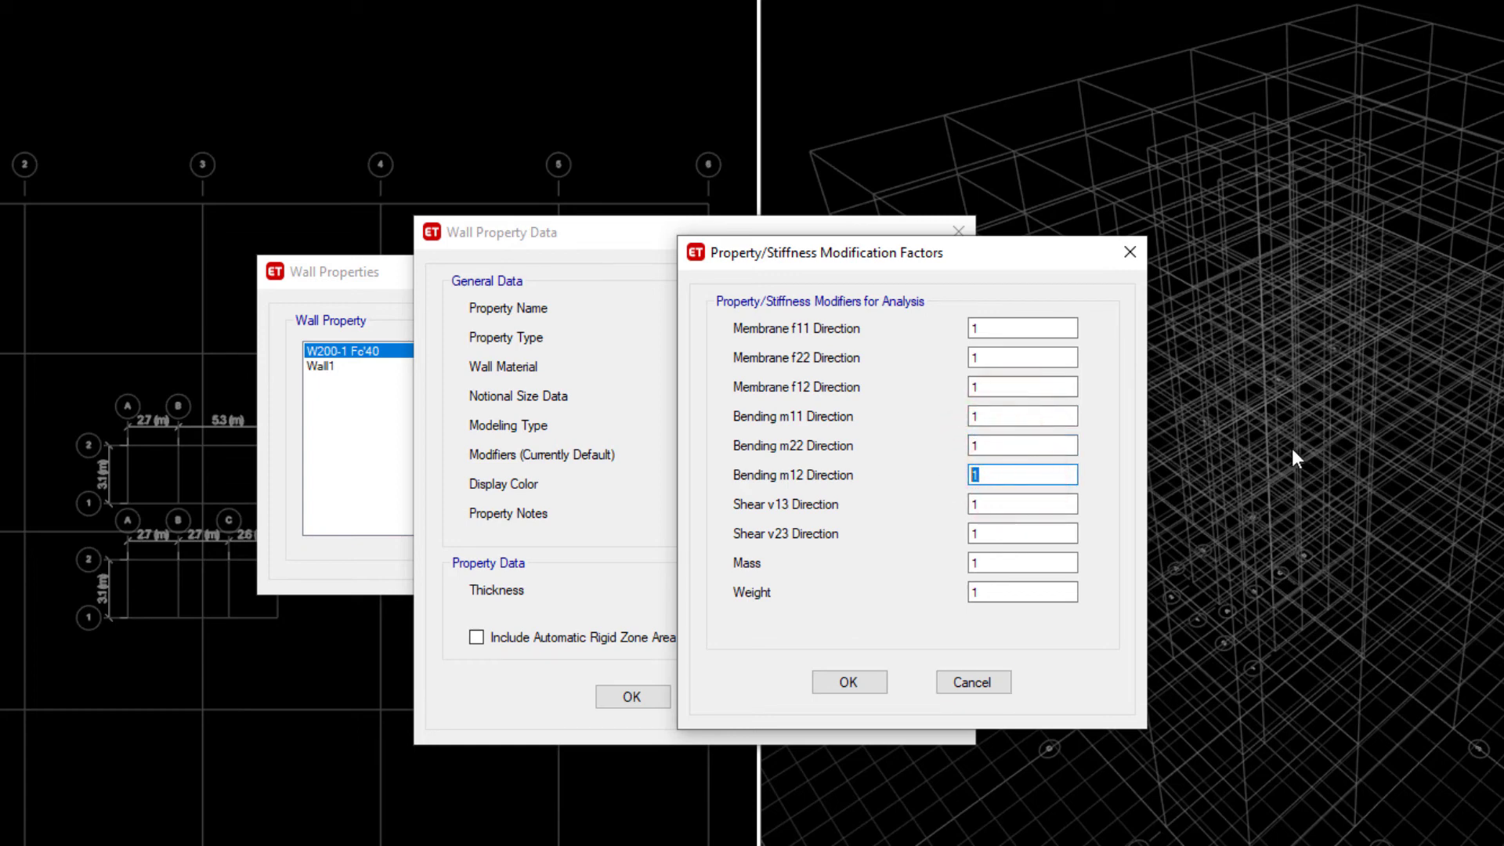
pyautogui.moveTo(1338, 425)
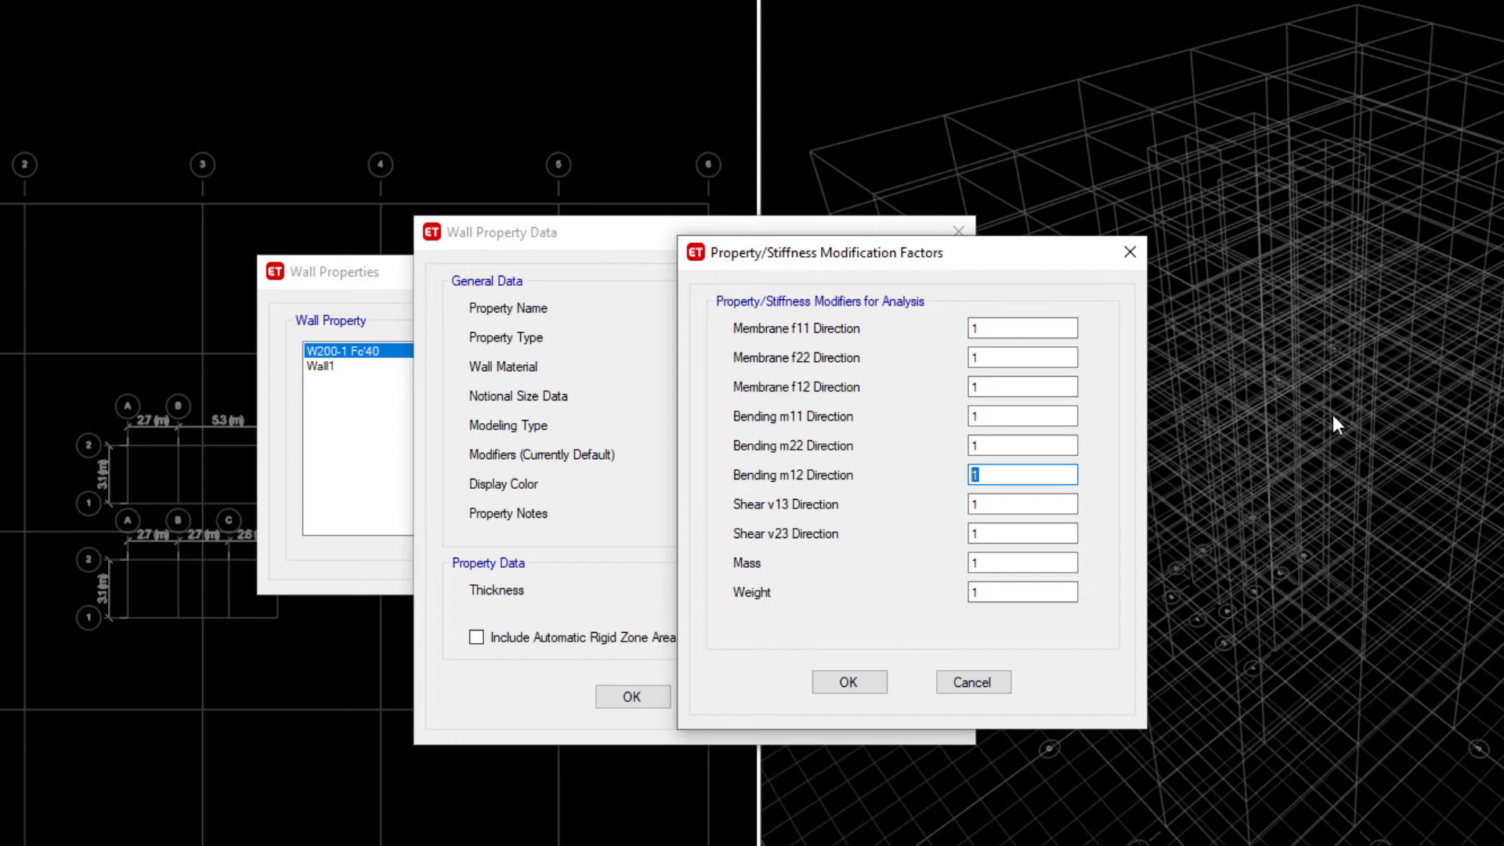
pyautogui.moveTo(1260, 427)
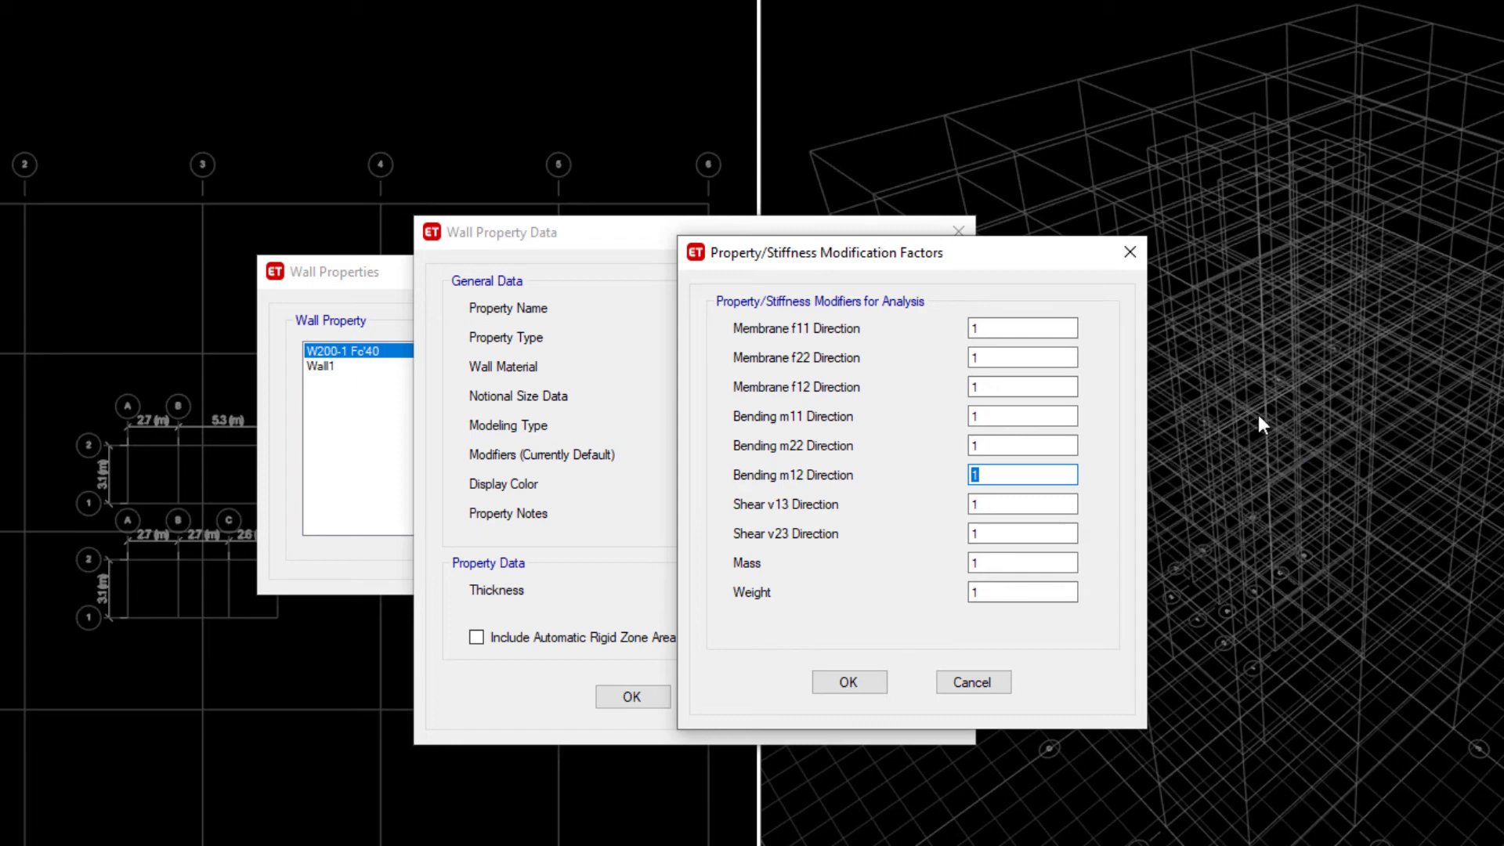
pyautogui.moveTo(1267, 430)
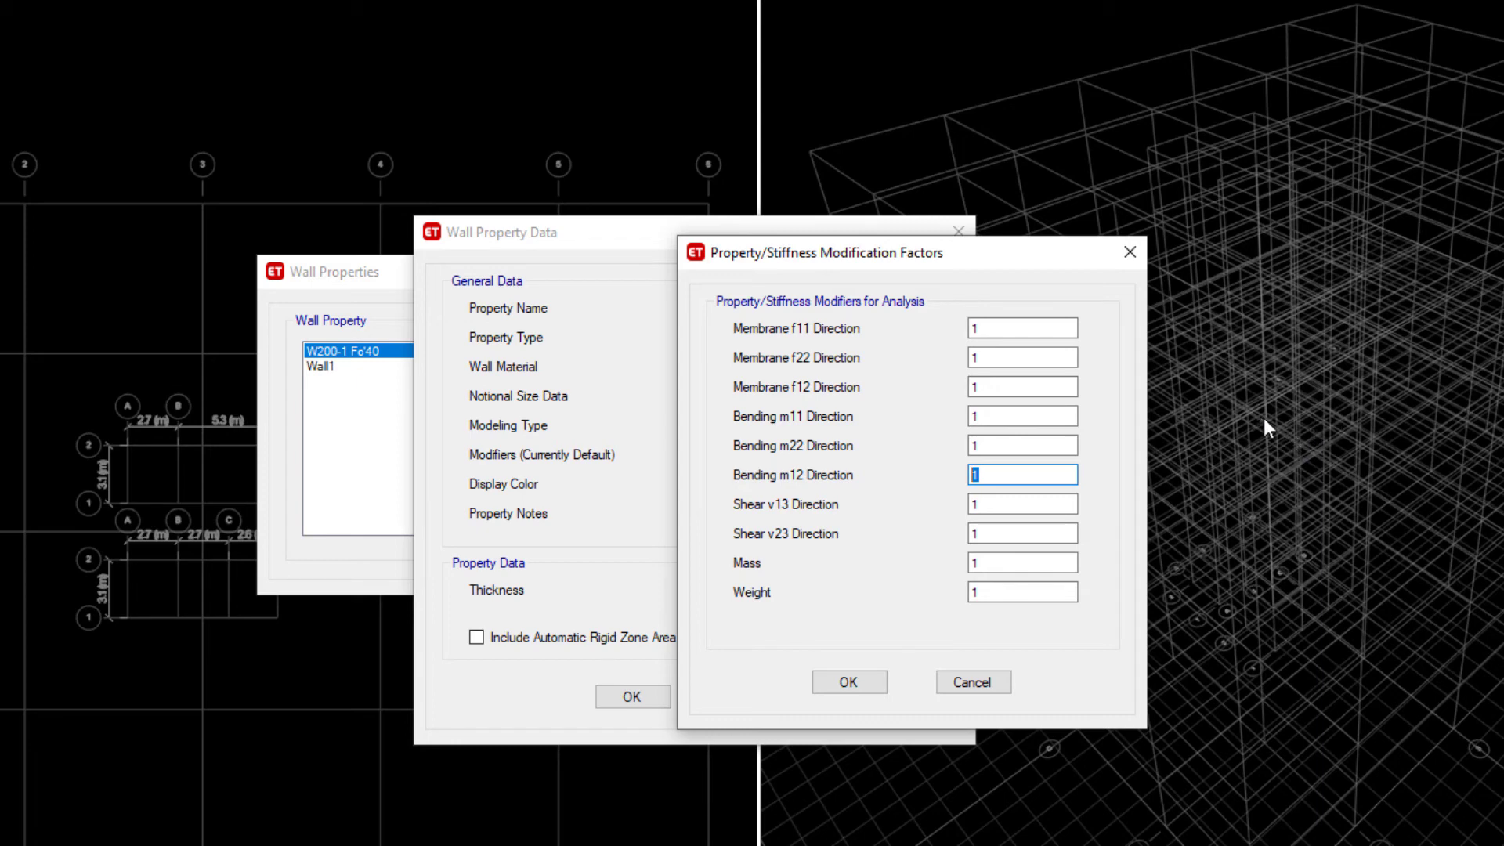
pyautogui.moveTo(1276, 434)
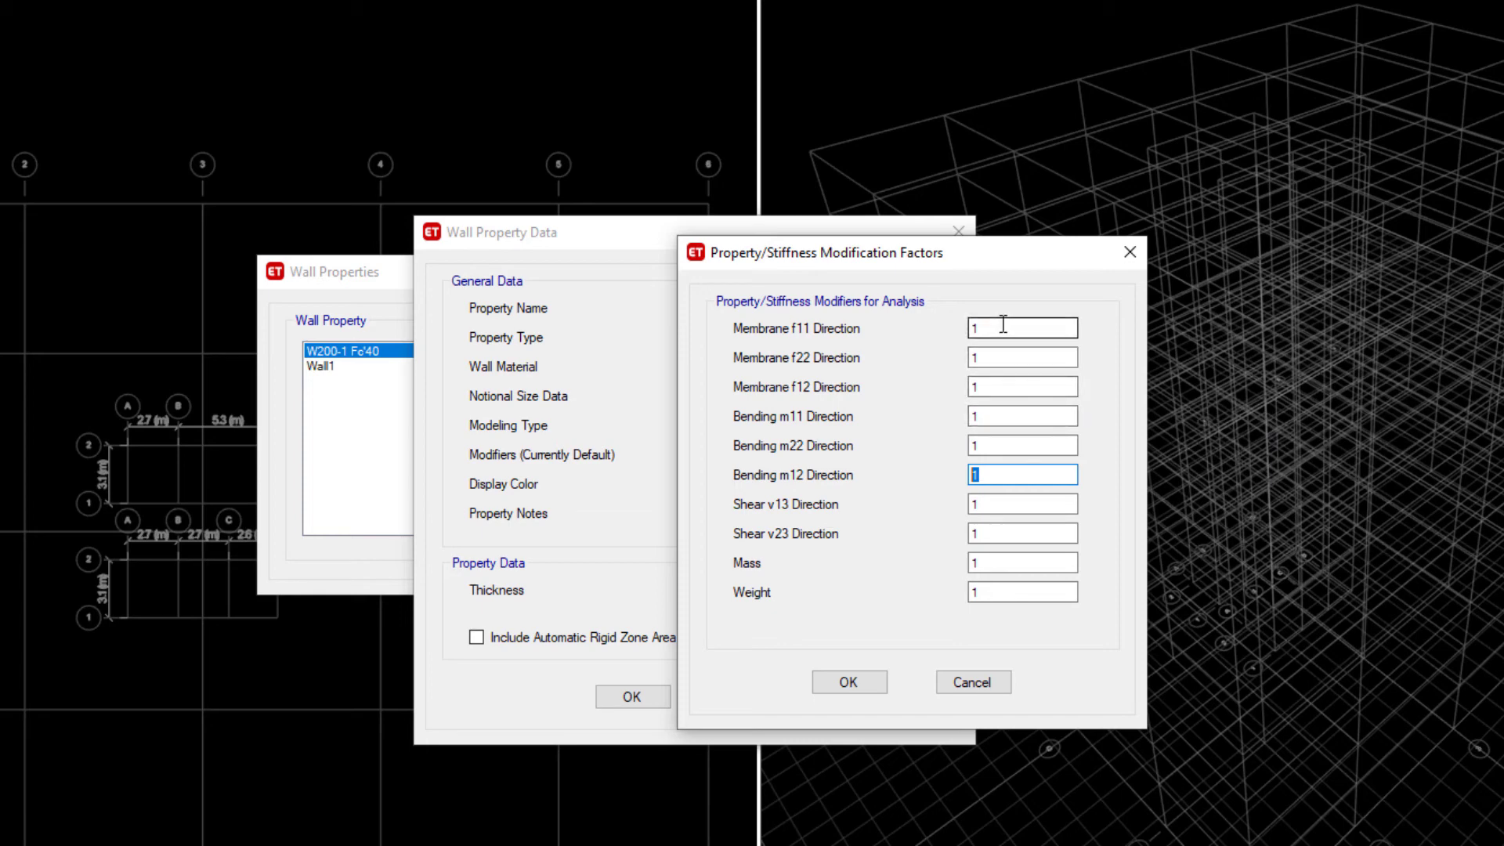
pyautogui.moveTo(779, 412)
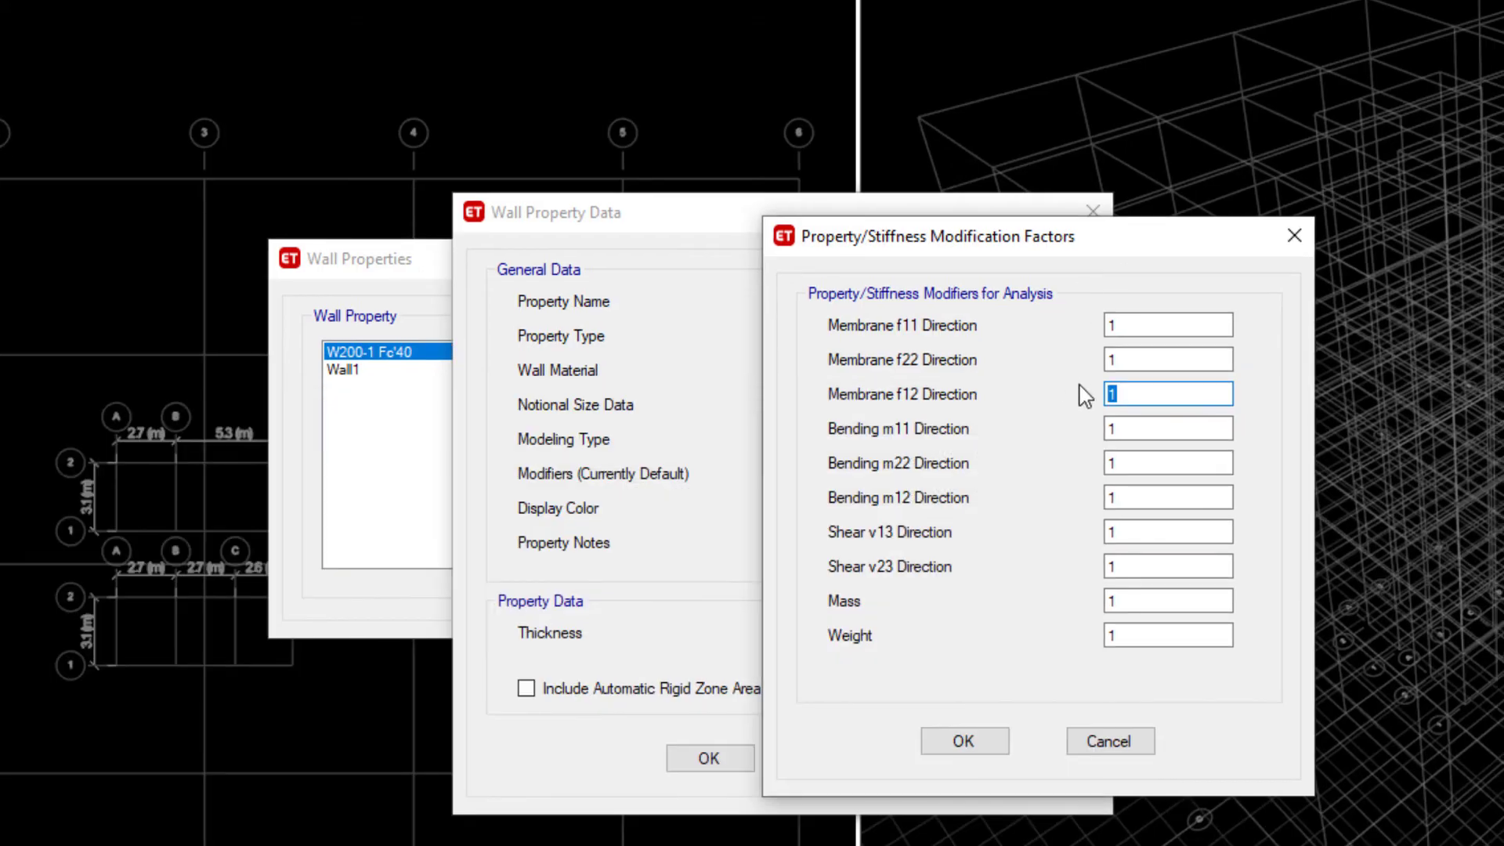
# - Restore wall Membrane f12 to 1, accept all factors at 1 and close the wall windows
pyautogui.write('0.3')
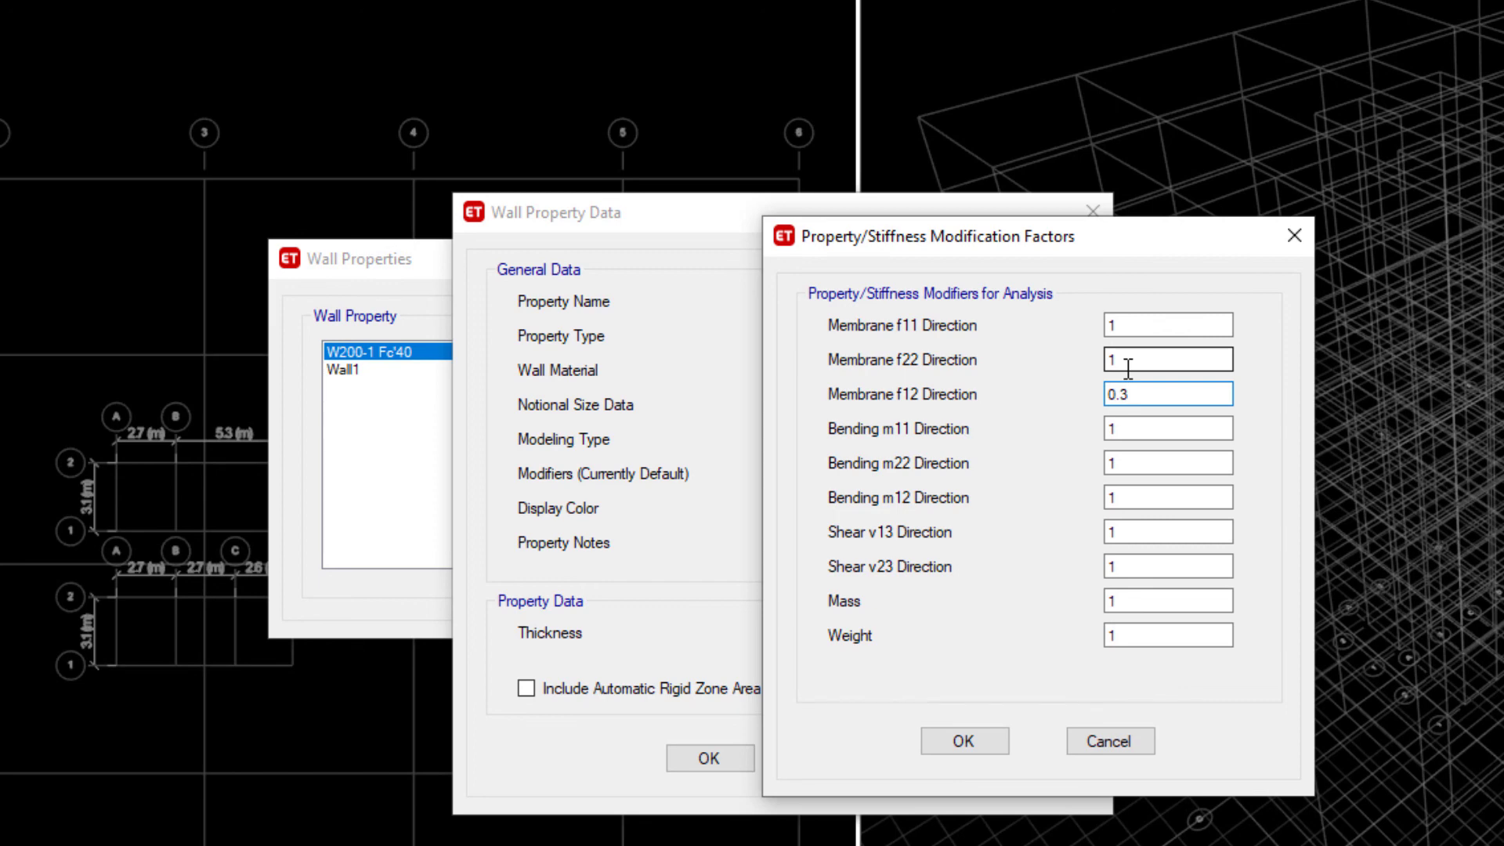
pyautogui.click(1167, 324)
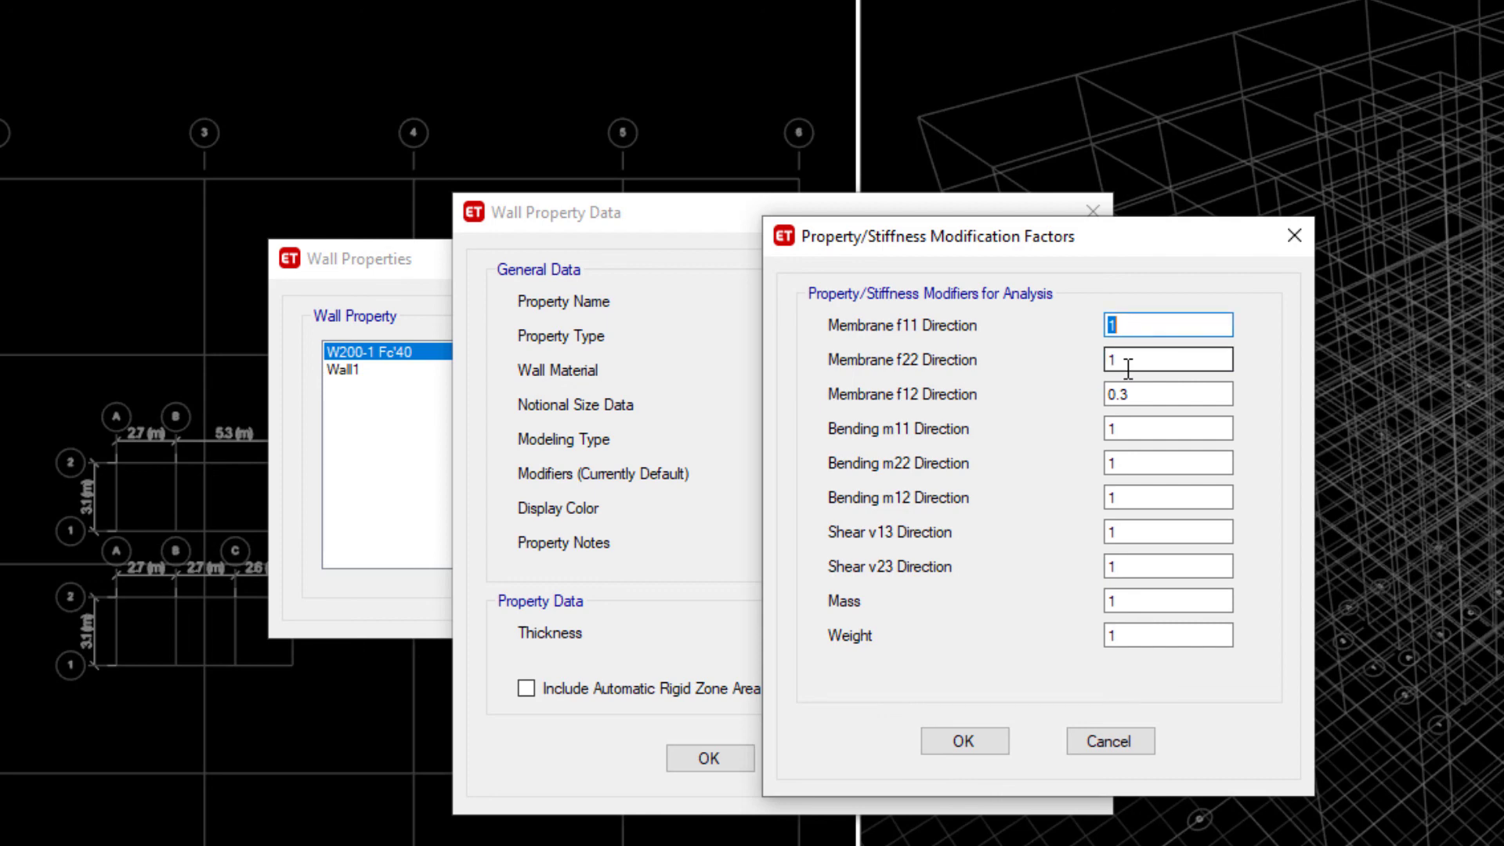
pyautogui.click(1168, 394)
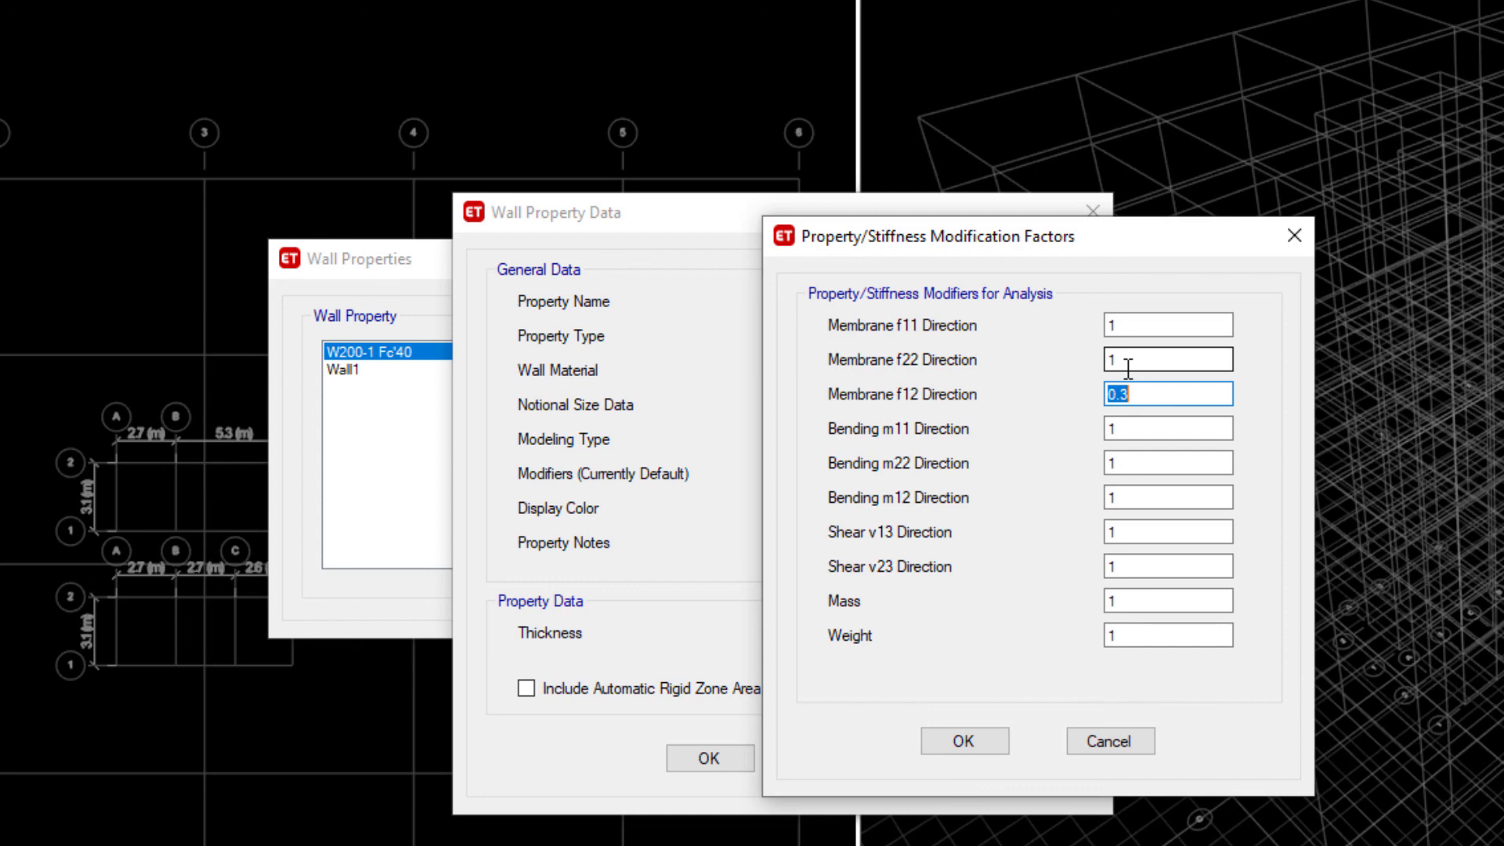
pyautogui.write('1')
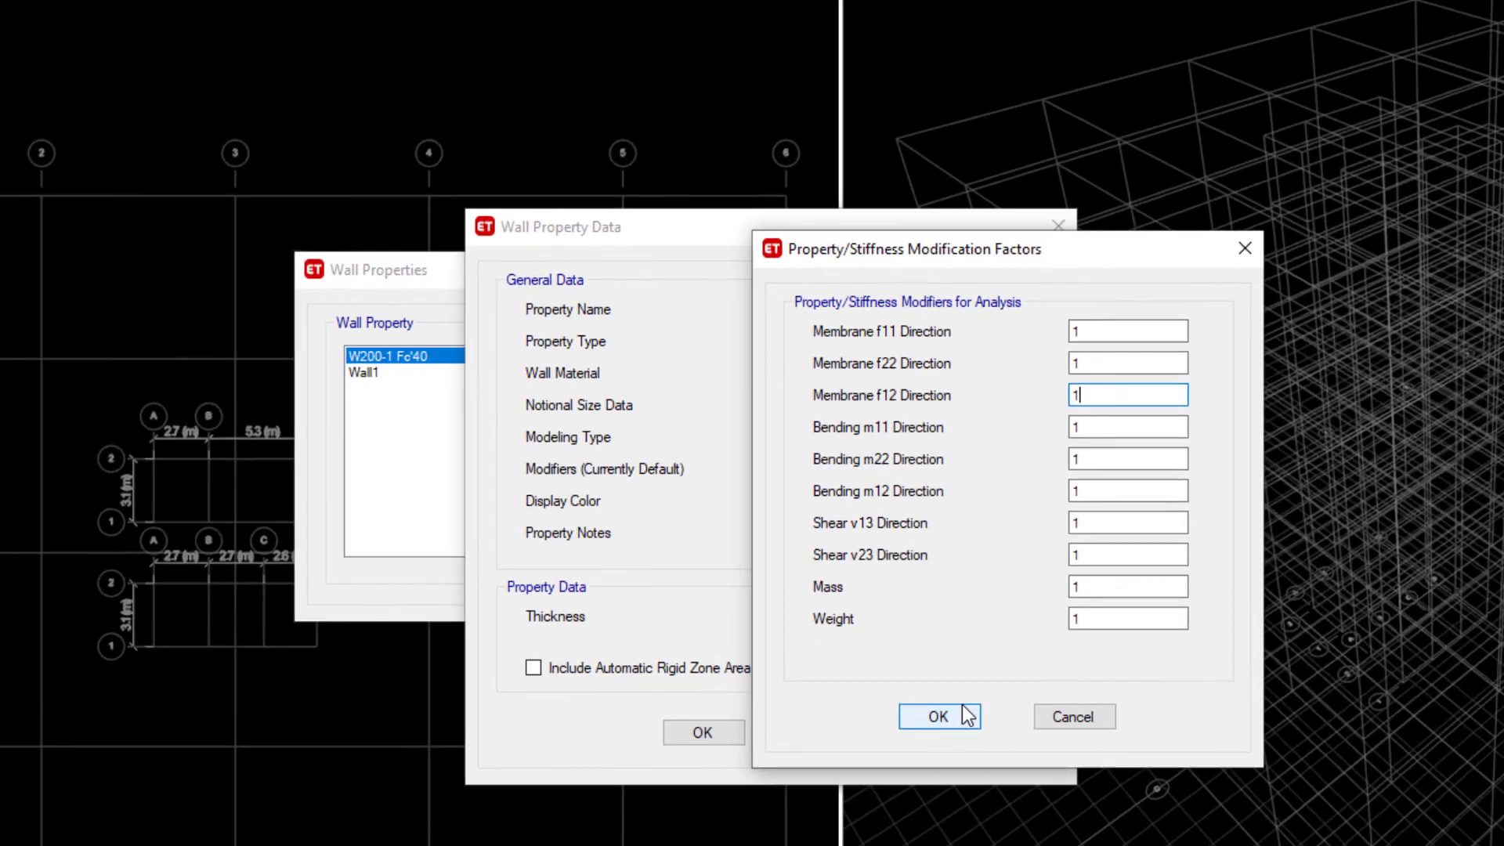
pyautogui.click(937, 715)
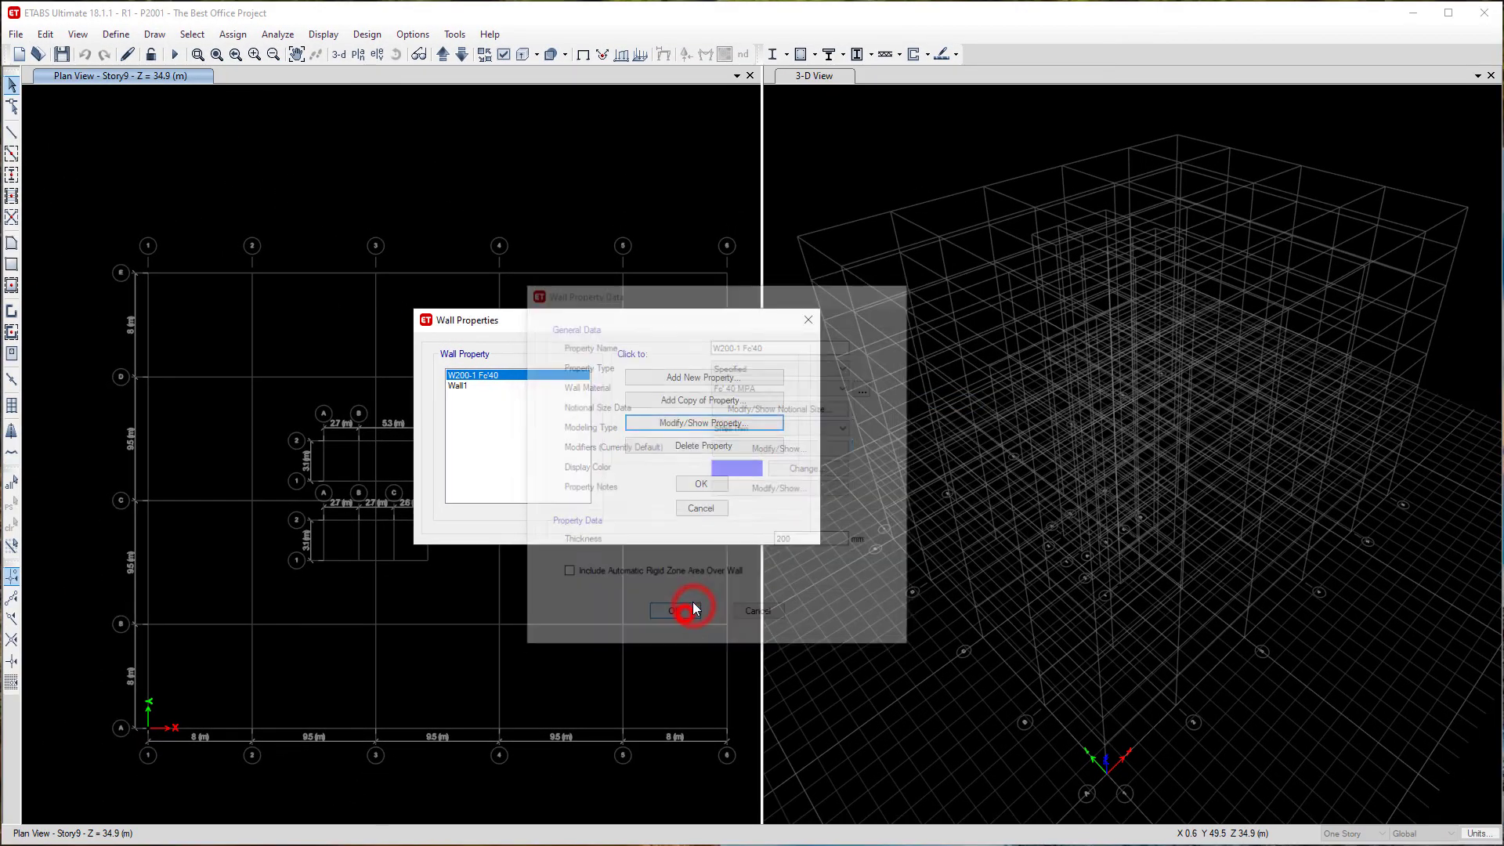
pyautogui.click(680, 610)
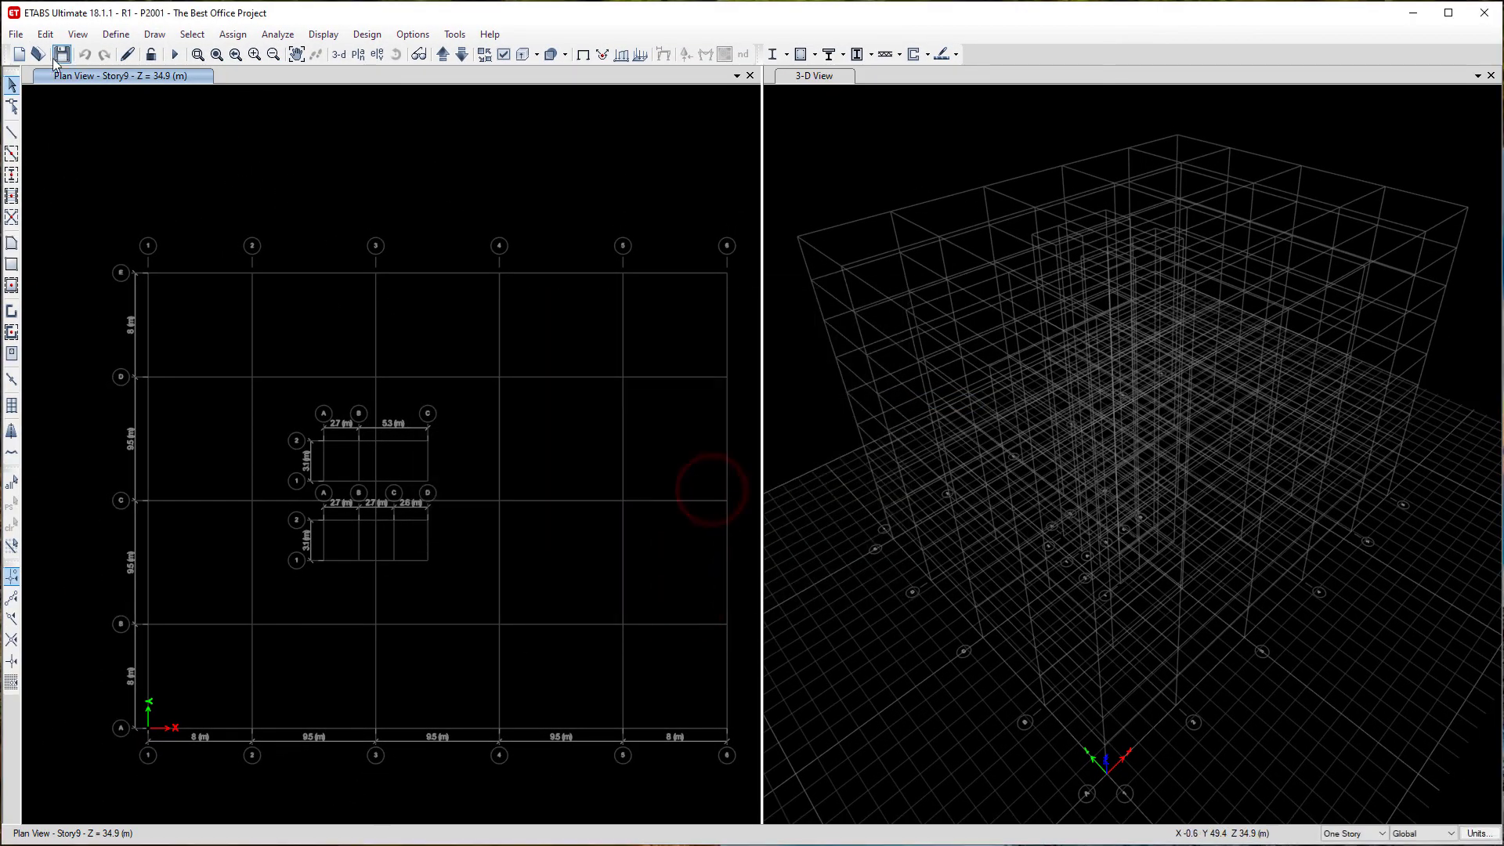